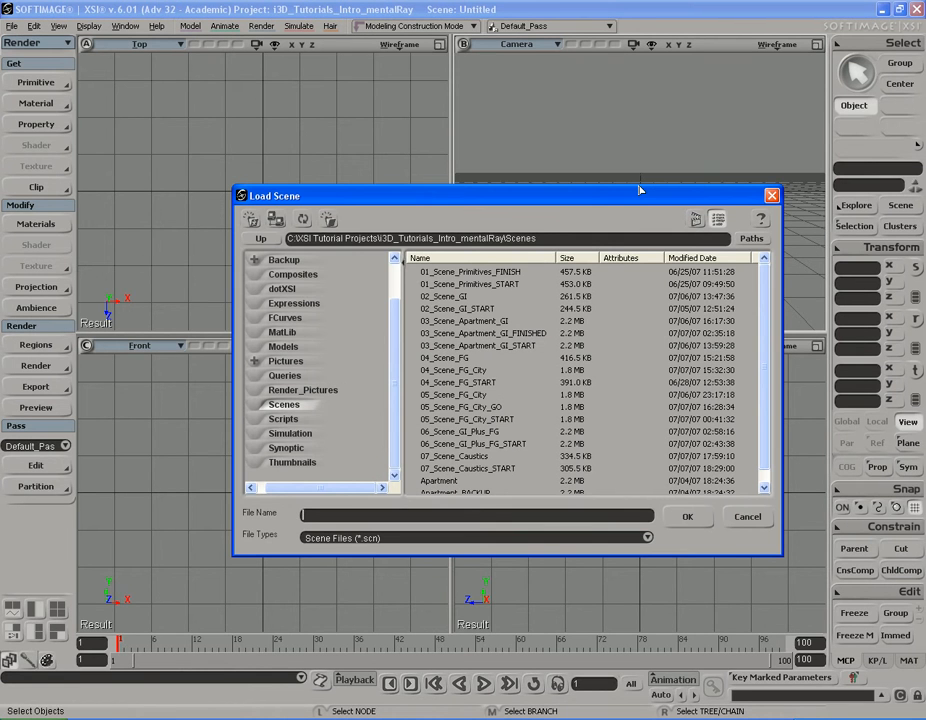
Step: Load 07_Scene_Caustics_START.scn from the tutorial project's Scenes folder
{"action": "left_click", "coordinate": [453, 382]}
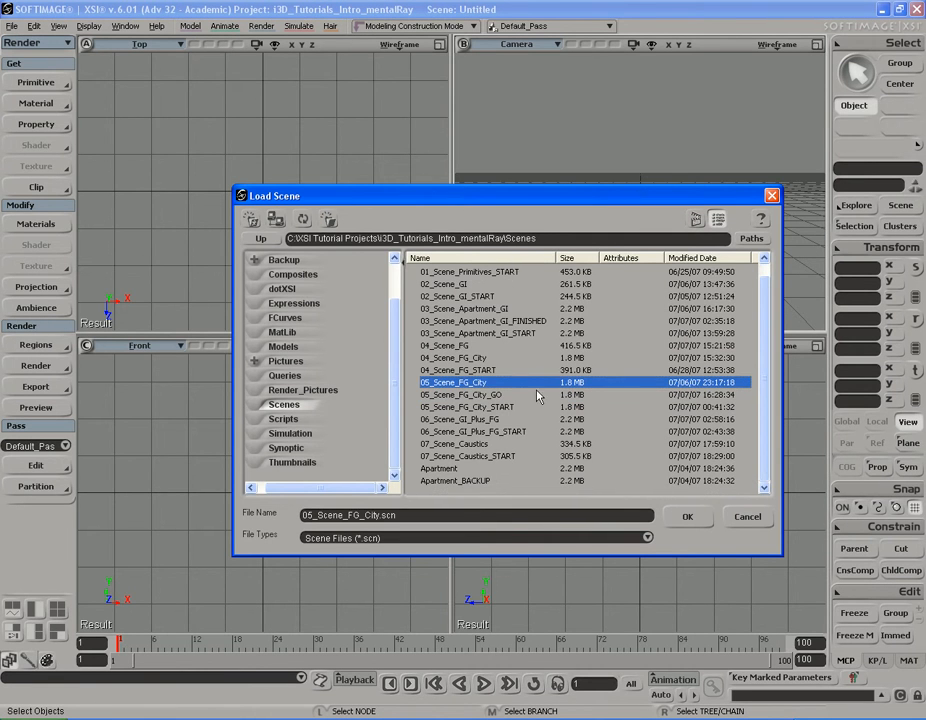
{"action": "left_click", "coordinate": [468, 456]}
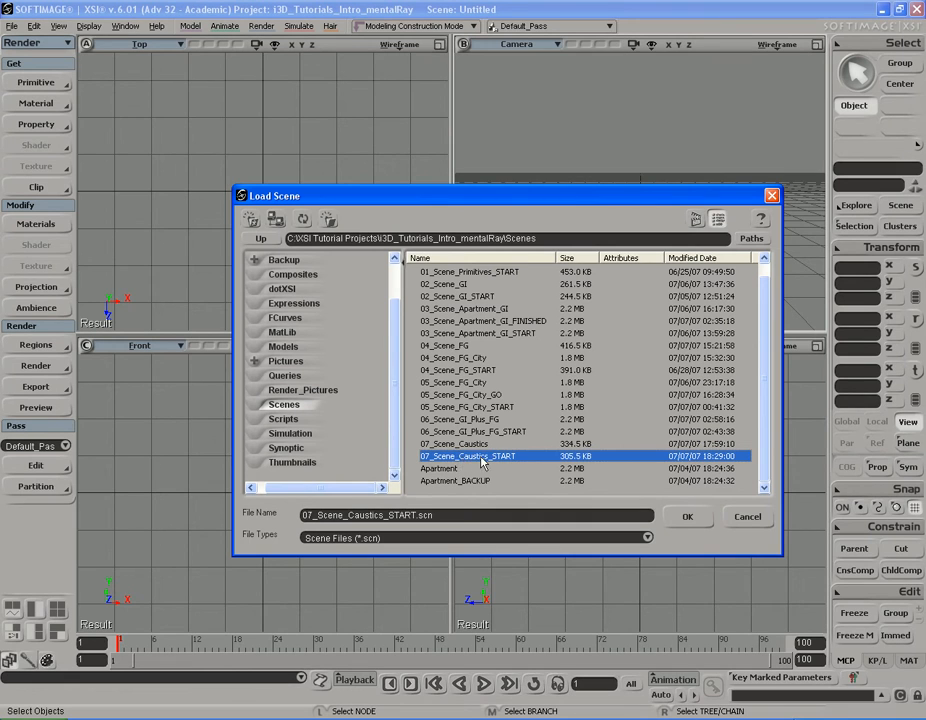
{"action": "left_click", "coordinate": [687, 516]}
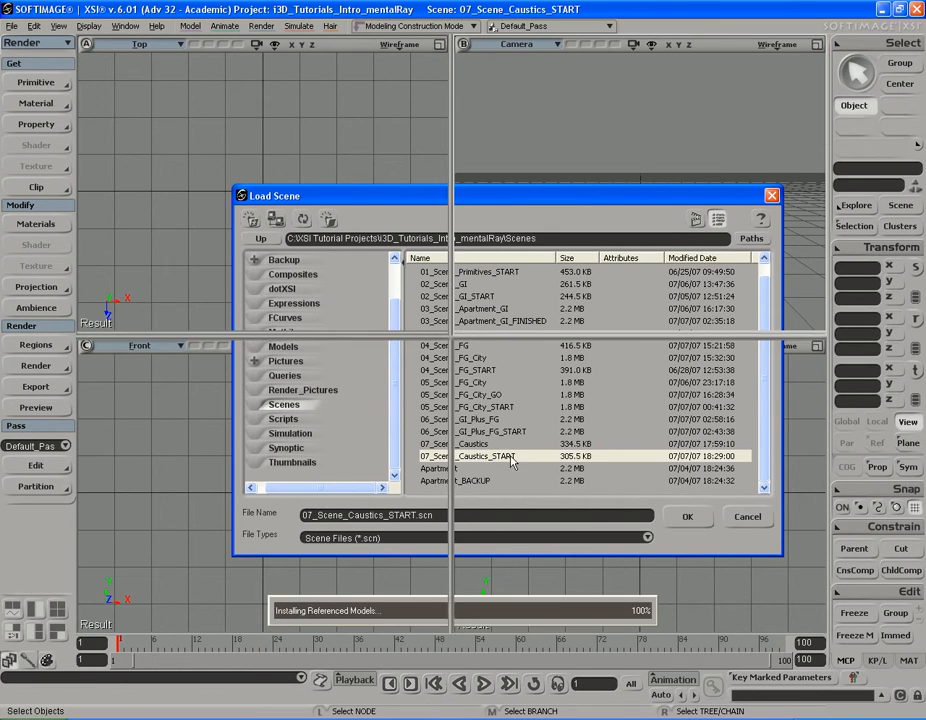
{"action": "left_click", "coordinate": [688, 516]}
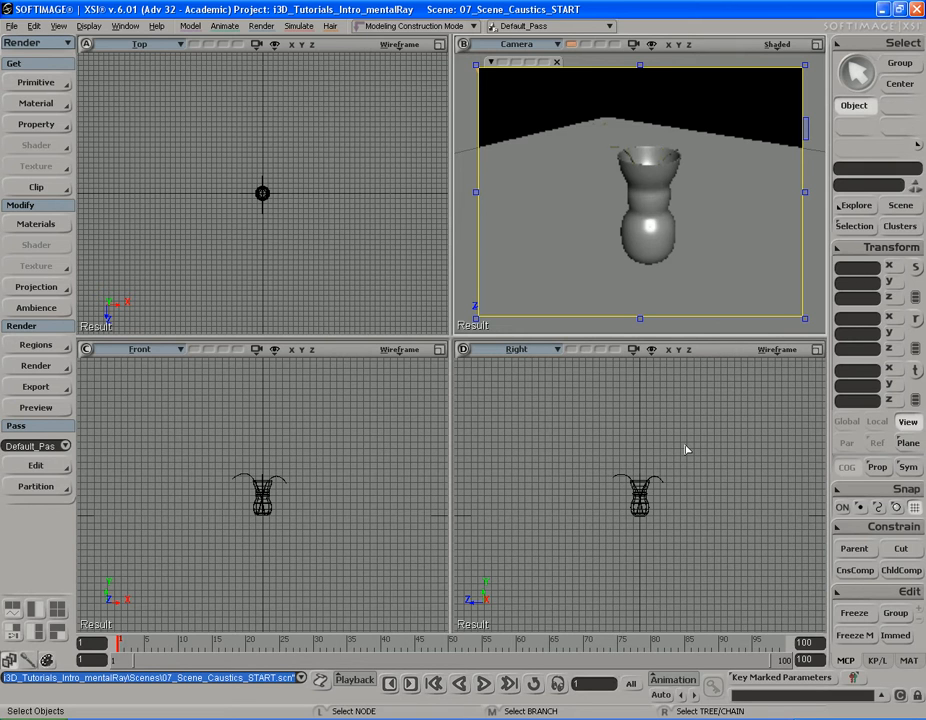
{"action": "mouse_move", "coordinate": [741, 251]}
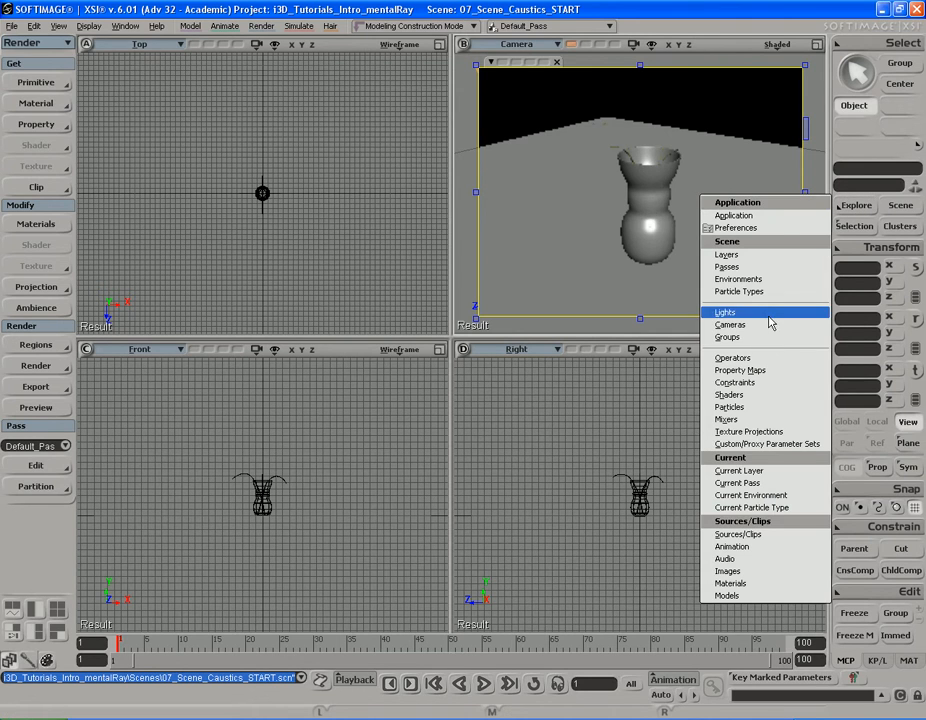
Step: Set the Scene_Root Ambience RGB to 0,0,0 and close the property editor
{"action": "left_click", "coordinate": [725, 312]}
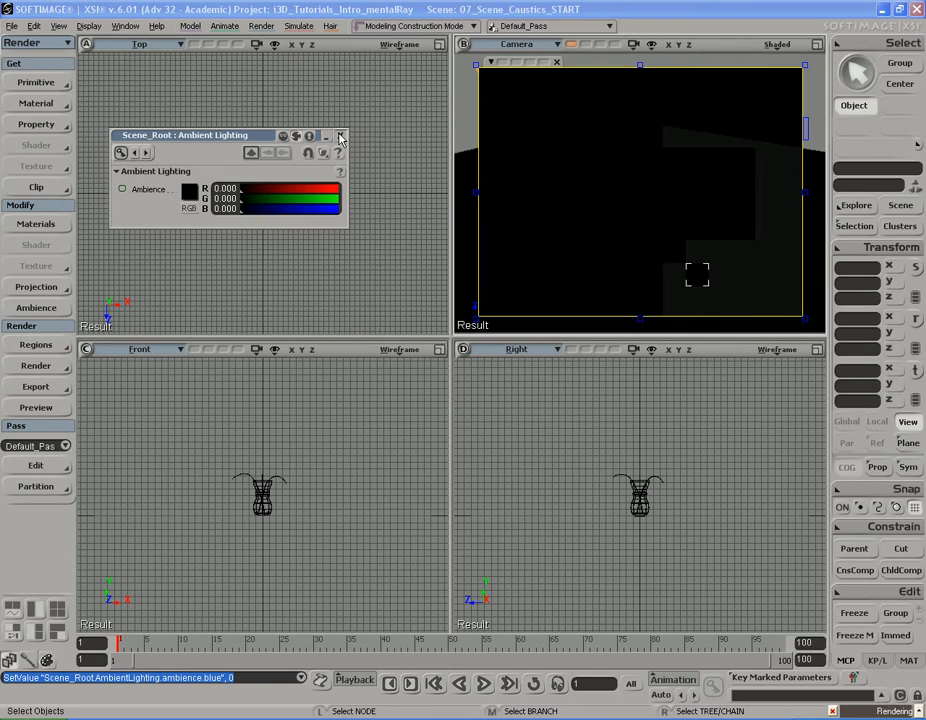
{"action": "left_click", "coordinate": [340, 135]}
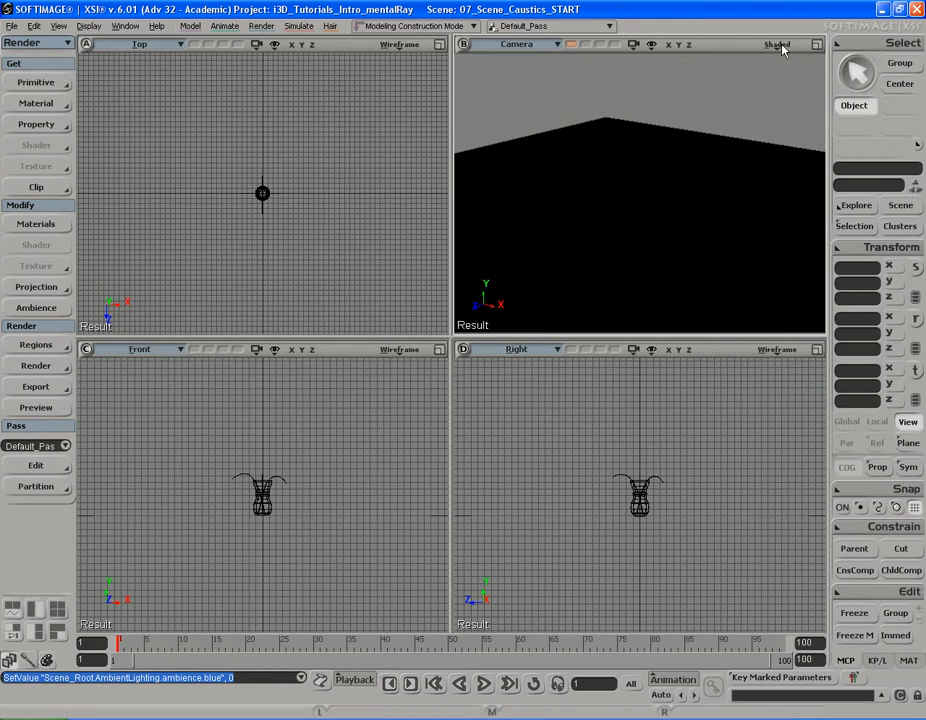
Step: Switch the Camera viewport display mode to Hidden Line Removal
{"action": "left_click", "coordinate": [778, 44]}
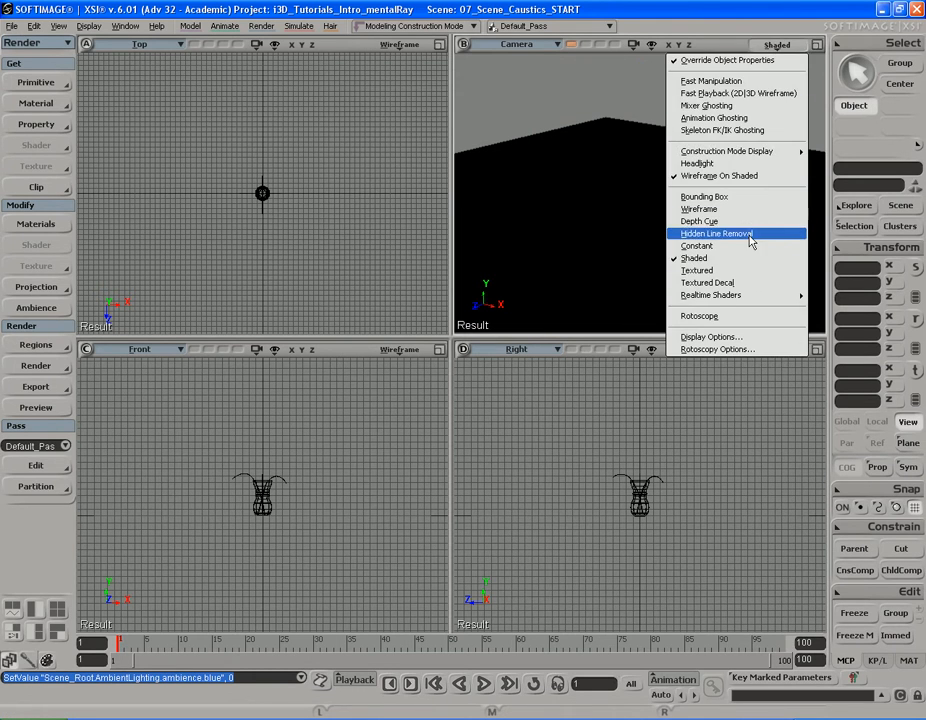
{"action": "left_click", "coordinate": [716, 233]}
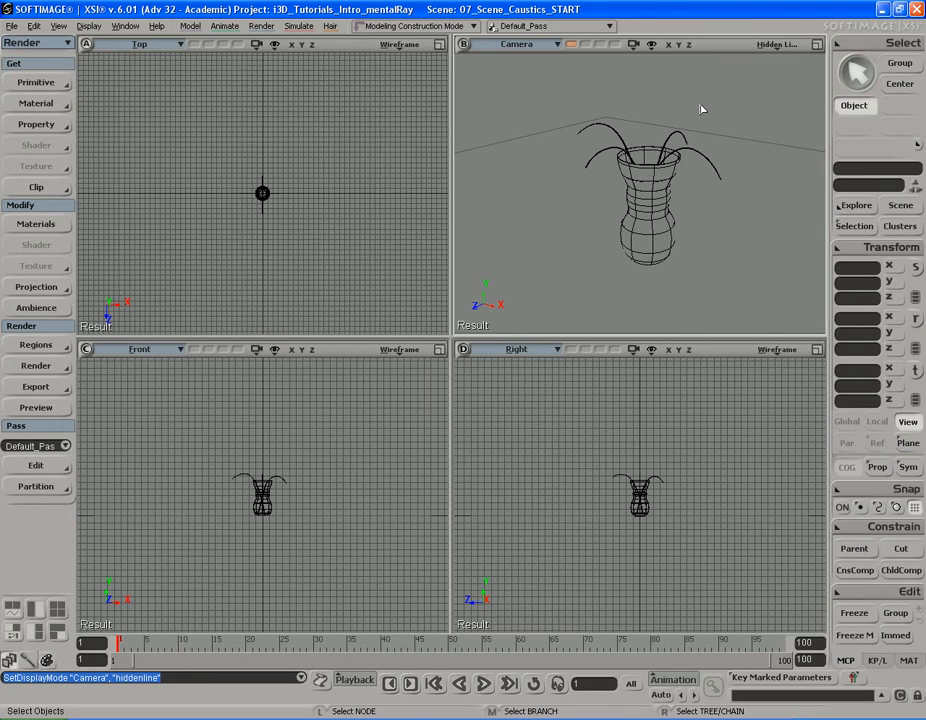
{"action": "mouse_move", "coordinate": [595, 236]}
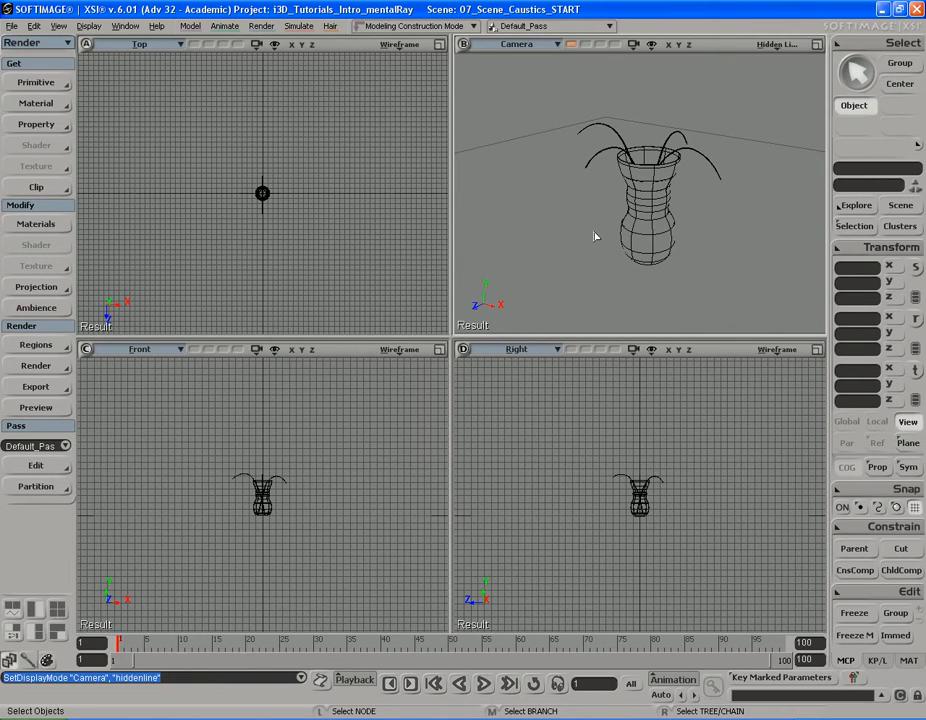
{"action": "mouse_move", "coordinate": [144, 216]}
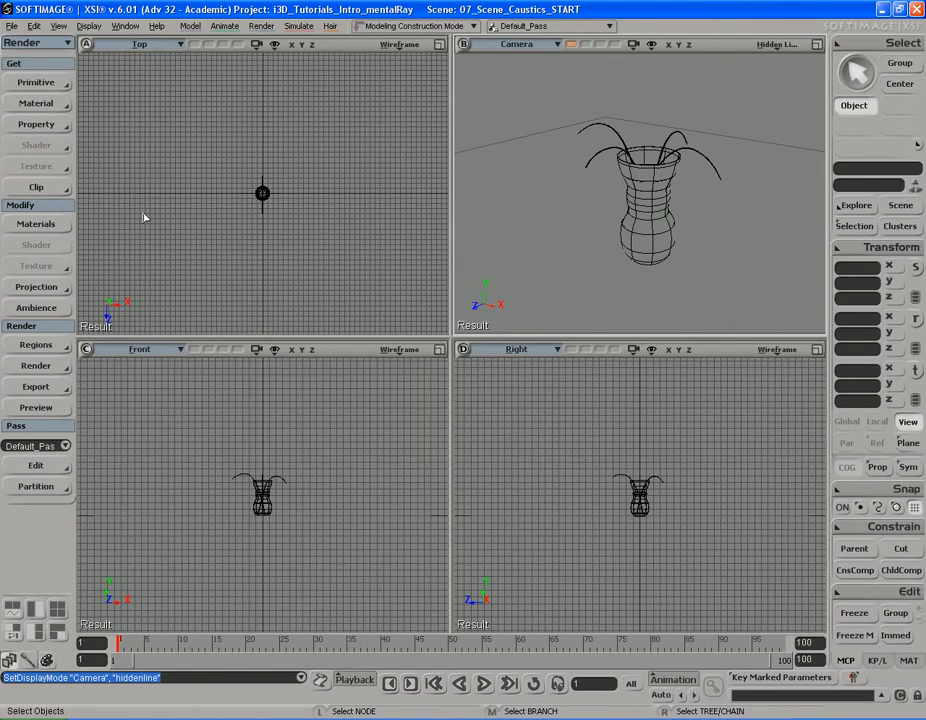
Step: Create a spot light primitive and position it above and beside the vase
{"action": "left_click", "coordinate": [35, 82]}
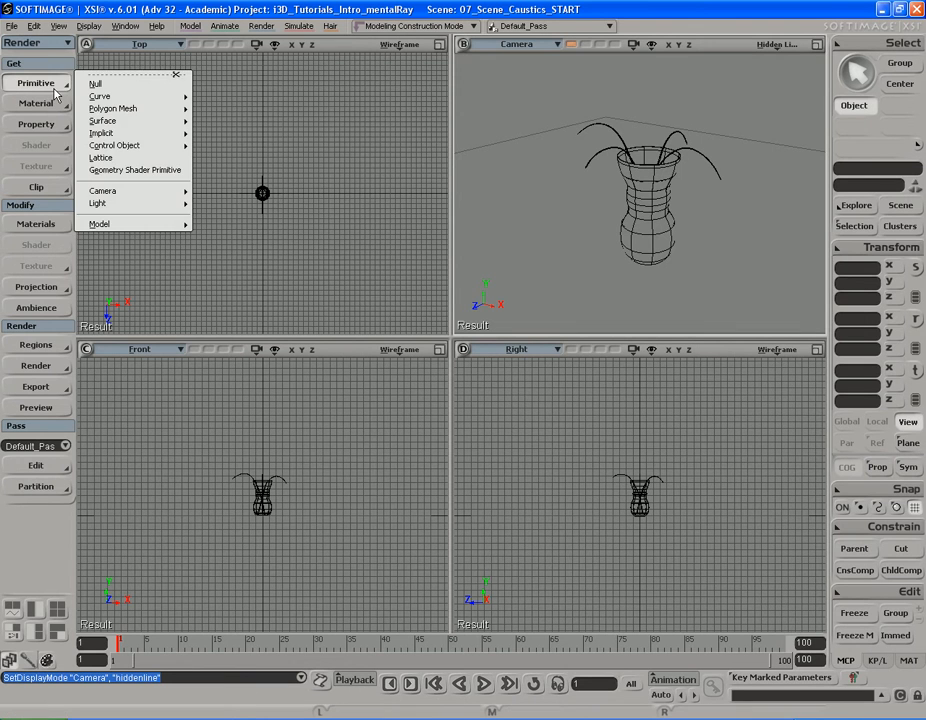
{"action": "mouse_move", "coordinate": [97, 203]}
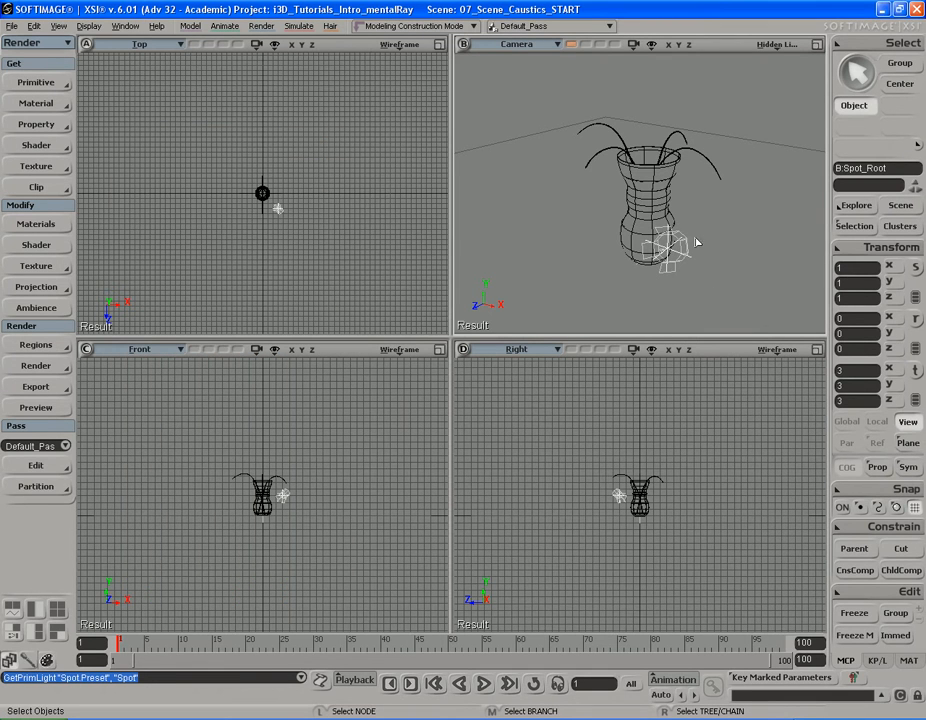
{"action": "left_click", "coordinate": [670, 250]}
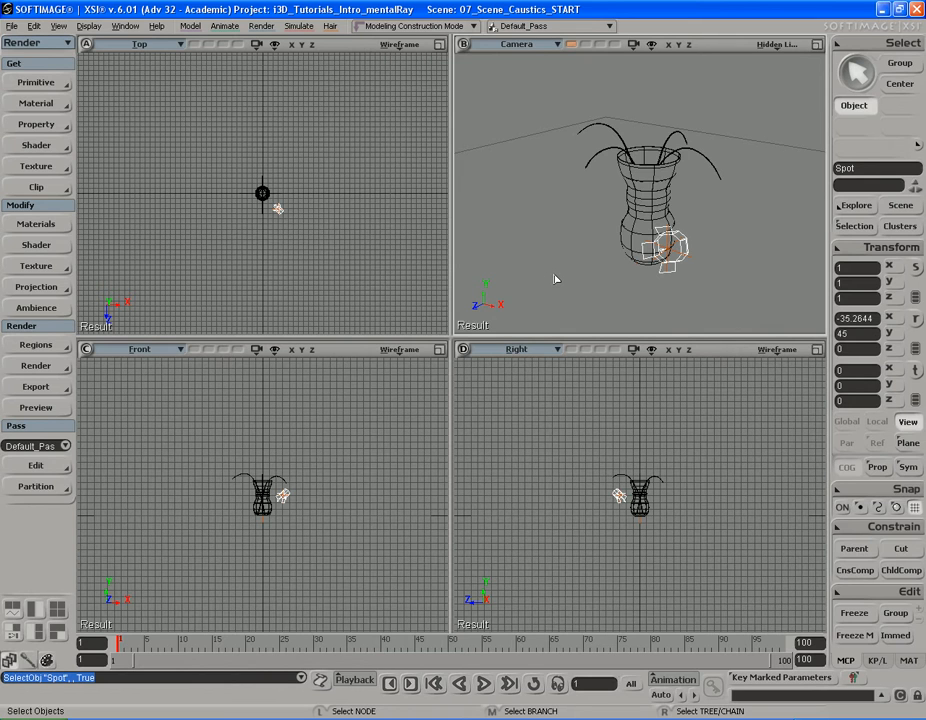
{"action": "mouse_move", "coordinate": [362, 272]}
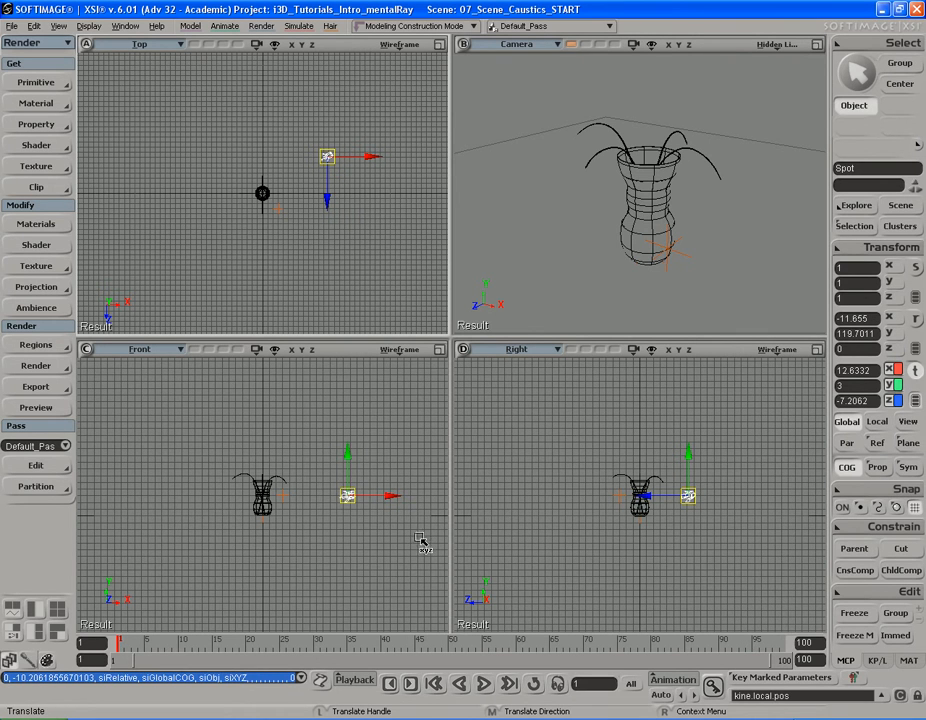
{"action": "mouse_move", "coordinate": [525, 435]}
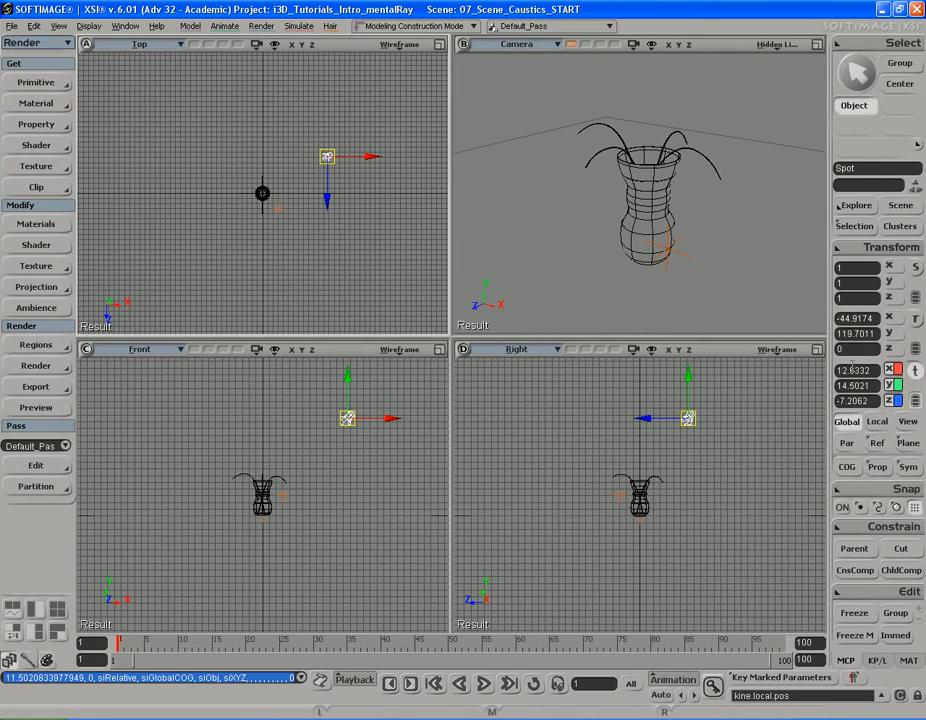
{"action": "mouse_move", "coordinate": [816, 404]}
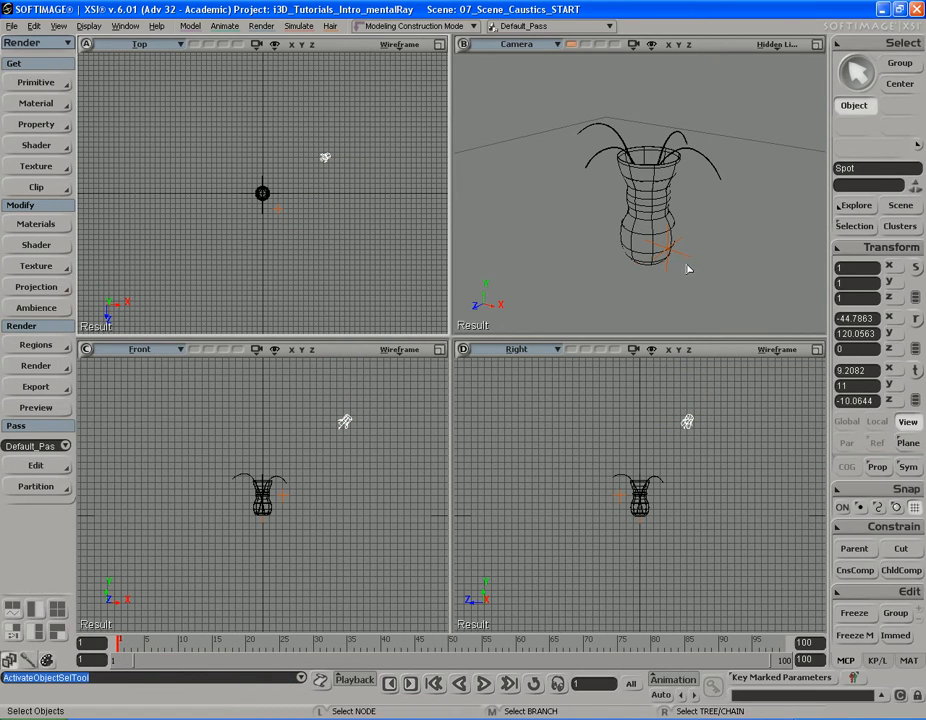
{"action": "mouse_move", "coordinate": [719, 275]}
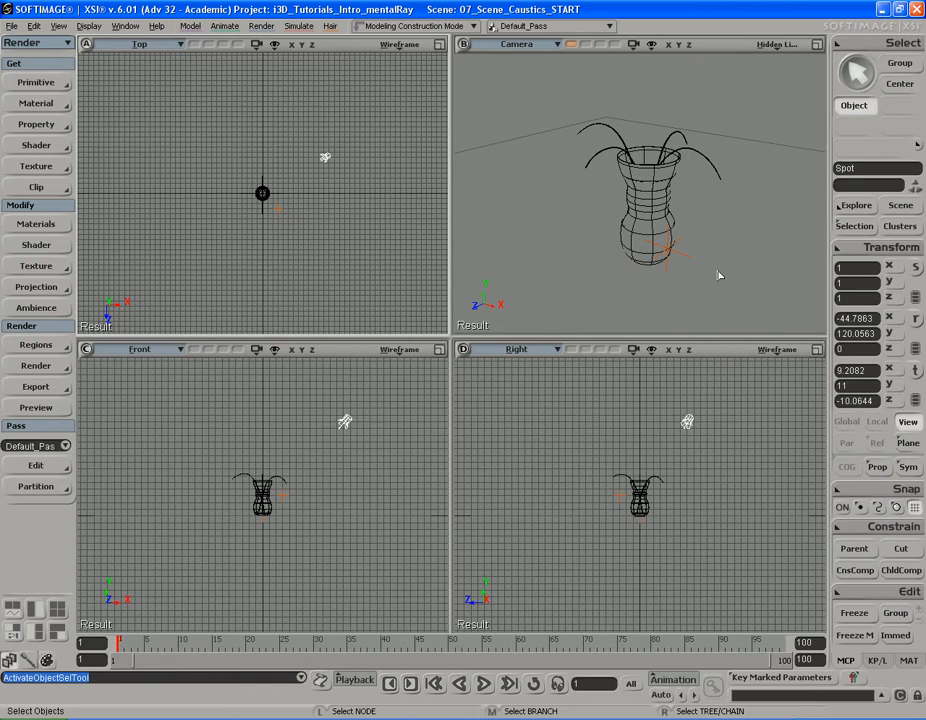
{"action": "mouse_move", "coordinate": [709, 297]}
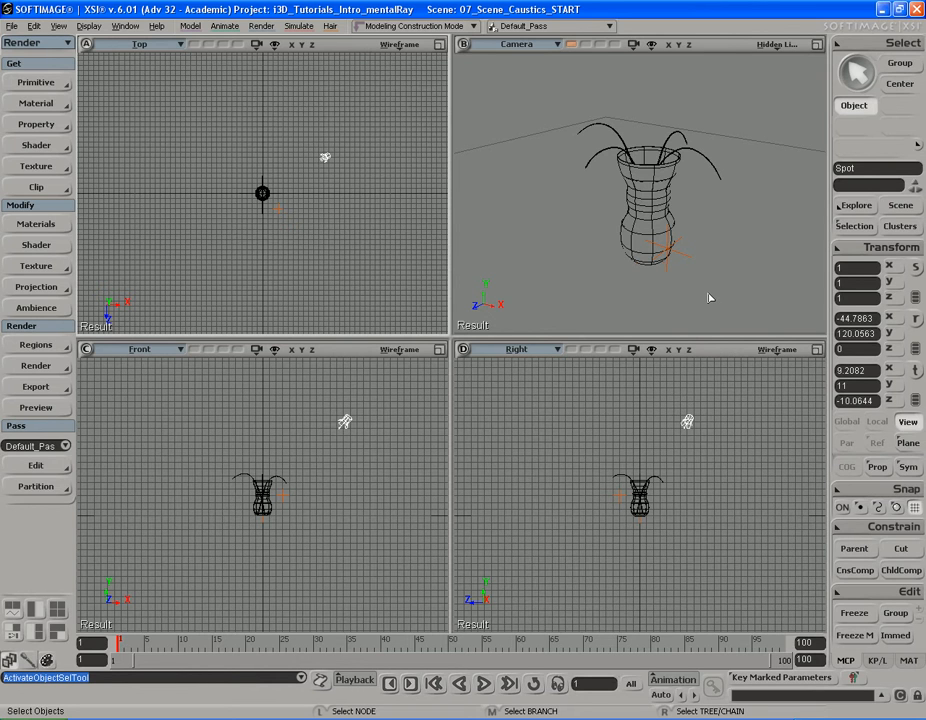
{"action": "mouse_move", "coordinate": [584, 294]}
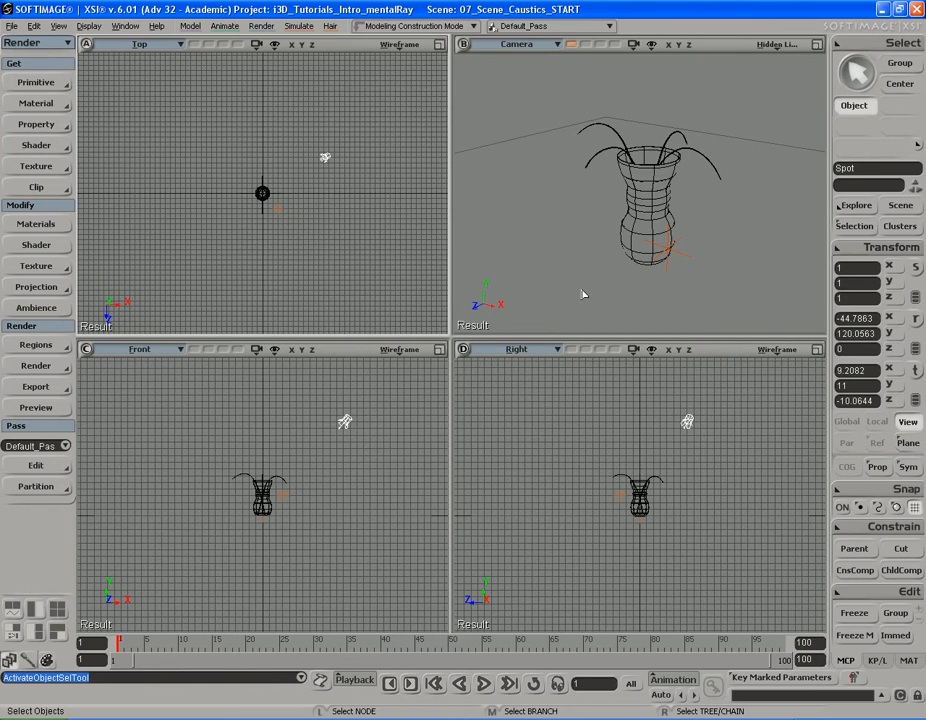
Step: Enable spot light shadows with umbra 0 and intensity 1, previewing in a render region
{"action": "left_click", "coordinate": [860, 168]}
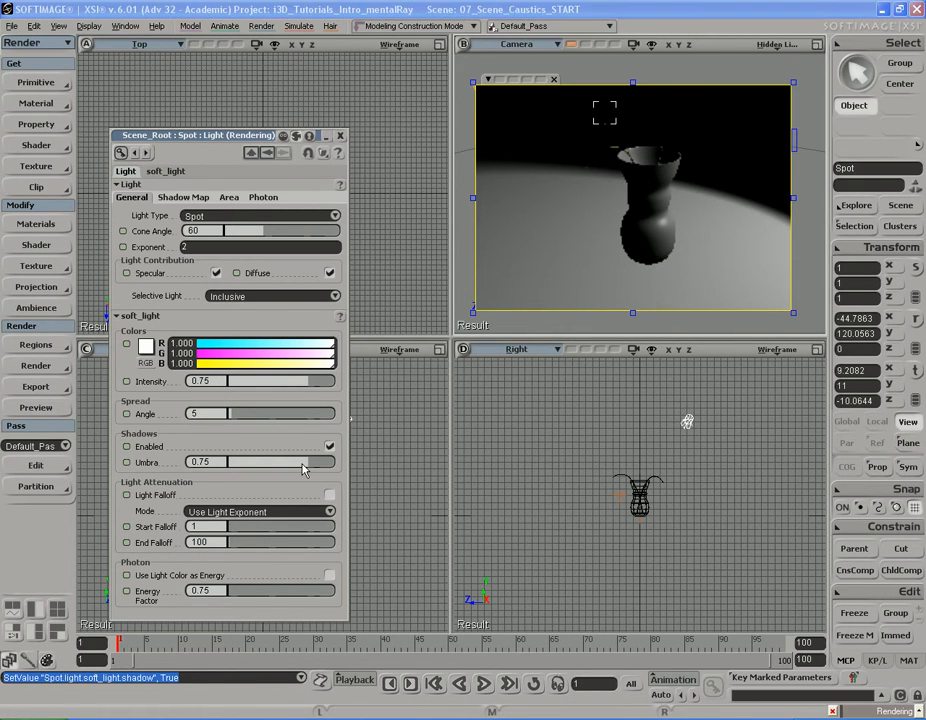
{"action": "left_click_drag", "start_coordinate": [300, 462], "coordinate": [193, 462]}
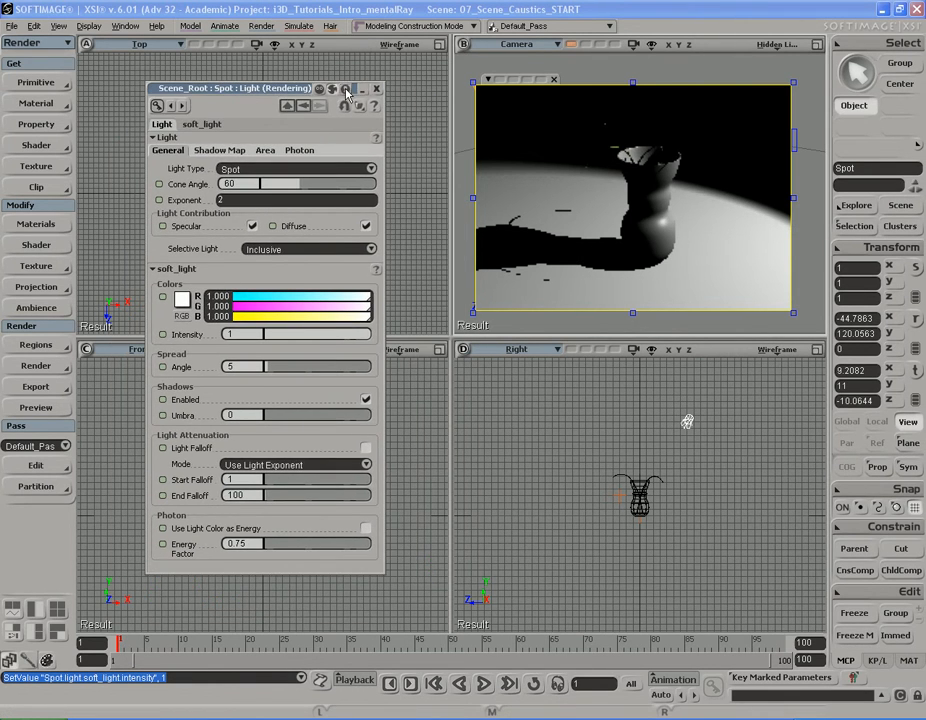
{"action": "left_click", "coordinate": [376, 89]}
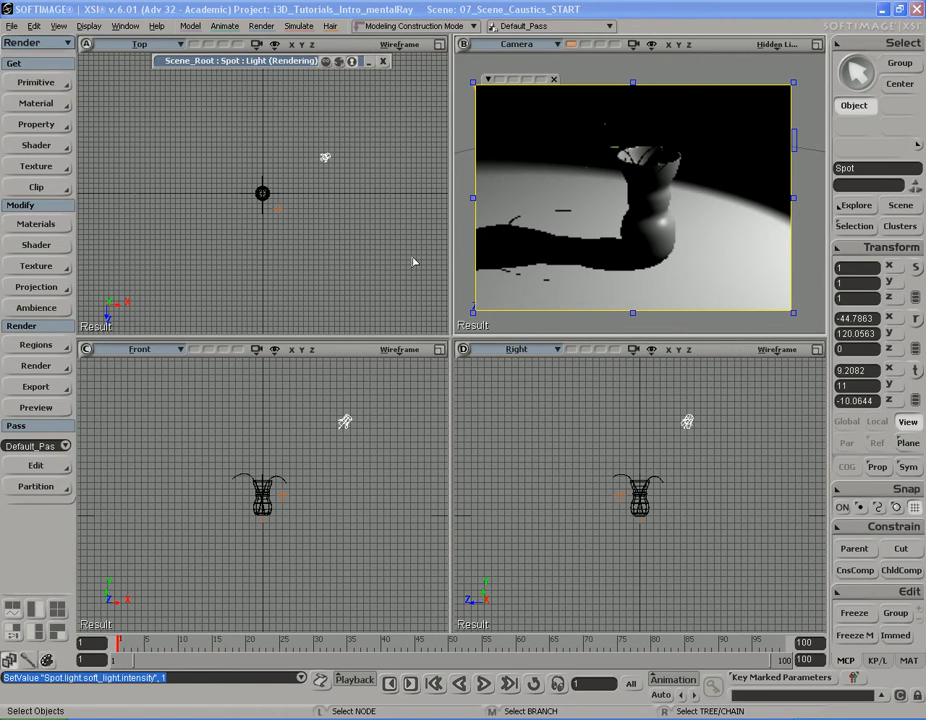
{"action": "mouse_move", "coordinate": [687, 210]}
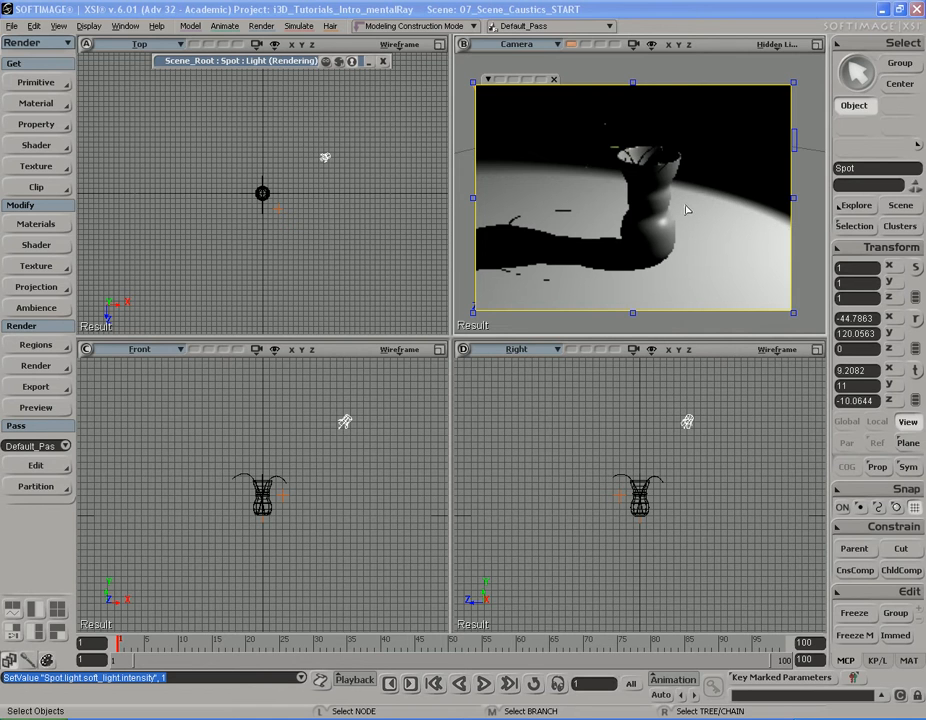
{"action": "mouse_move", "coordinate": [706, 239]}
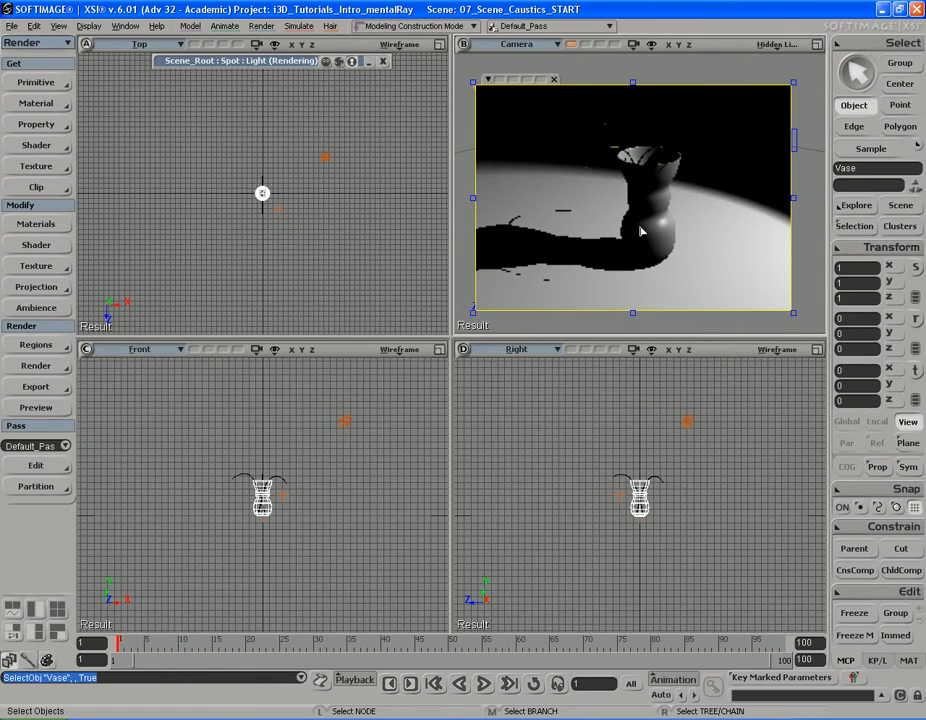
{"action": "mouse_move", "coordinate": [519, 246]}
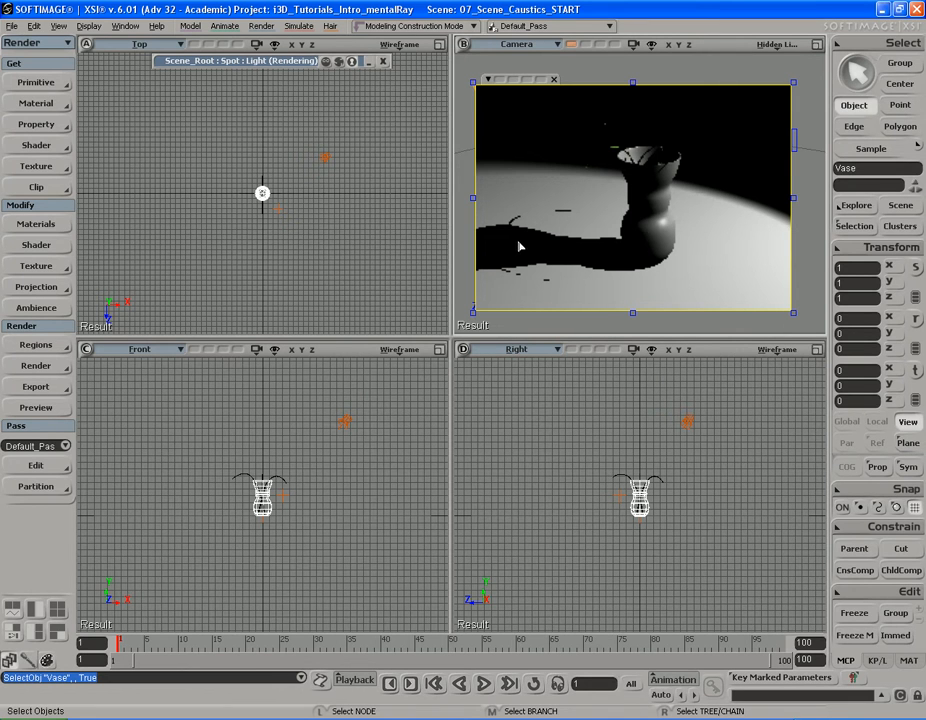
Step: Assign the vase a Phong material with black diffuse and ambient, specular decay 250
{"action": "left_click", "coordinate": [36, 103]}
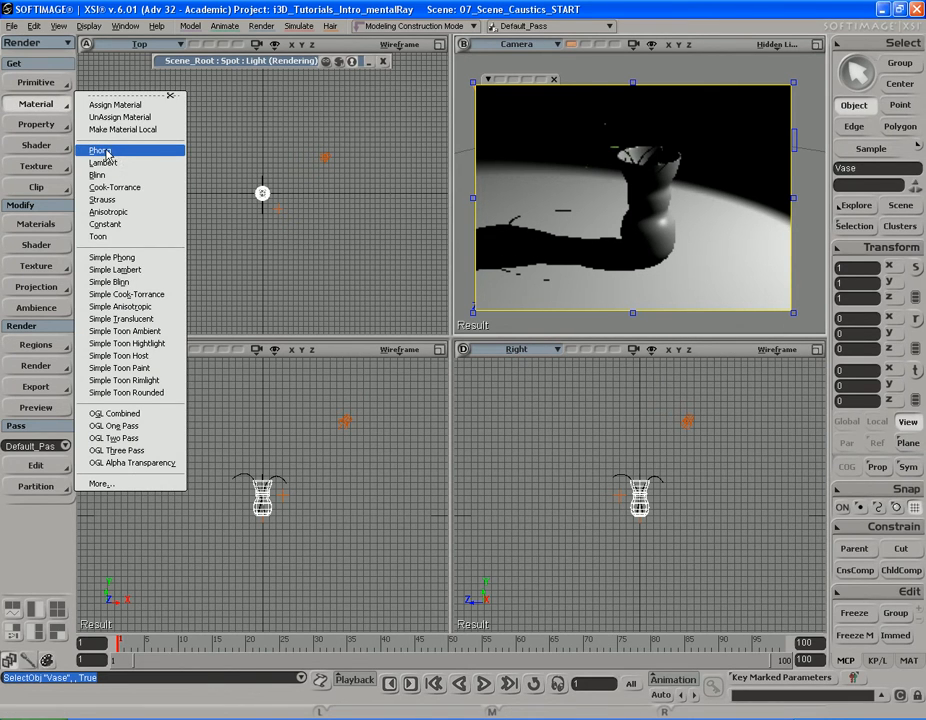
{"action": "left_click", "coordinate": [99, 151]}
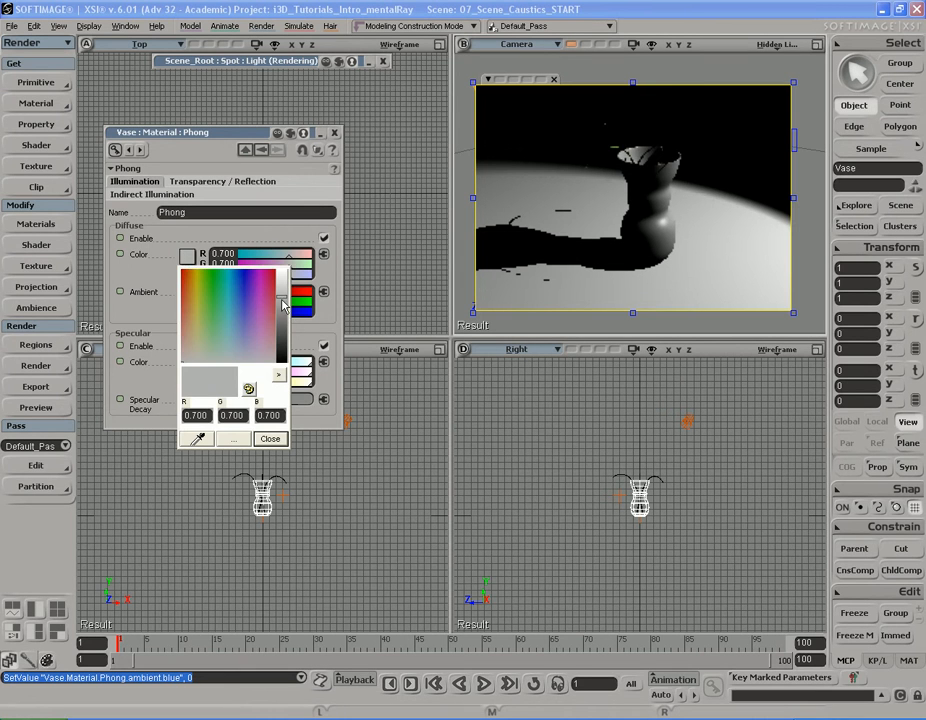
{"action": "left_click", "coordinate": [270, 438]}
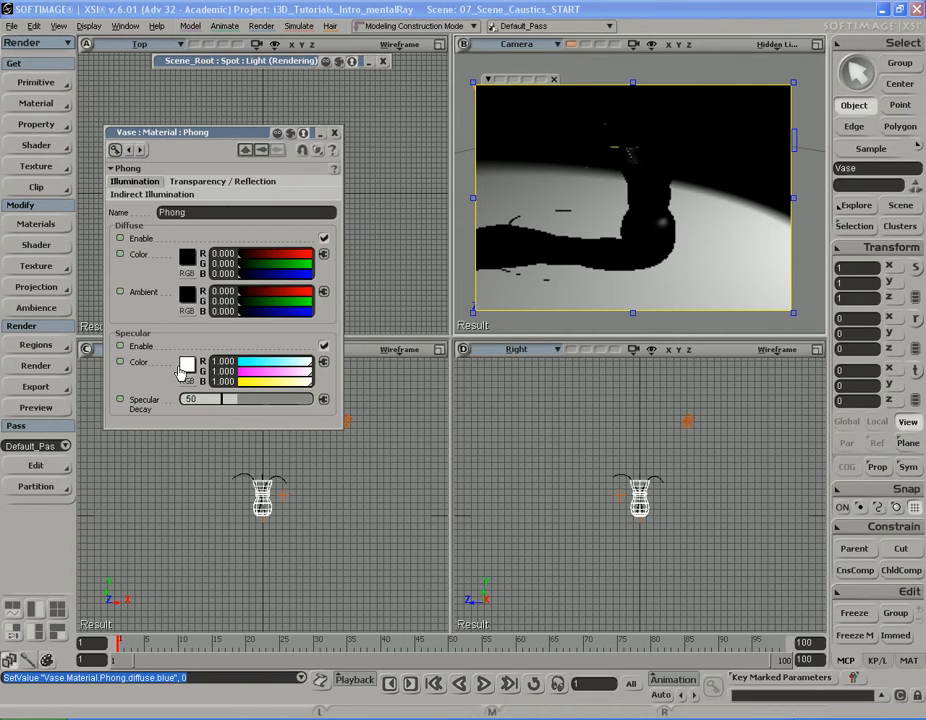
{"action": "left_click_drag", "start_coordinate": [200, 398], "coordinate": [290, 398]}
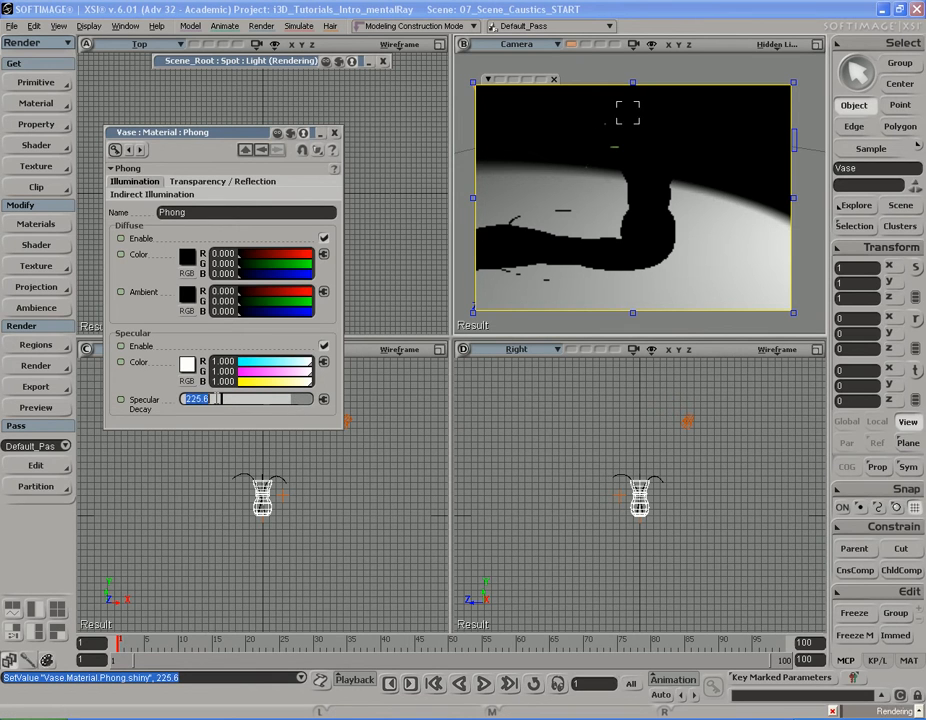
{"action": "type", "text": "250"}
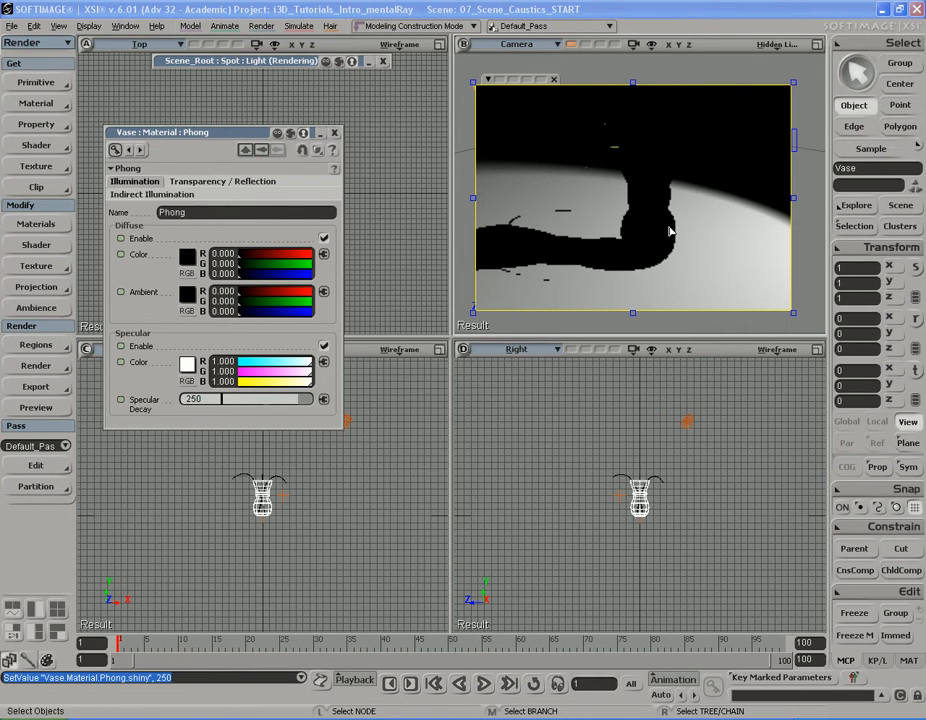
{"action": "mouse_move", "coordinate": [785, 148]}
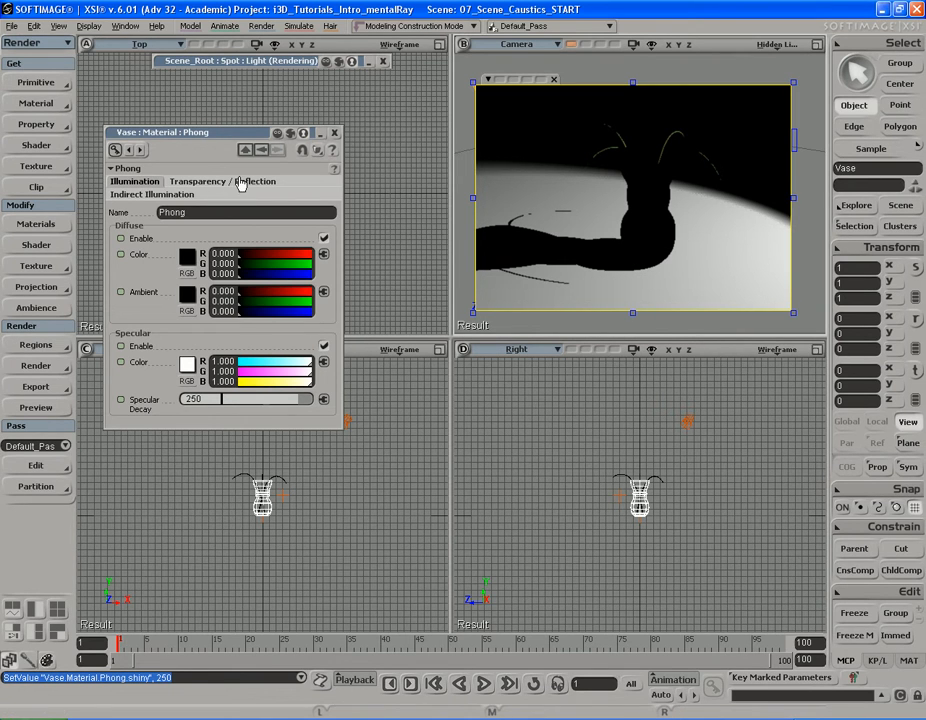
Step: Give the vase material white transparency and an index of refraction of 1.7
{"action": "left_click", "coordinate": [222, 181]}
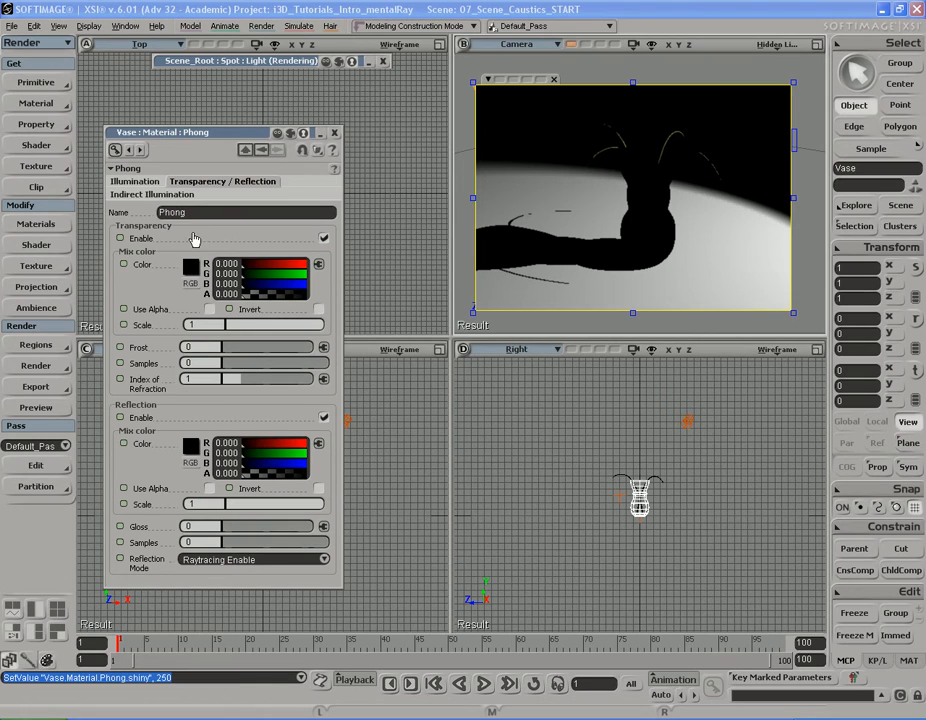
{"action": "left_click", "coordinate": [192, 264]}
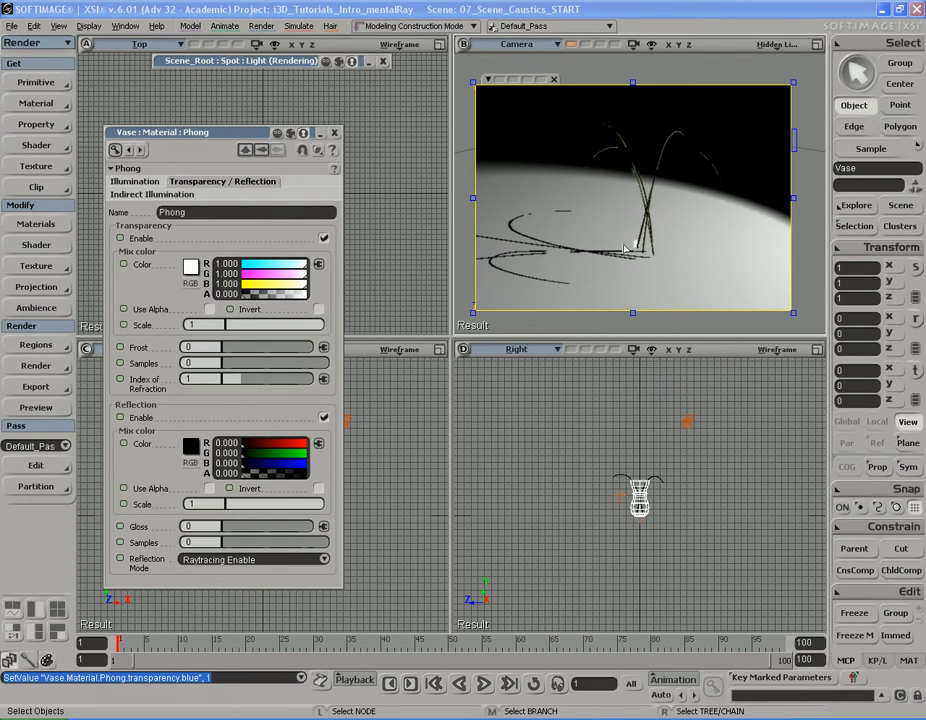
{"action": "mouse_move", "coordinate": [686, 287]}
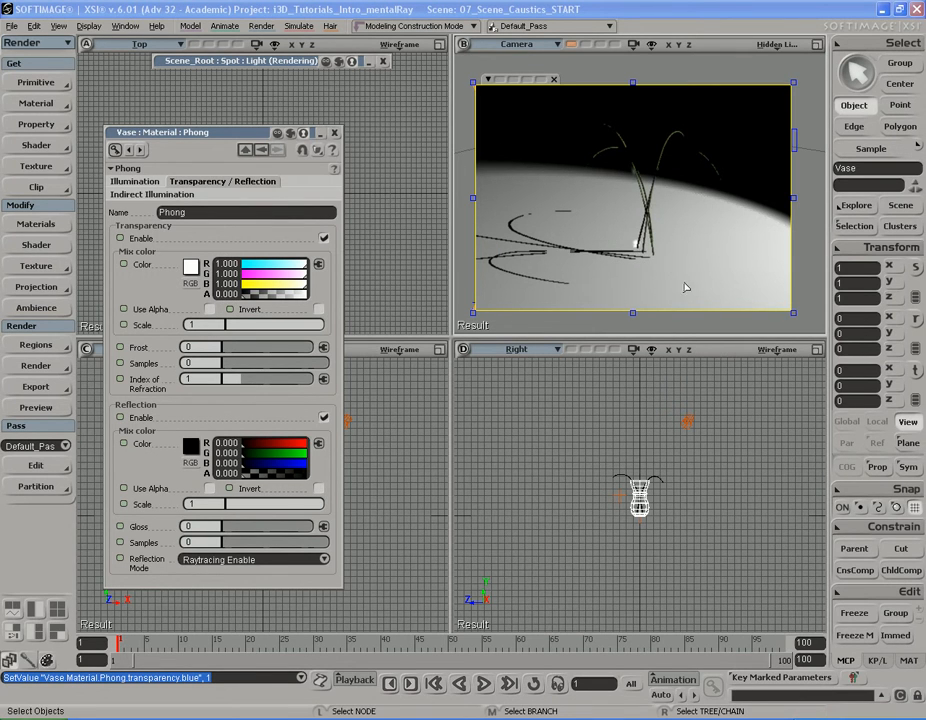
{"action": "mouse_move", "coordinate": [650, 299]}
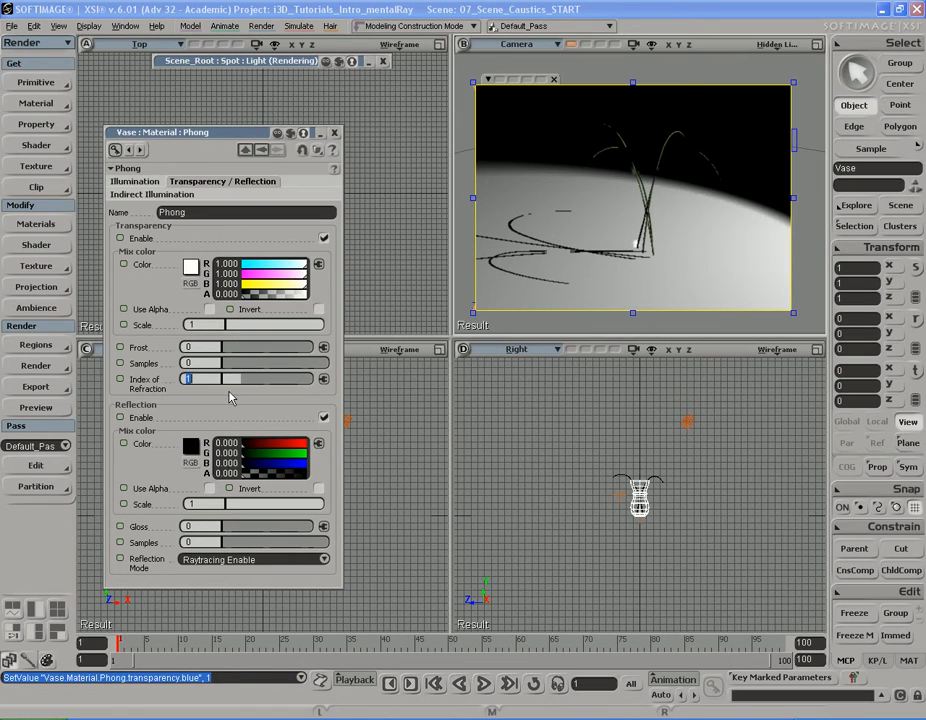
{"action": "type", "text": "1.7"}
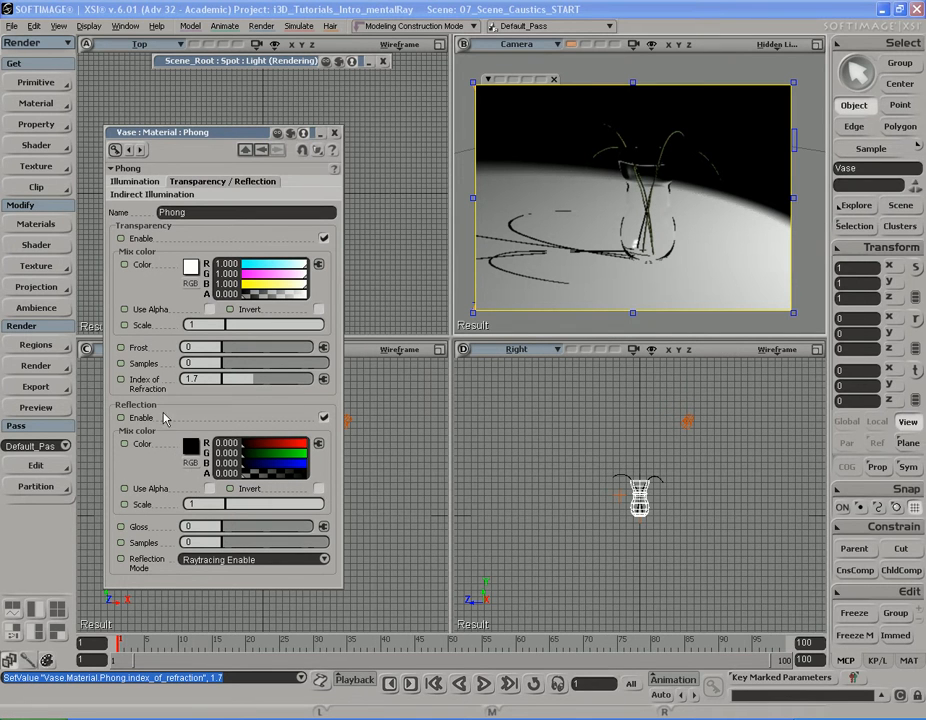
Step: Set the vase's reflection colour to 0.106 grey and close its material editor
{"action": "left_click", "coordinate": [192, 444]}
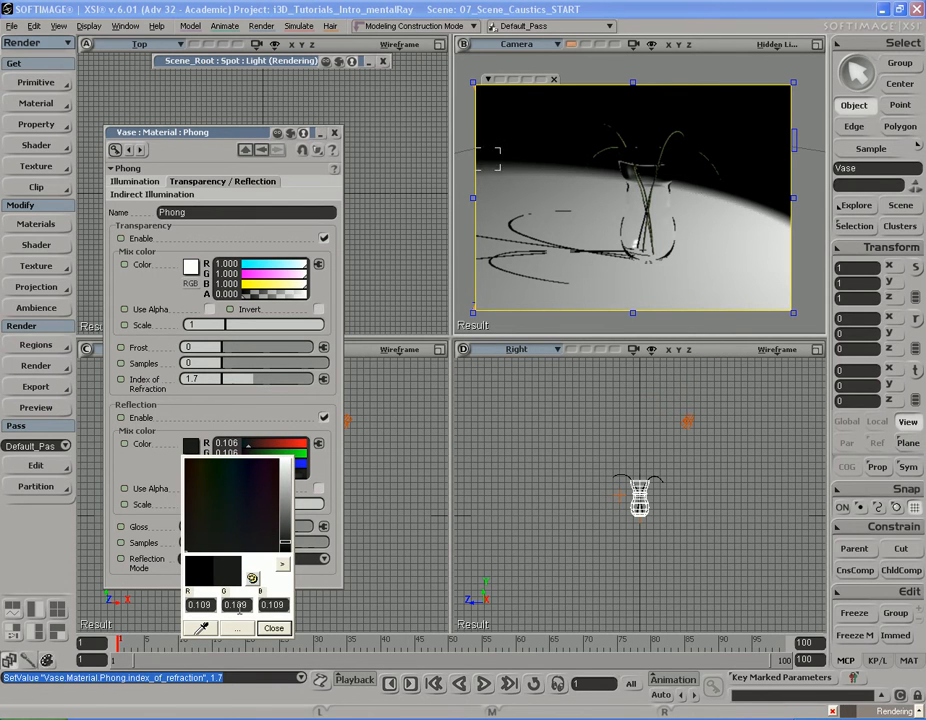
{"action": "left_click", "coordinate": [273, 628]}
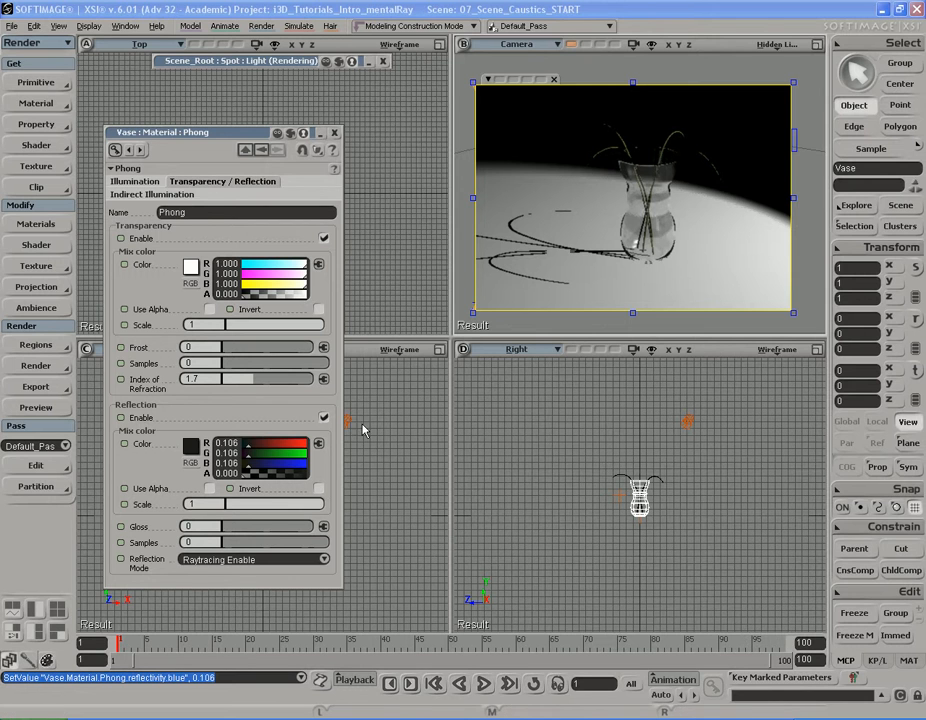
{"action": "left_click", "coordinate": [151, 194]}
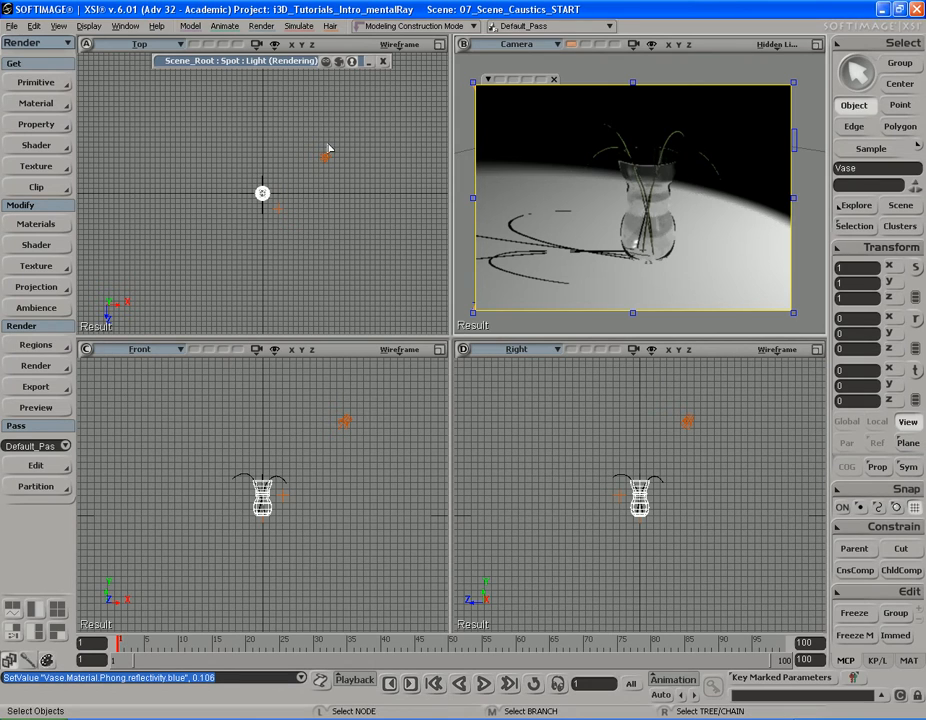
{"action": "mouse_move", "coordinate": [410, 233]}
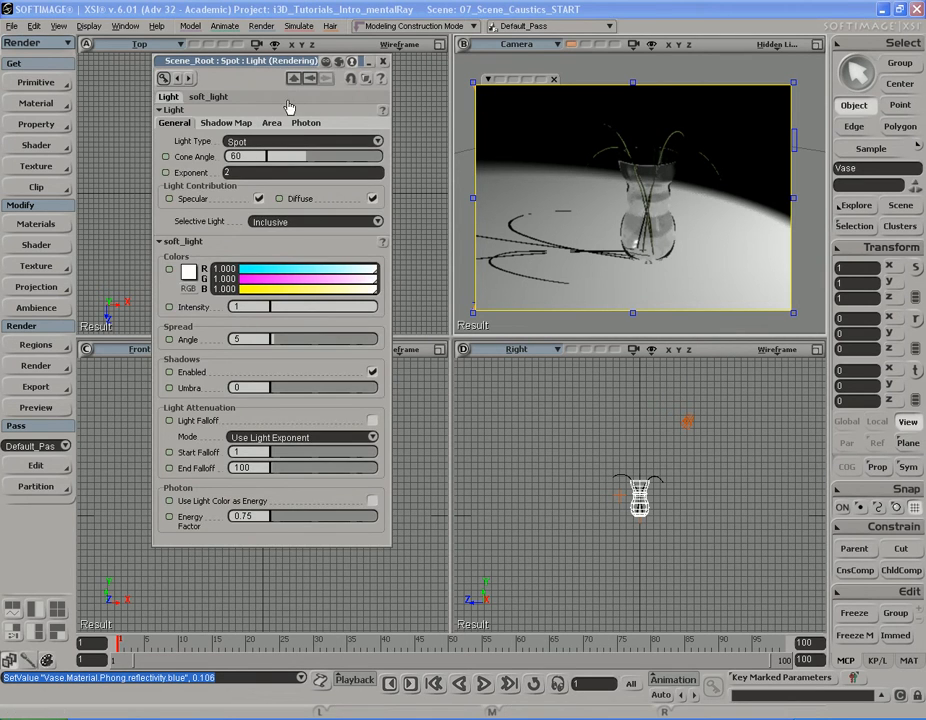
Step: Enable Caustics on the spot light's Photon tab with energy RGB 1.0, then close
{"action": "left_click", "coordinate": [306, 122]}
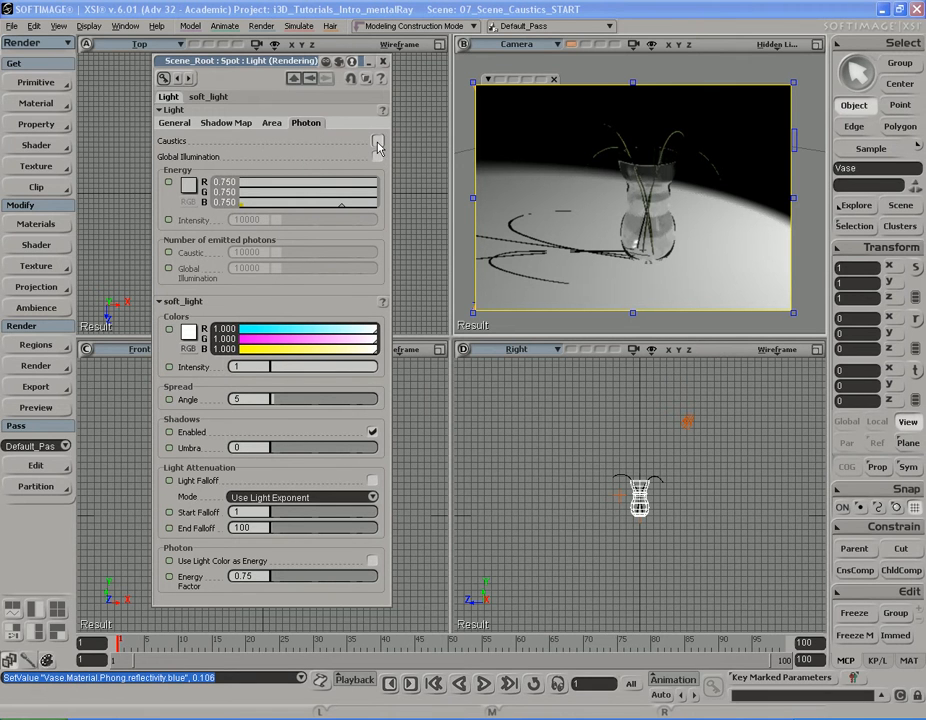
{"action": "left_click", "coordinate": [378, 140]}
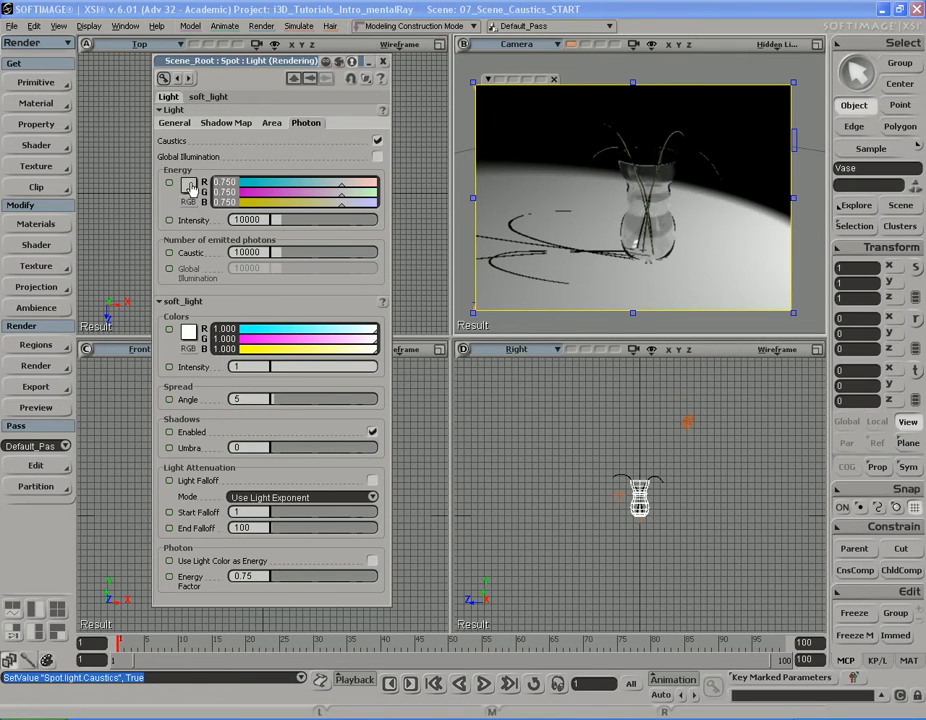
{"action": "mouse_move", "coordinate": [190, 337]}
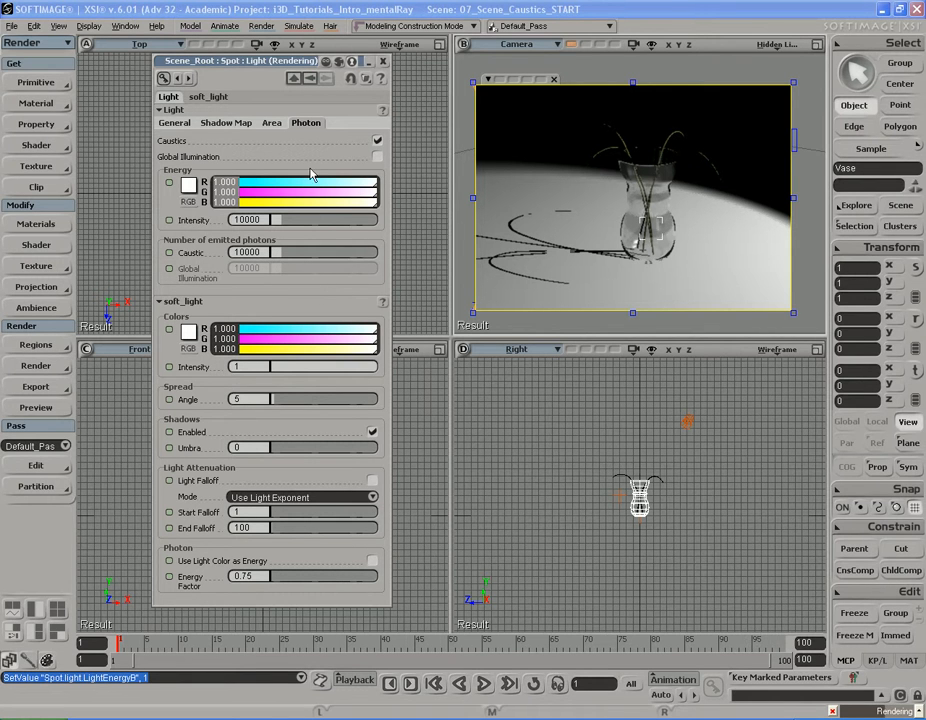
{"action": "left_click", "coordinate": [382, 61]}
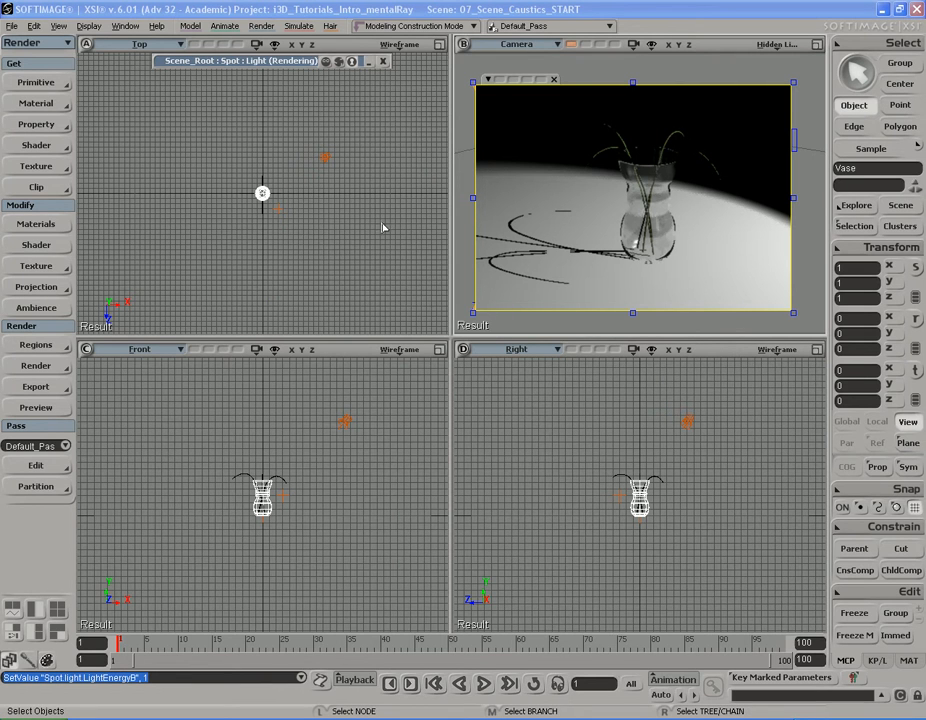
{"action": "mouse_move", "coordinate": [379, 267]}
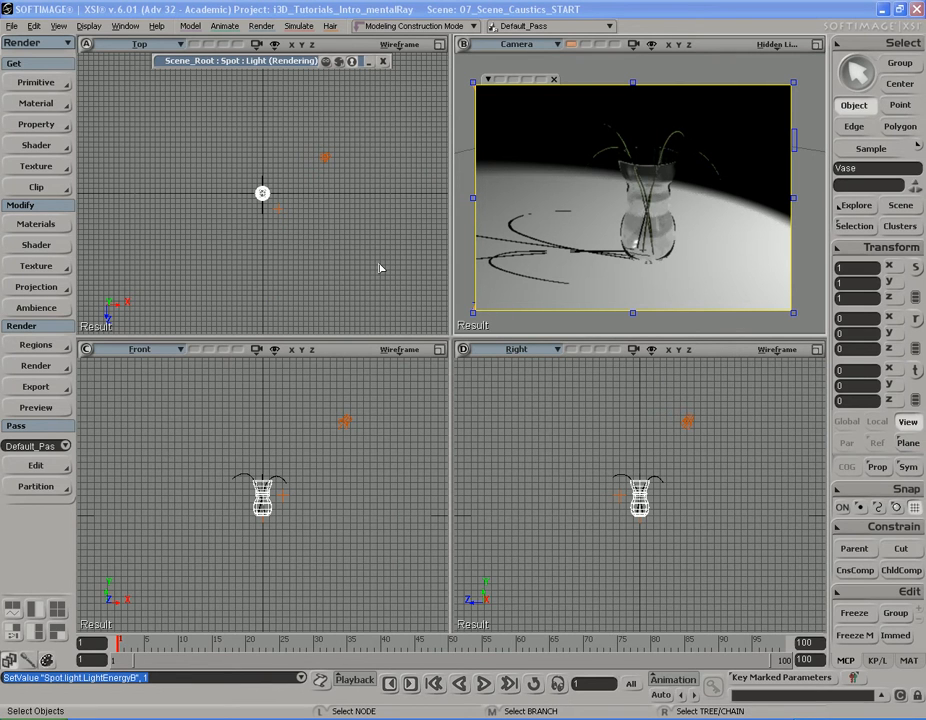
Step: Check Use Current Pass Options in the Render Region Options dialog
{"action": "left_click", "coordinate": [36, 345]}
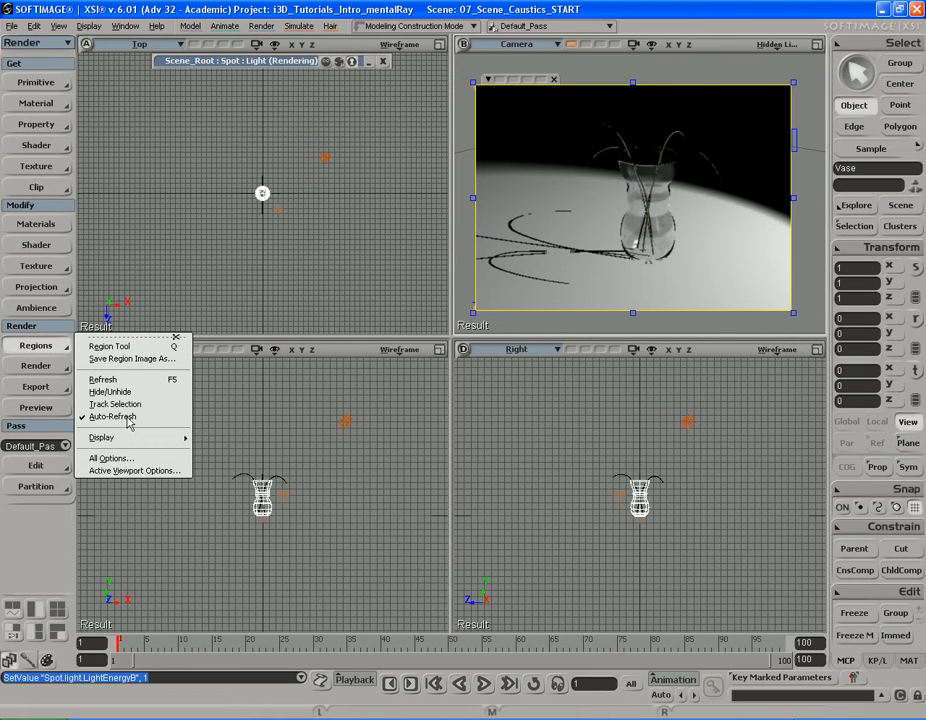
{"action": "left_click", "coordinate": [112, 458]}
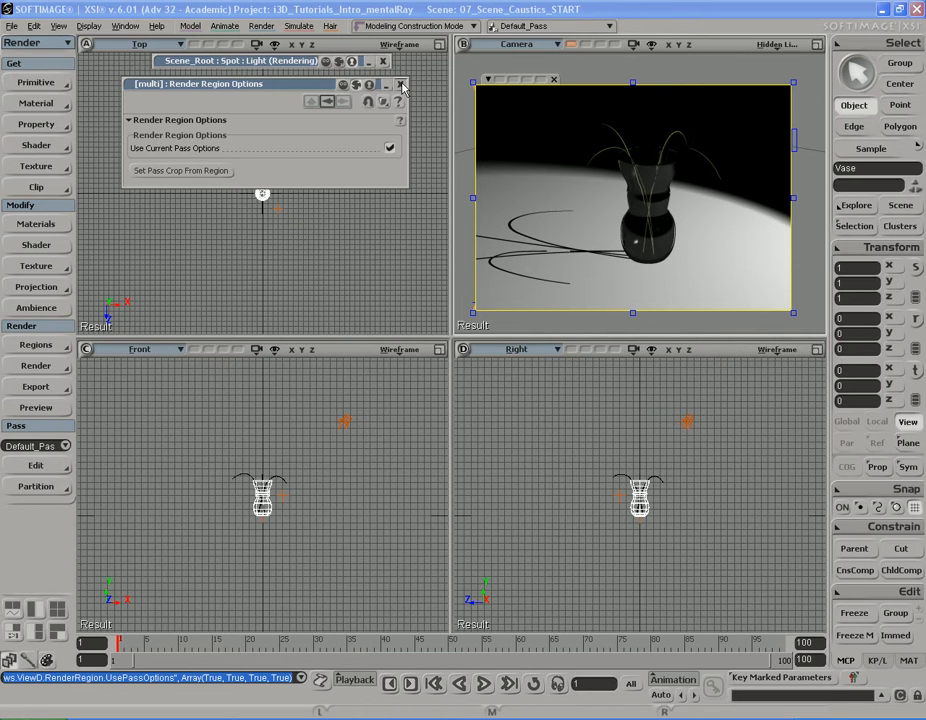
{"action": "left_click", "coordinate": [35, 366]}
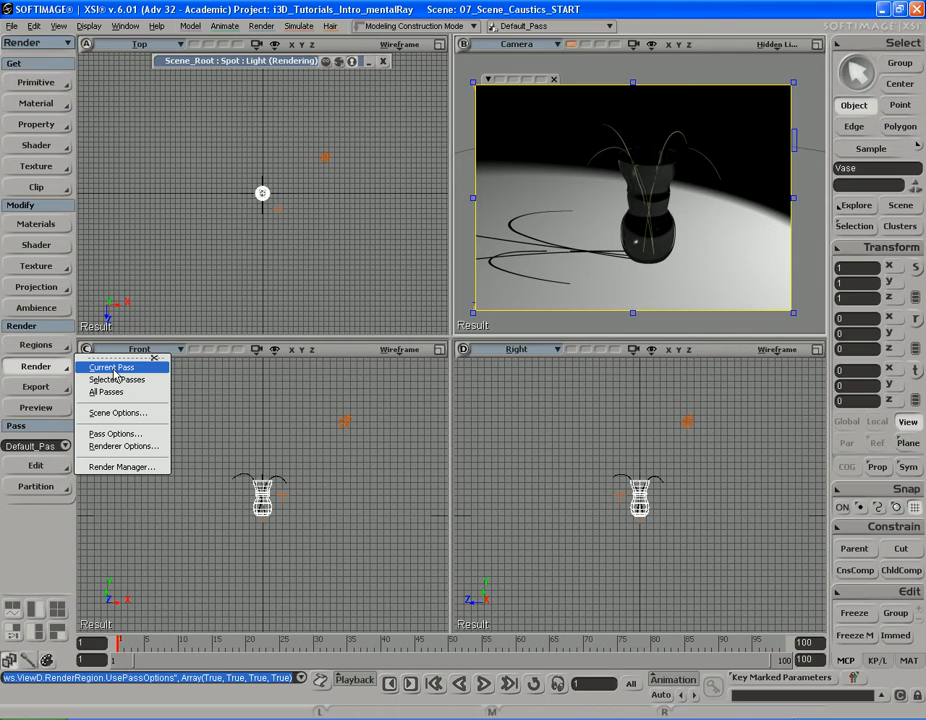
{"action": "mouse_move", "coordinate": [123, 446]}
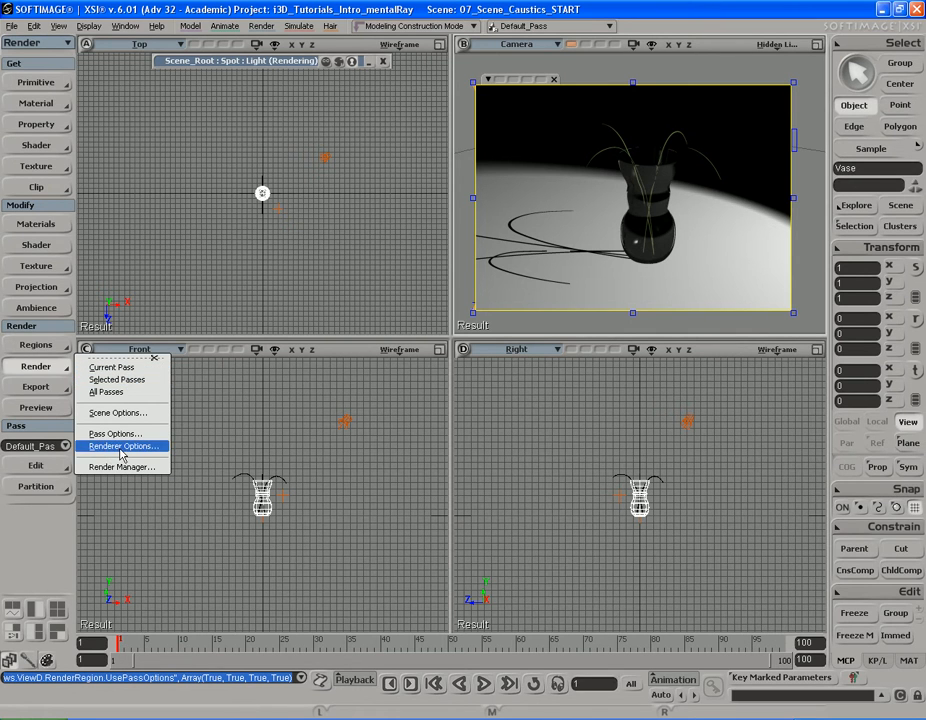
Step: Set mental ray aliasing to min level -2 and max level 0, with the GI and Caustics tab showing
{"action": "left_click", "coordinate": [123, 446]}
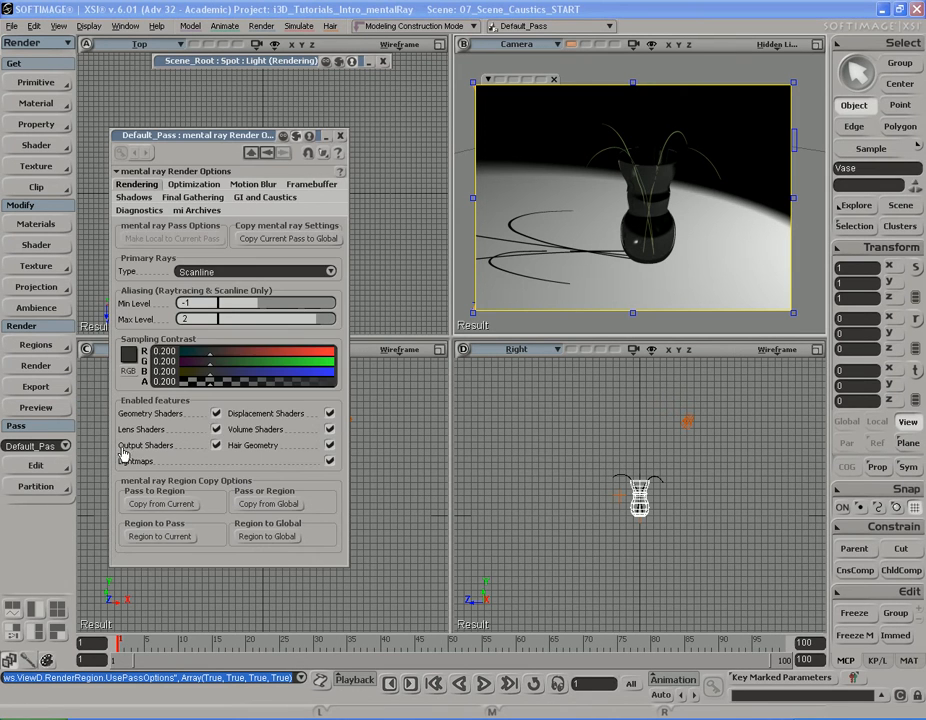
{"action": "left_click_drag", "start_coordinate": [195, 135], "coordinate": [195, 98]}
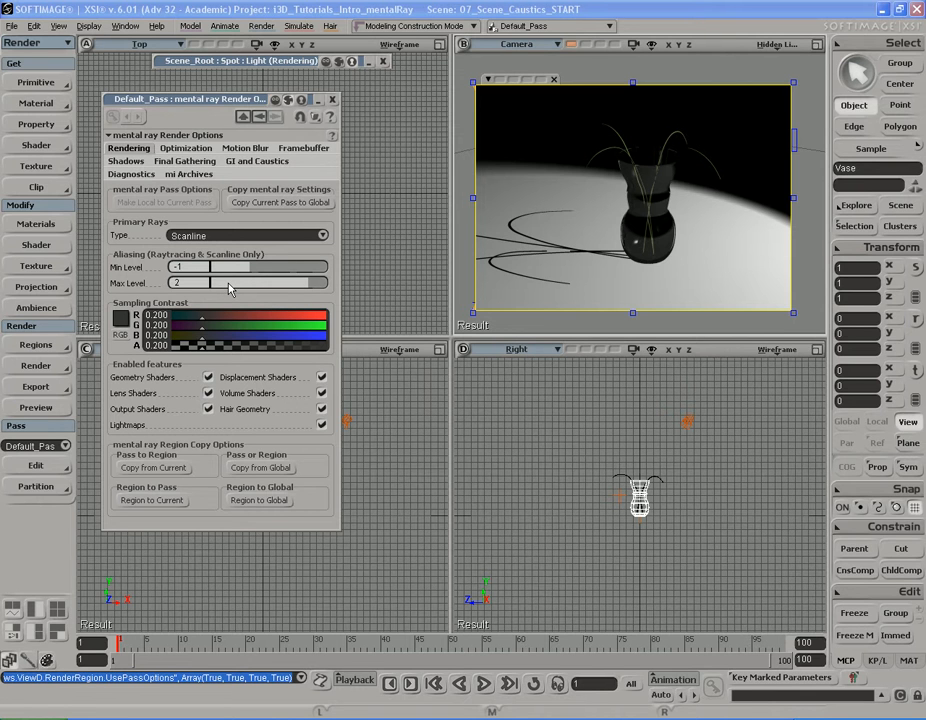
{"action": "mouse_move", "coordinate": [262, 290]}
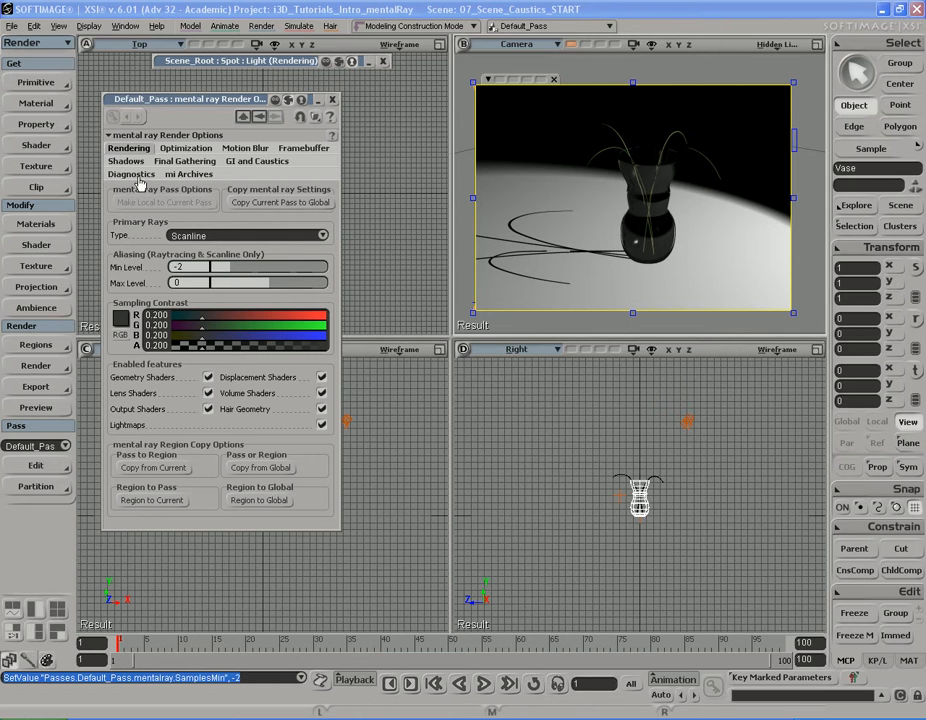
{"action": "left_click", "coordinate": [256, 161]}
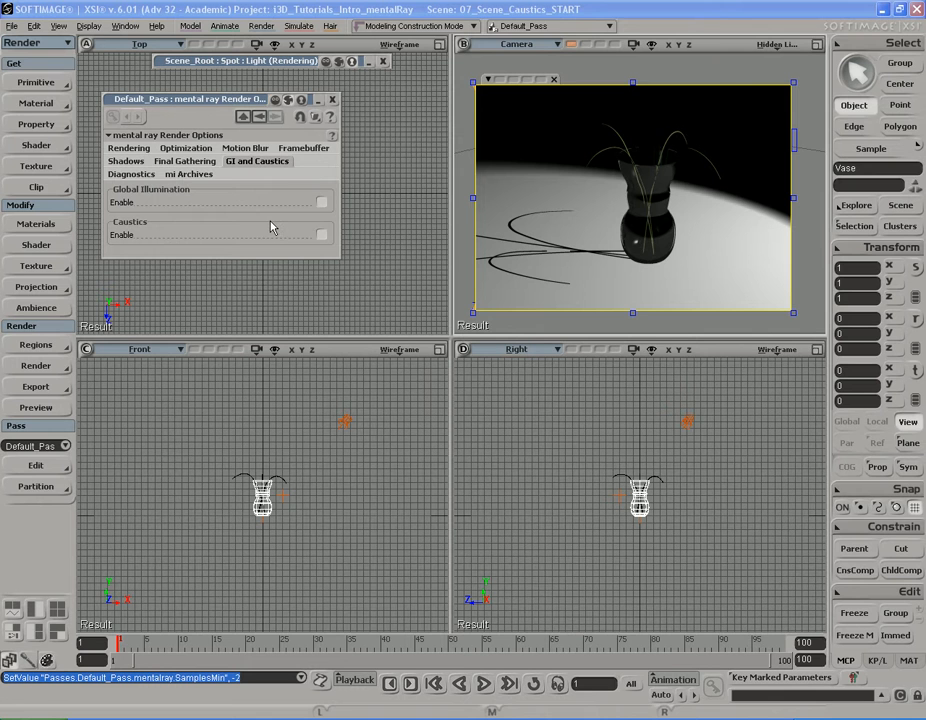
{"action": "left_click", "coordinate": [321, 234]}
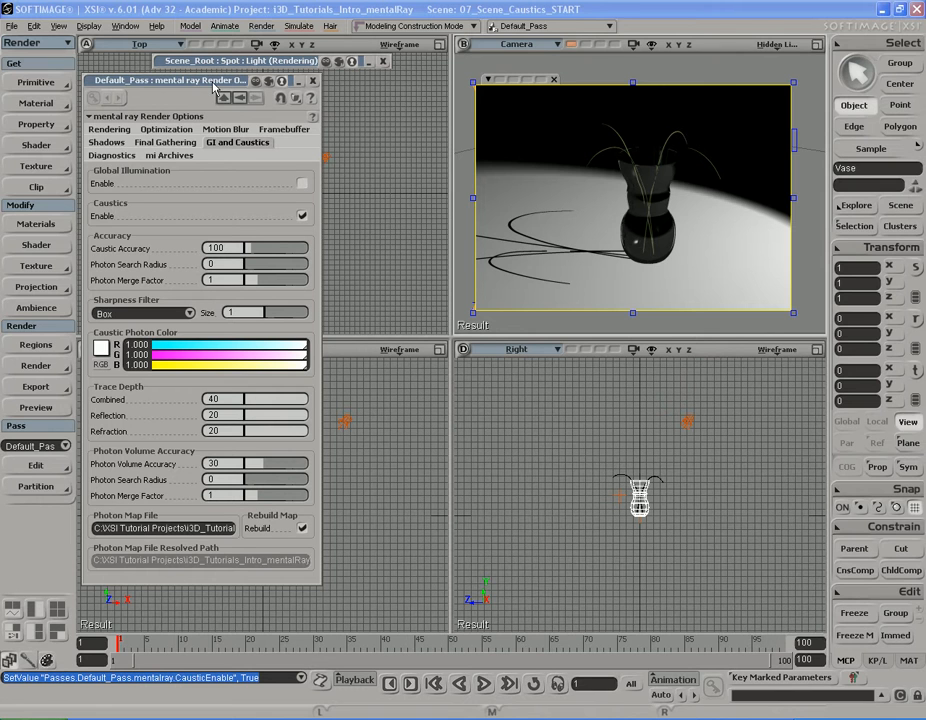
{"action": "mouse_move", "coordinate": [557, 280]}
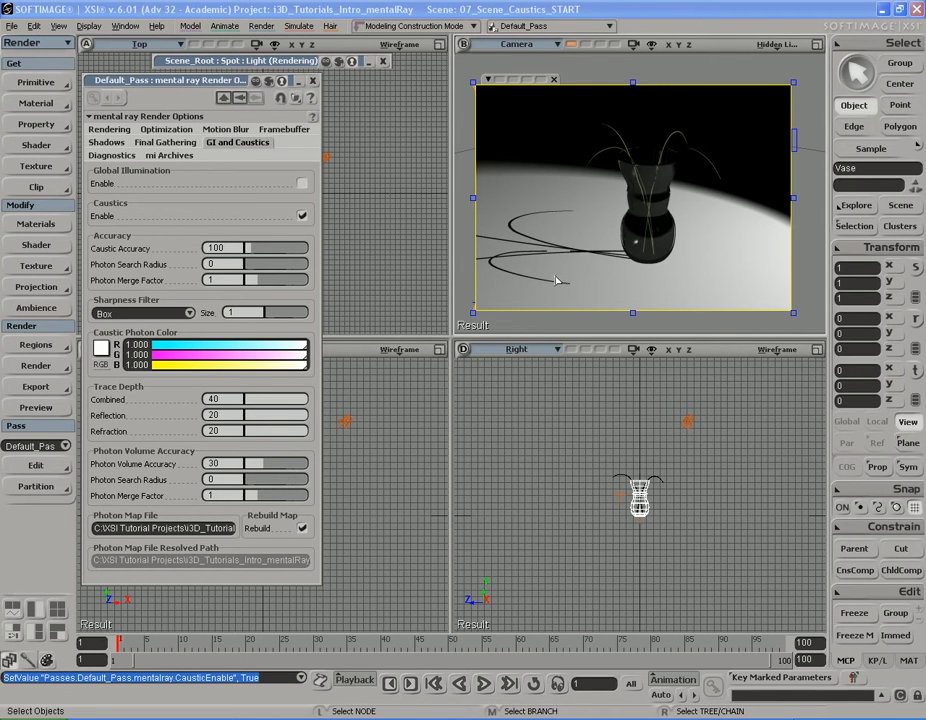
{"action": "mouse_move", "coordinate": [630, 189]}
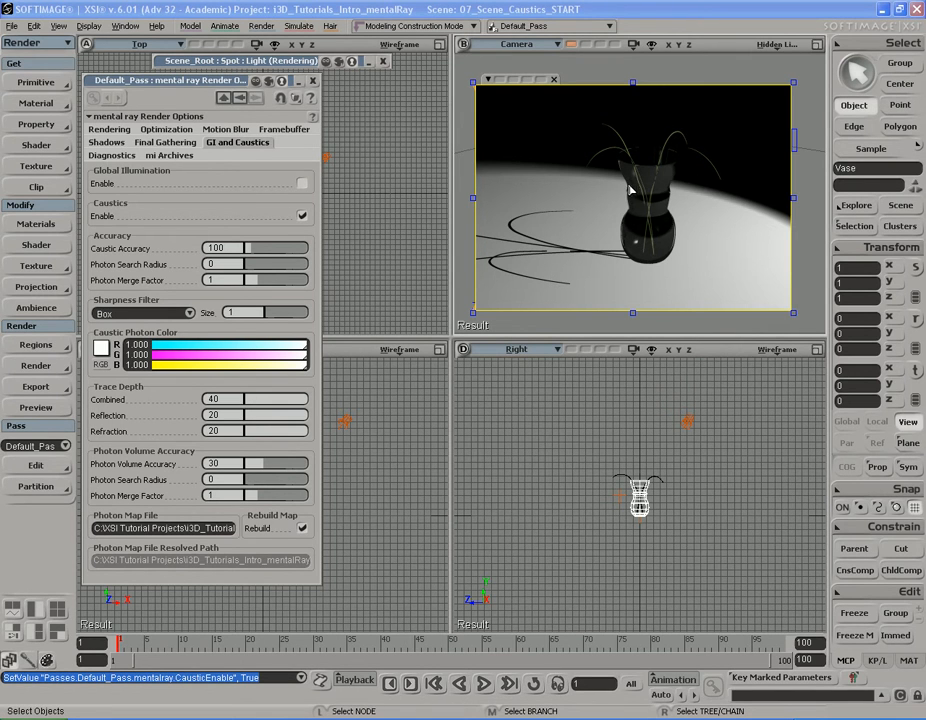
{"action": "mouse_move", "coordinate": [585, 202]}
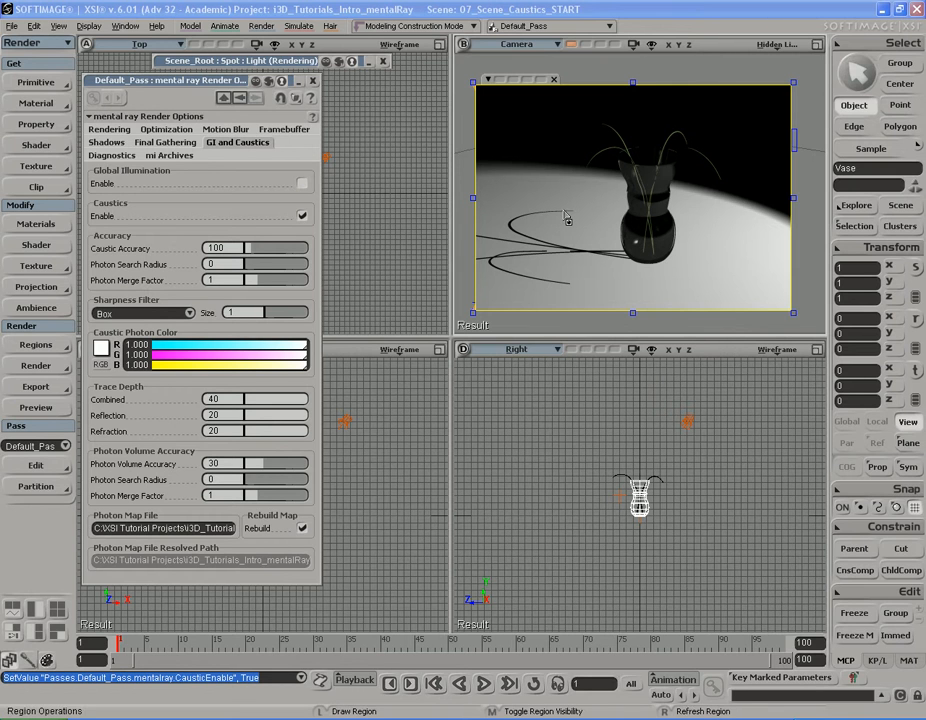
{"action": "mouse_move", "coordinate": [558, 263]}
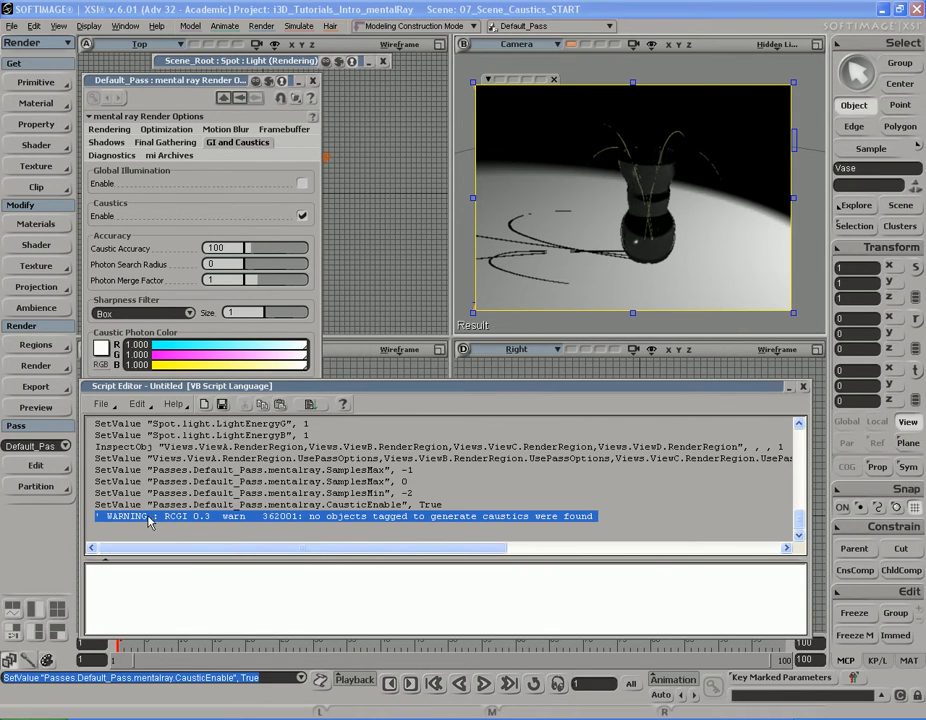
{"action": "mouse_move", "coordinate": [240, 527]}
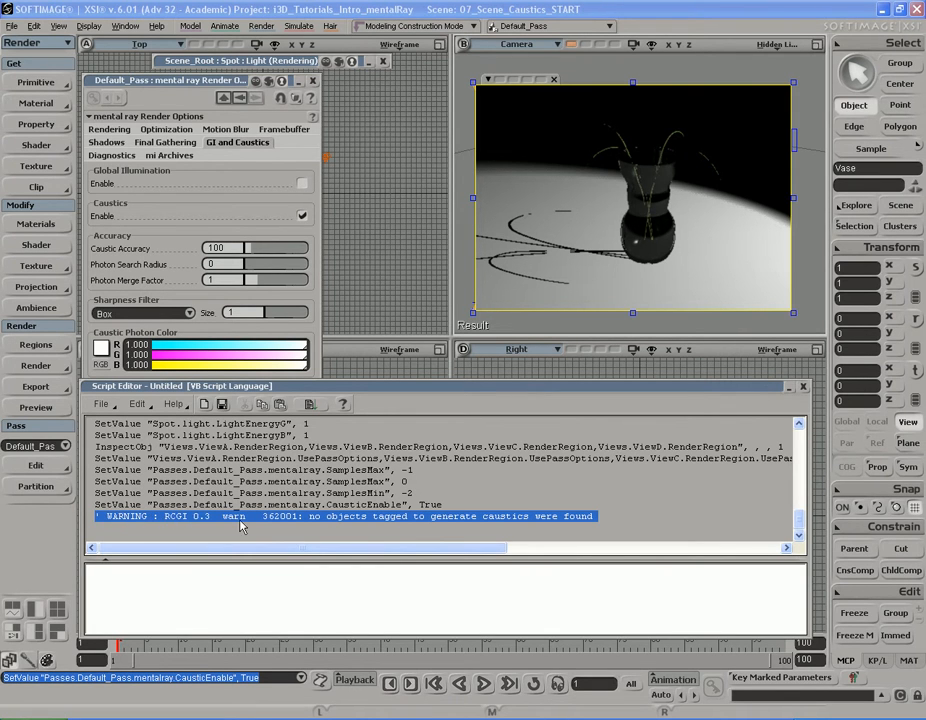
{"action": "mouse_move", "coordinate": [370, 521]}
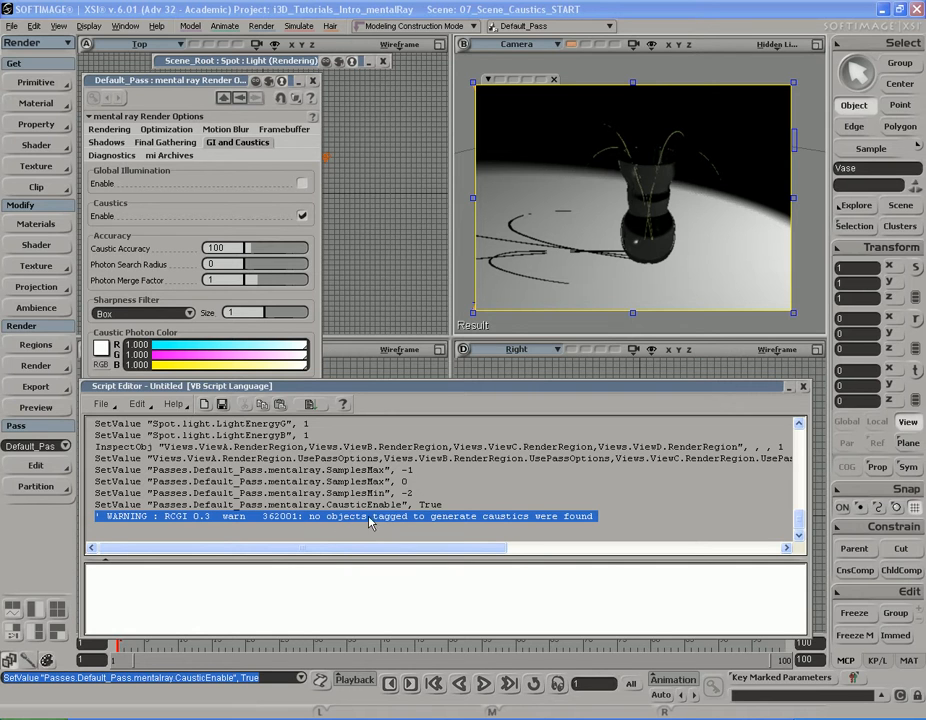
{"action": "mouse_move", "coordinate": [535, 521]}
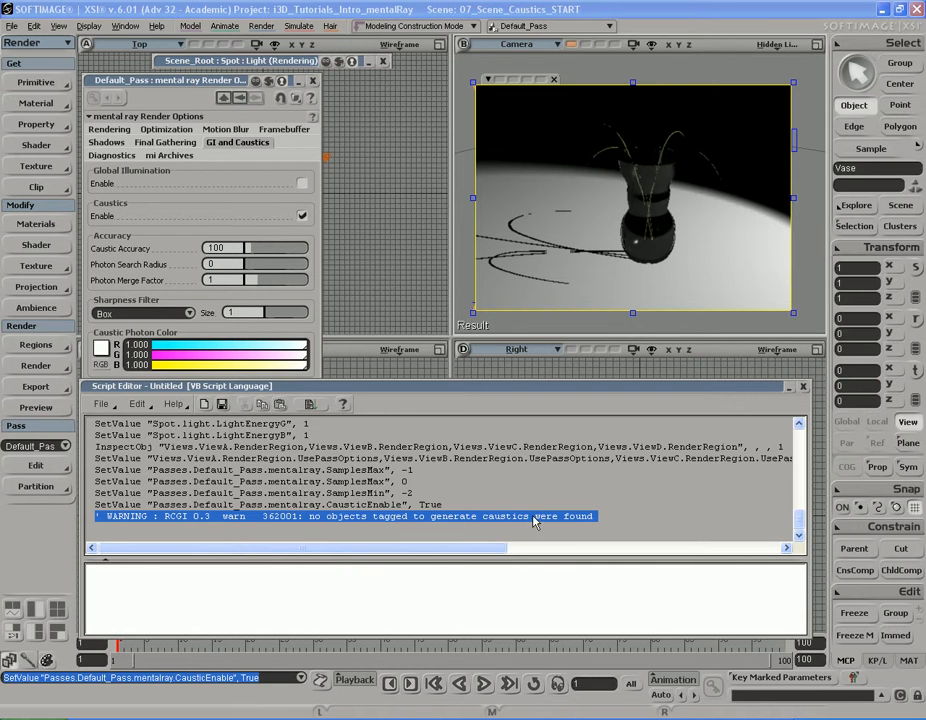
{"action": "mouse_move", "coordinate": [789, 406]}
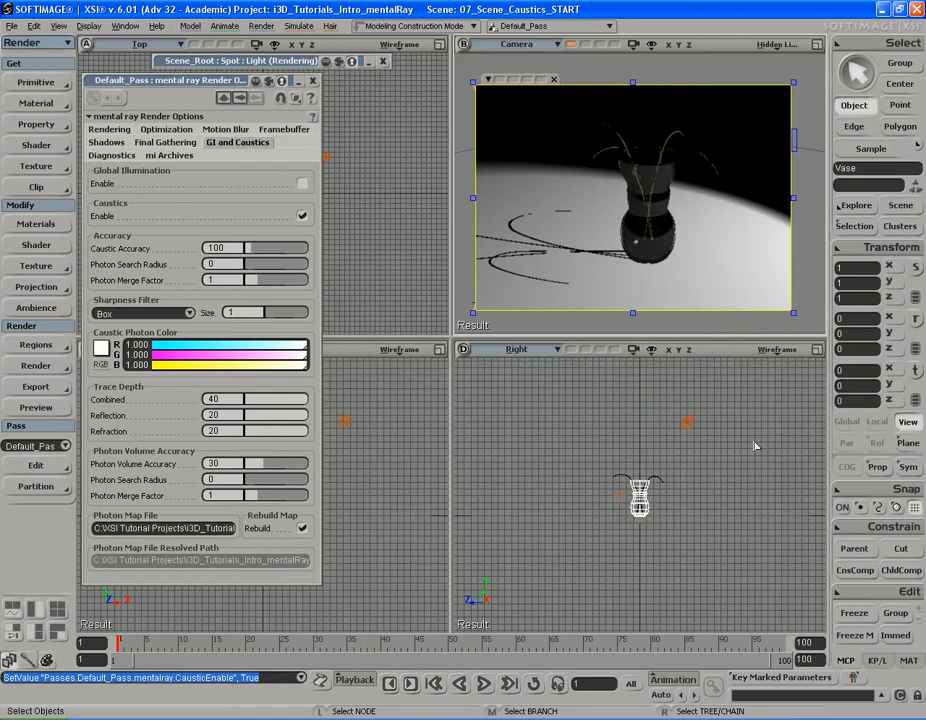
{"action": "mouse_move", "coordinate": [739, 455]}
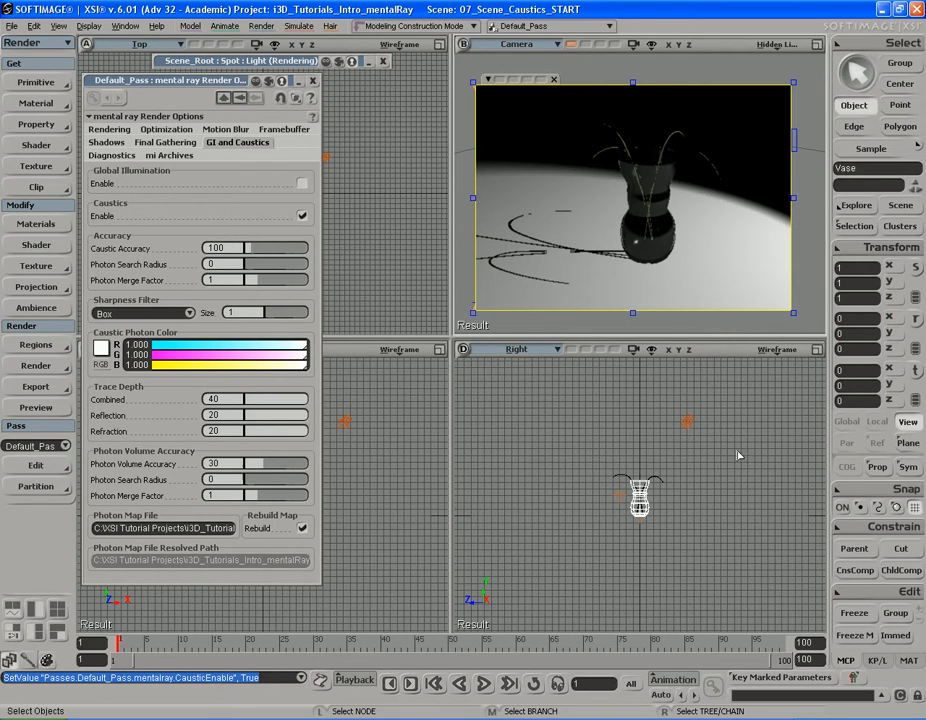
{"action": "mouse_move", "coordinate": [763, 180]}
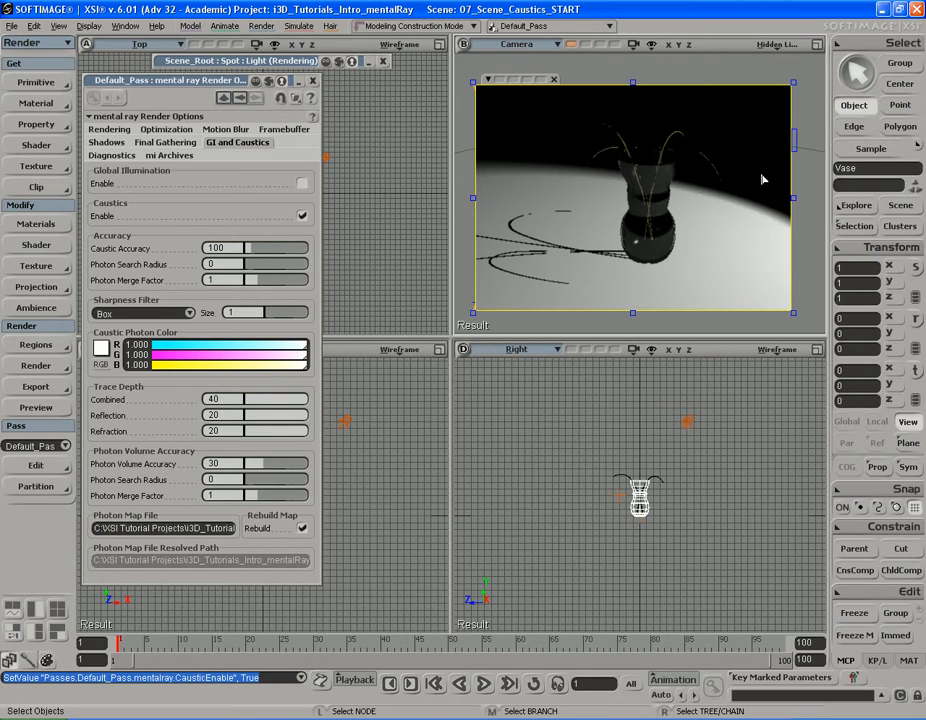
{"action": "mouse_move", "coordinate": [714, 222]}
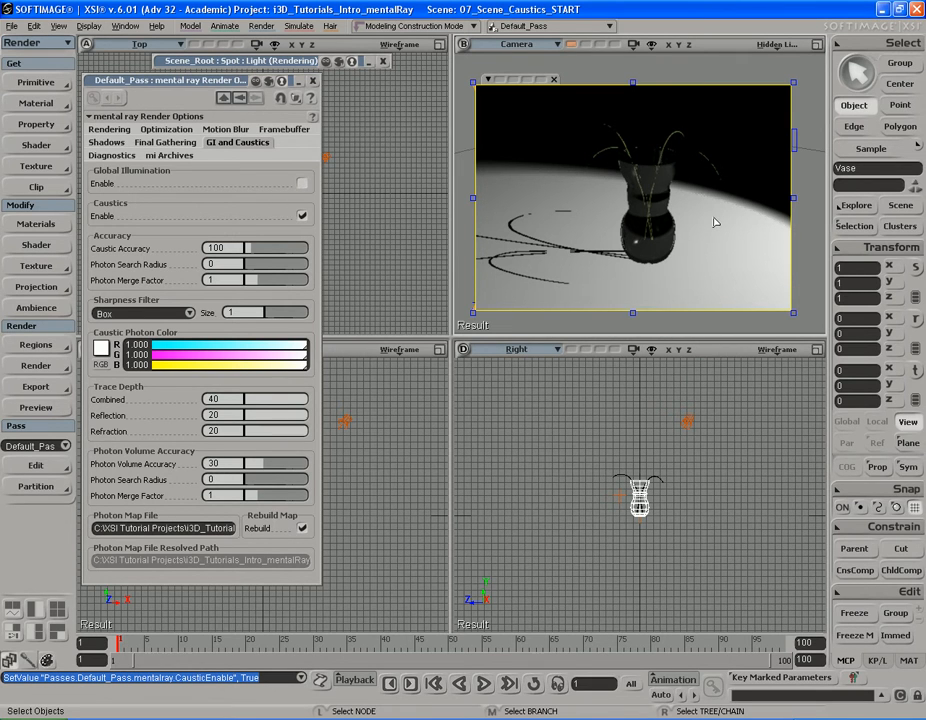
{"action": "mouse_move", "coordinate": [685, 190]}
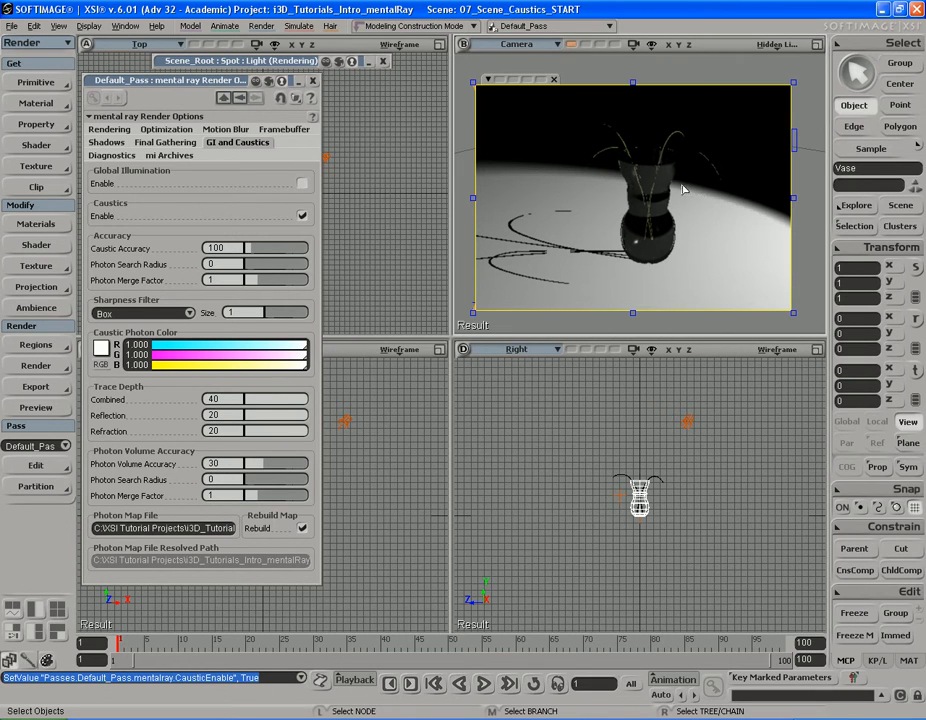
{"action": "mouse_move", "coordinate": [699, 258]}
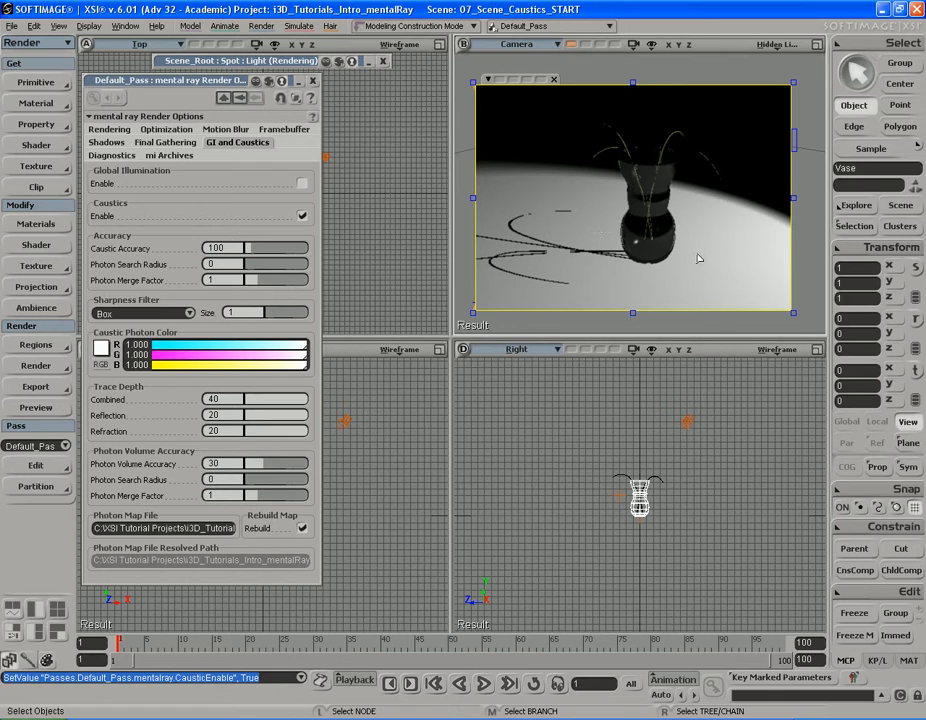
{"action": "mouse_move", "coordinate": [600, 252]}
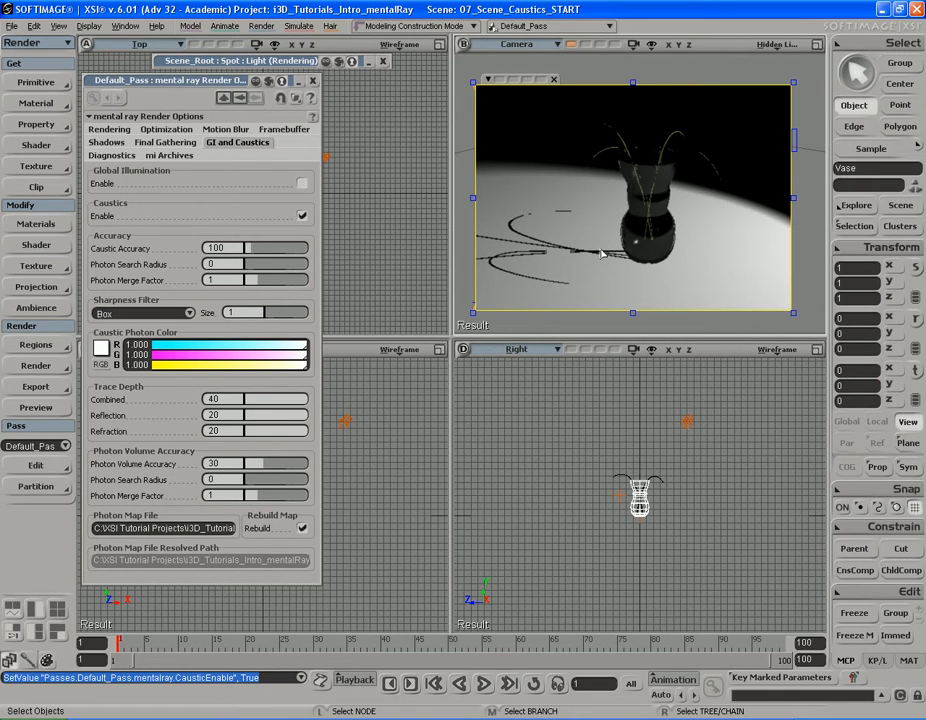
{"action": "mouse_move", "coordinate": [660, 275]}
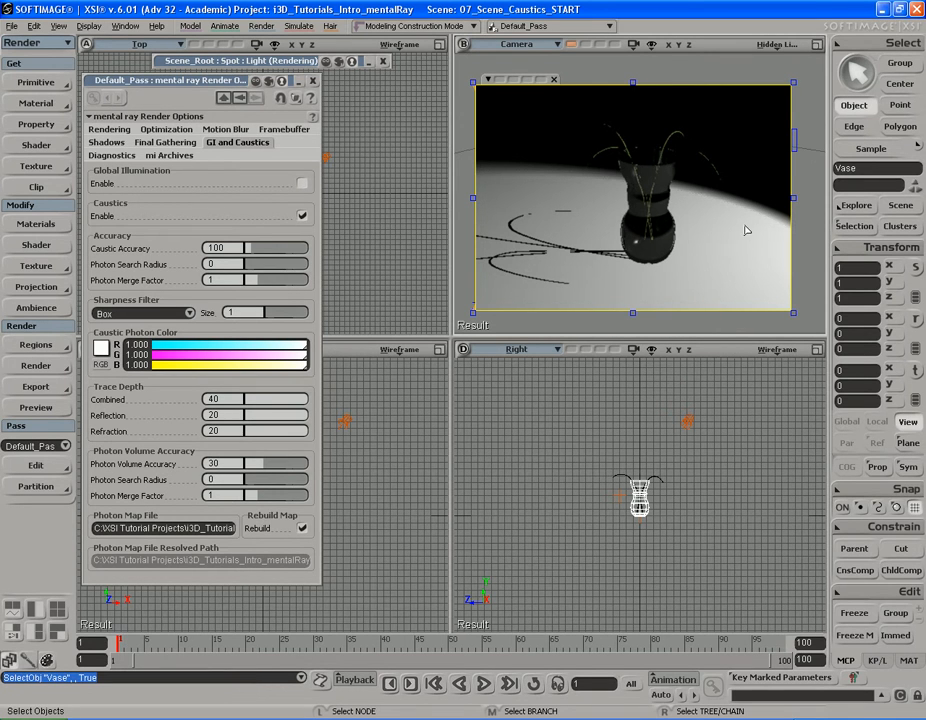
{"action": "mouse_move", "coordinate": [711, 224]}
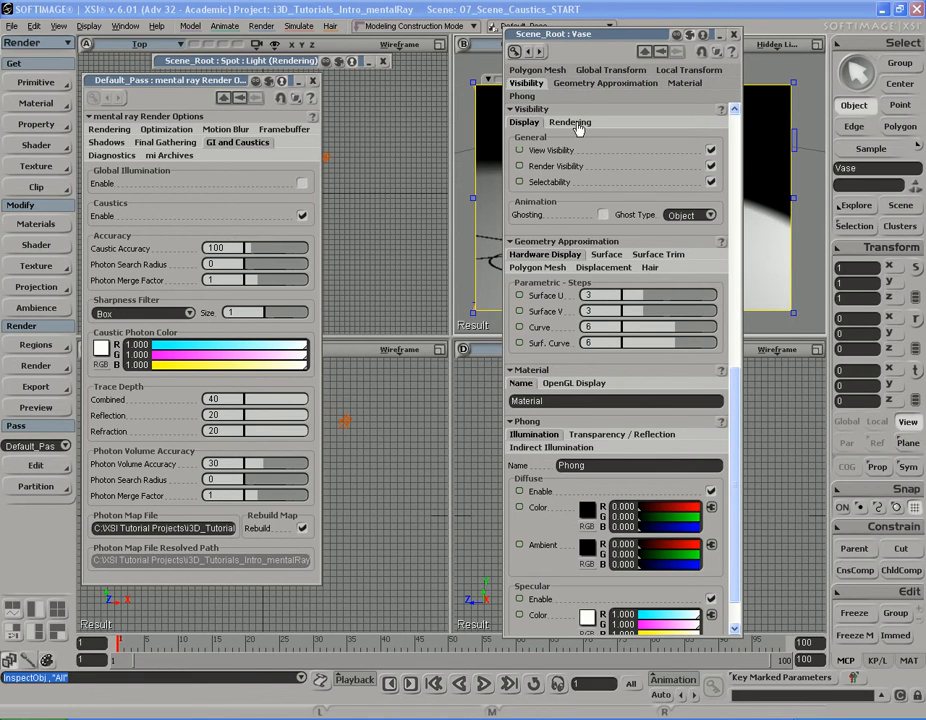
Step: Show the vase's Visibility > Rendering options, where Caustic Caster is still off
{"action": "left_click", "coordinate": [570, 122]}
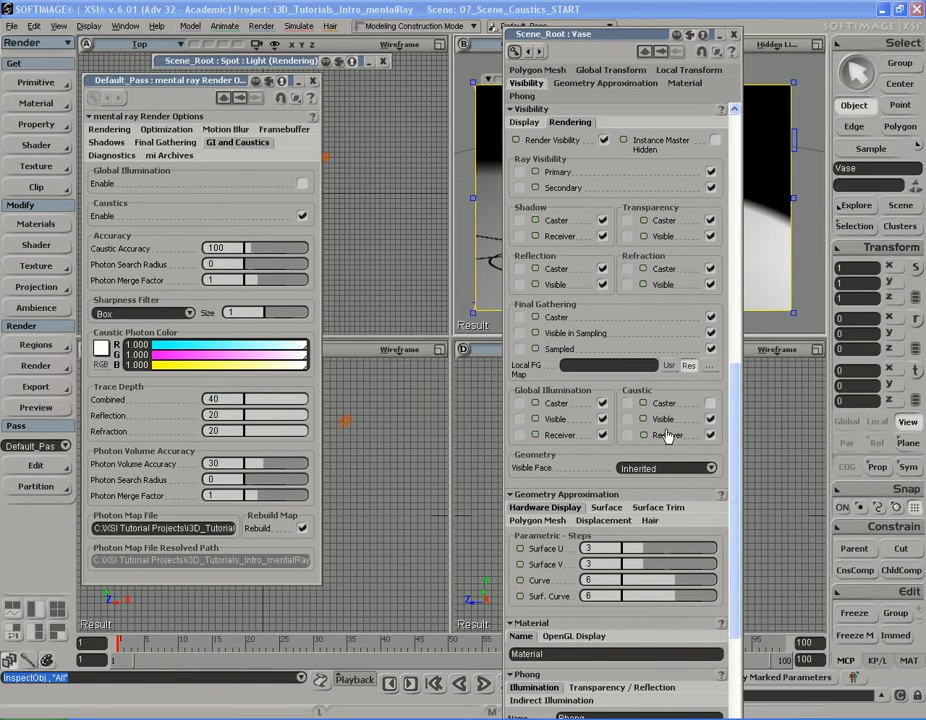
{"action": "mouse_move", "coordinate": [560, 442]}
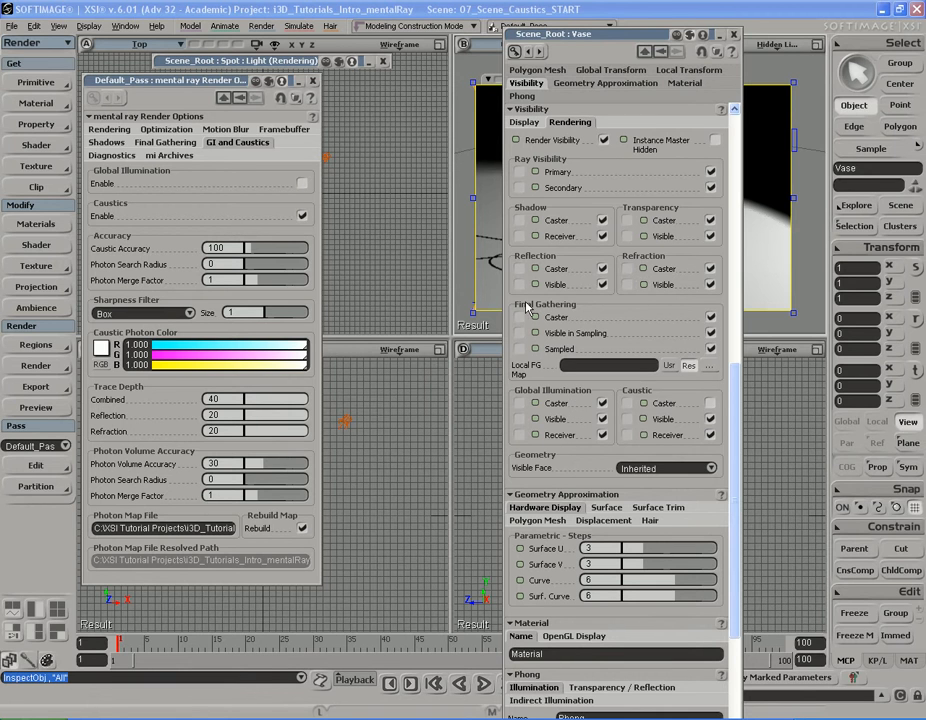
{"action": "mouse_move", "coordinate": [611, 320]}
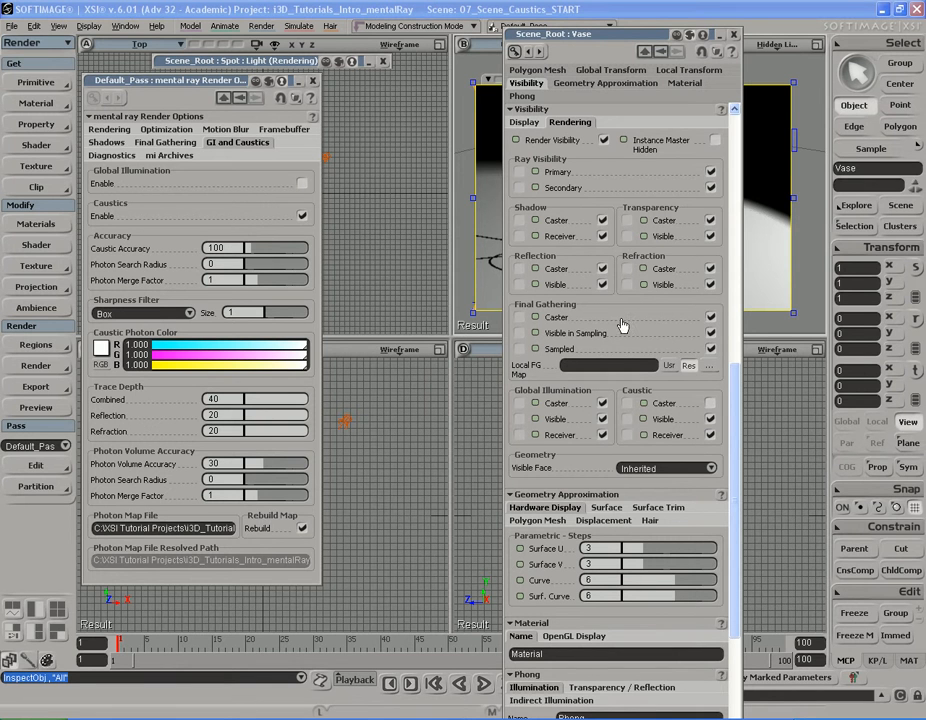
{"action": "mouse_move", "coordinate": [573, 428]}
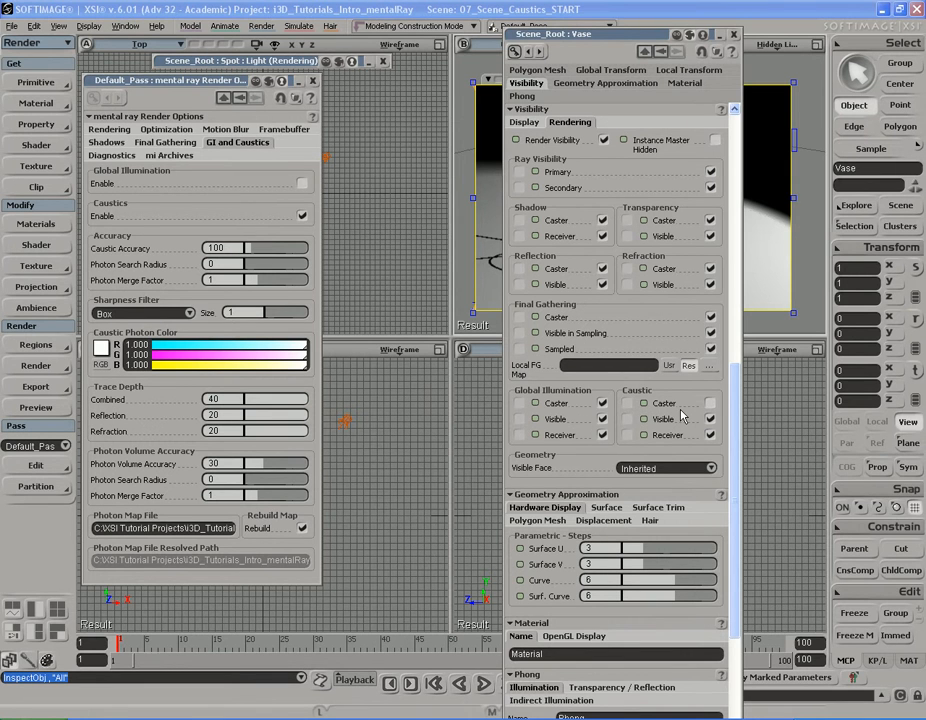
{"action": "mouse_move", "coordinate": [670, 425]}
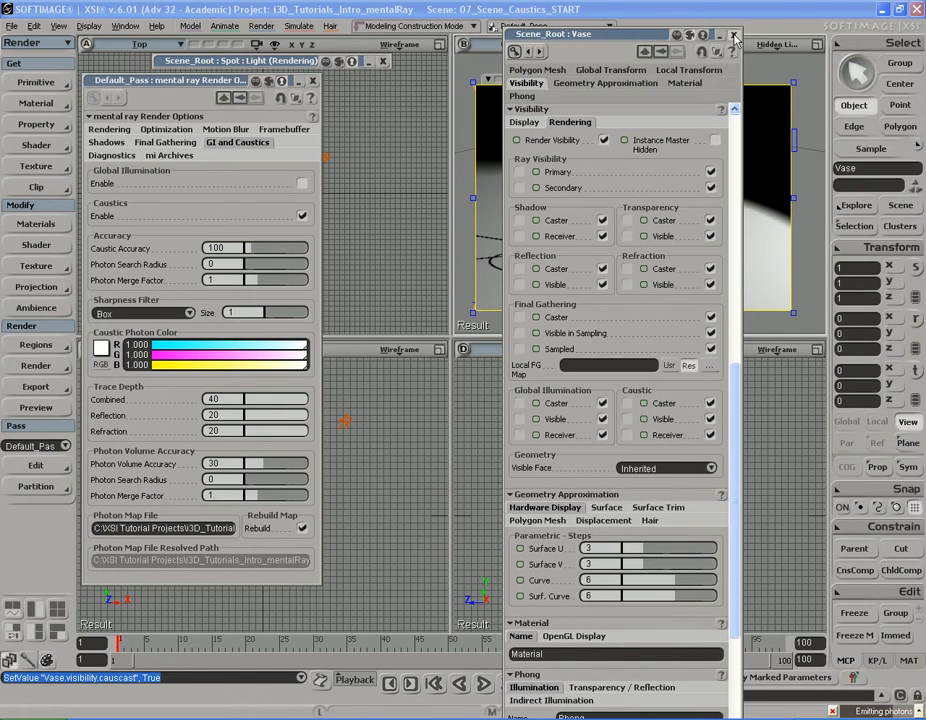
Step: Close the vase's property editor now that it casts caustics
{"action": "left_click", "coordinate": [734, 33]}
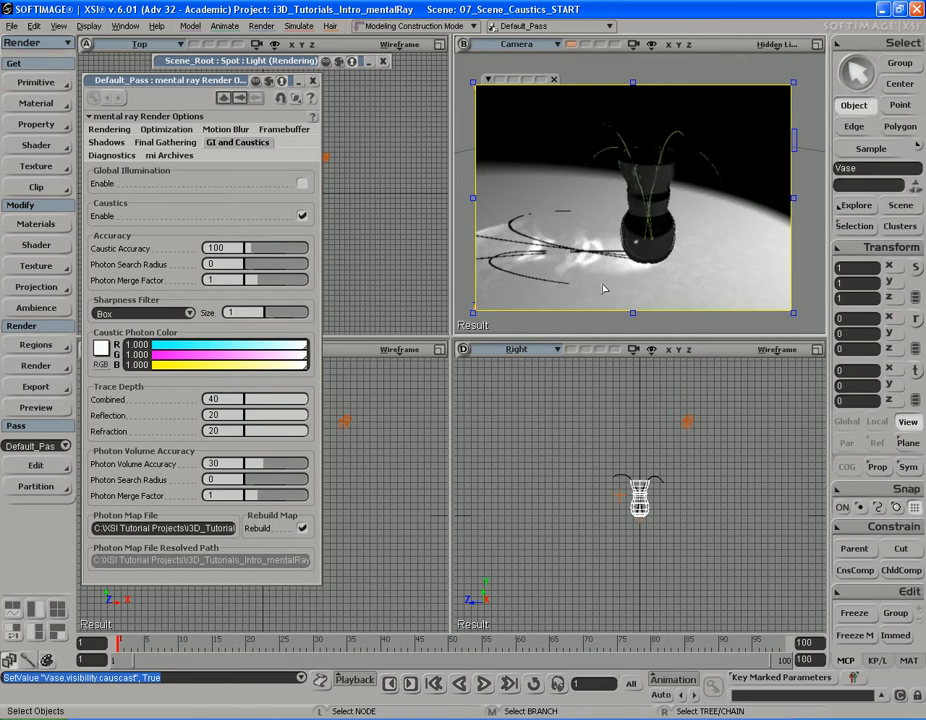
{"action": "mouse_move", "coordinate": [563, 213]}
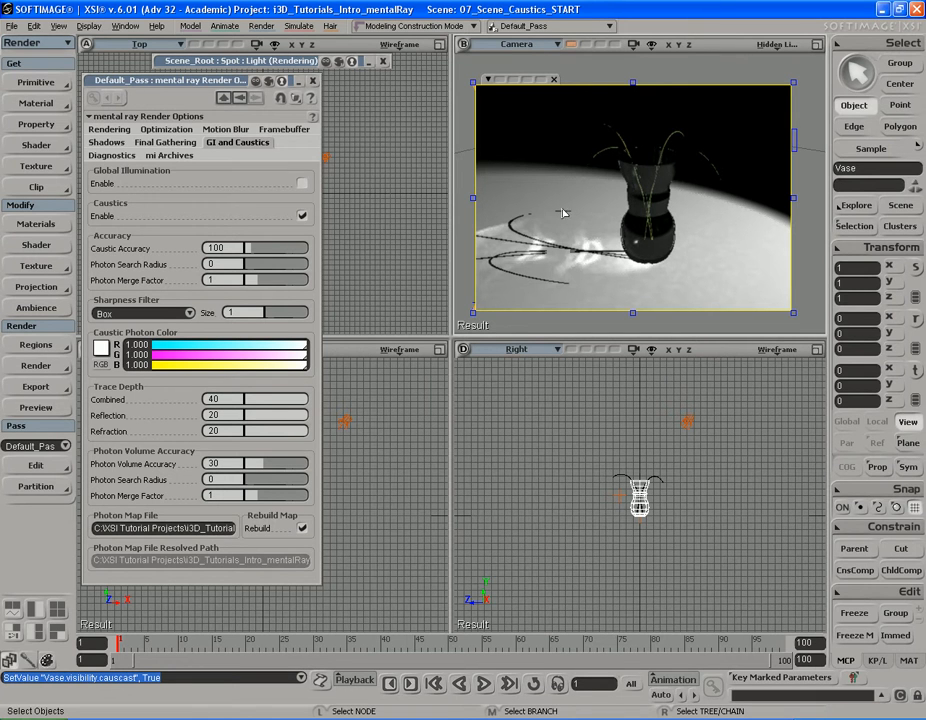
{"action": "mouse_move", "coordinate": [585, 259]}
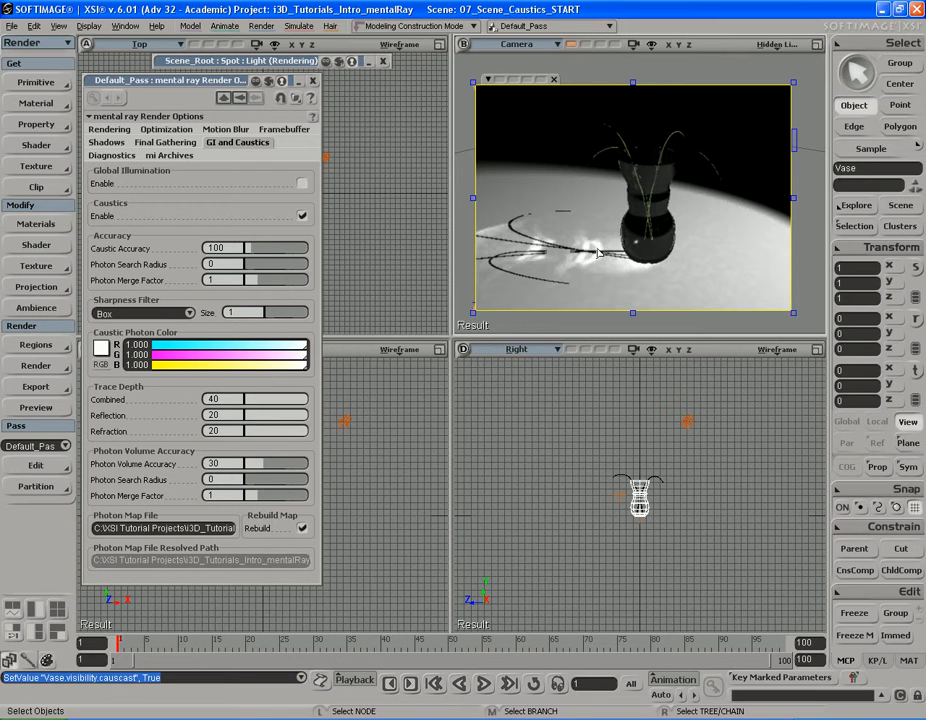
{"action": "mouse_move", "coordinate": [591, 286]}
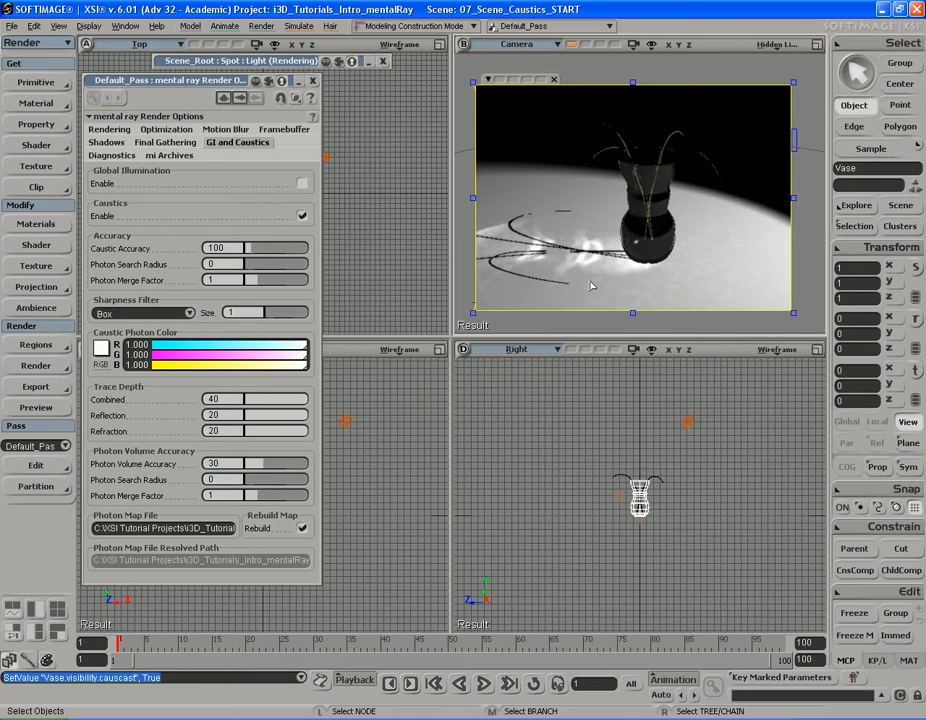
{"action": "mouse_move", "coordinate": [575, 271]}
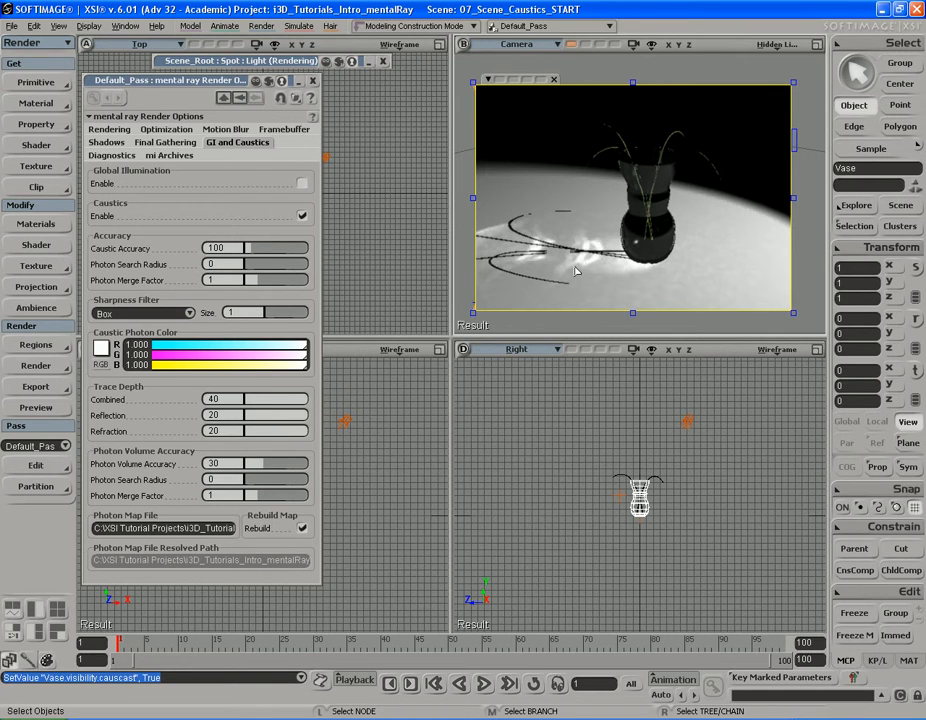
{"action": "mouse_move", "coordinate": [592, 230]}
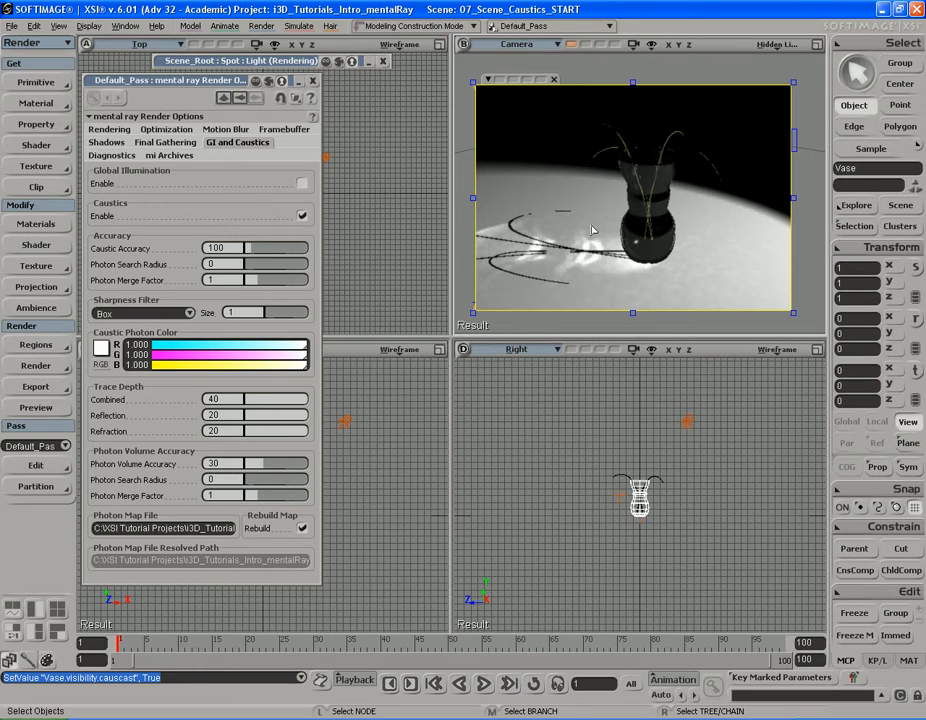
{"action": "mouse_move", "coordinate": [662, 227]}
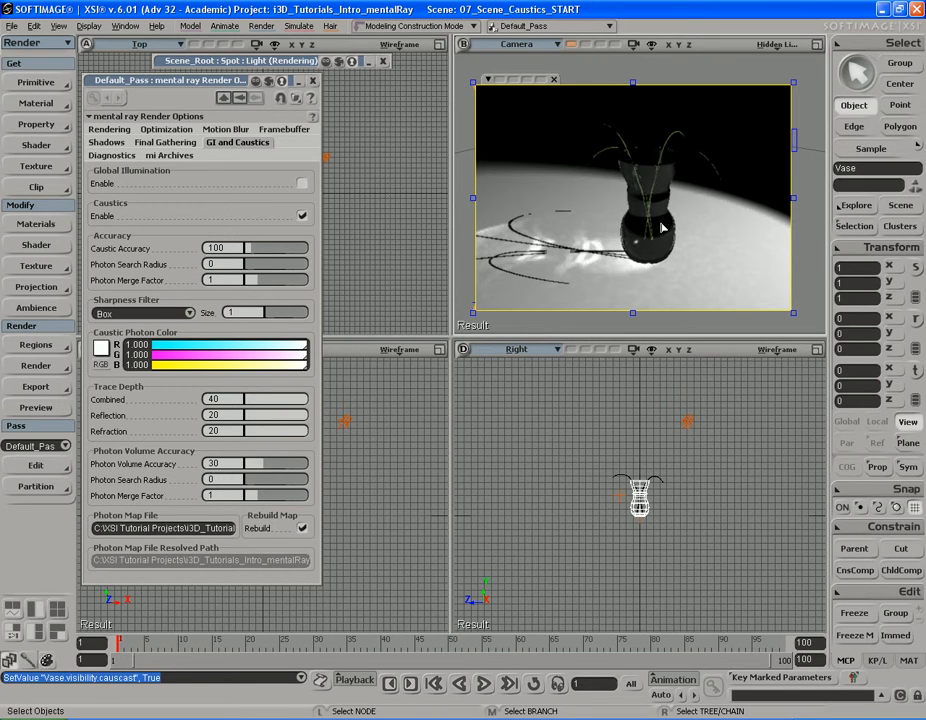
{"action": "mouse_move", "coordinate": [690, 277]}
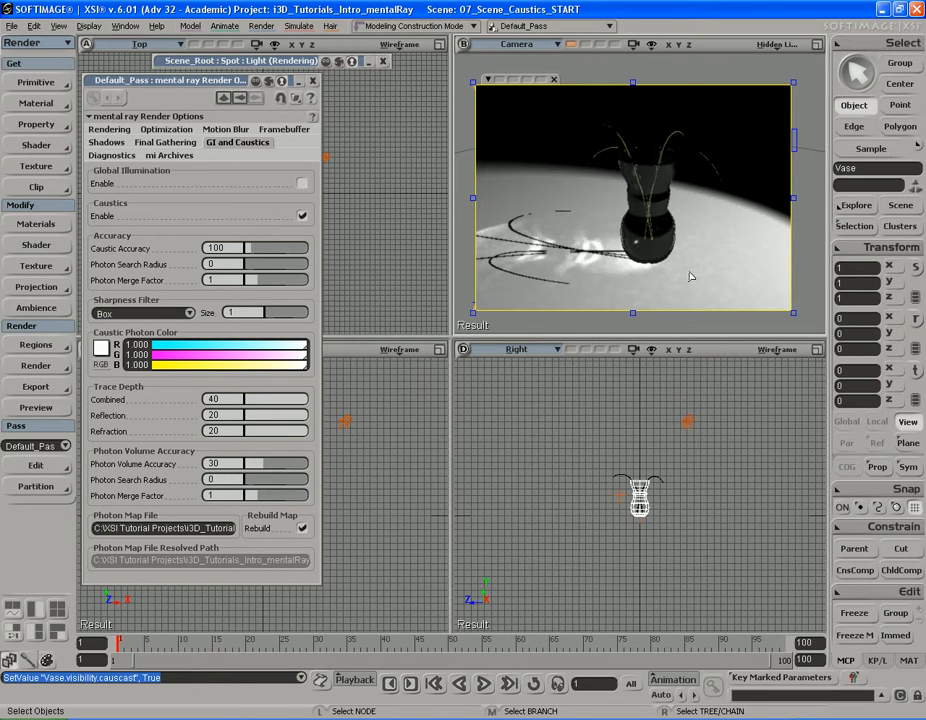
{"action": "mouse_move", "coordinate": [668, 177]}
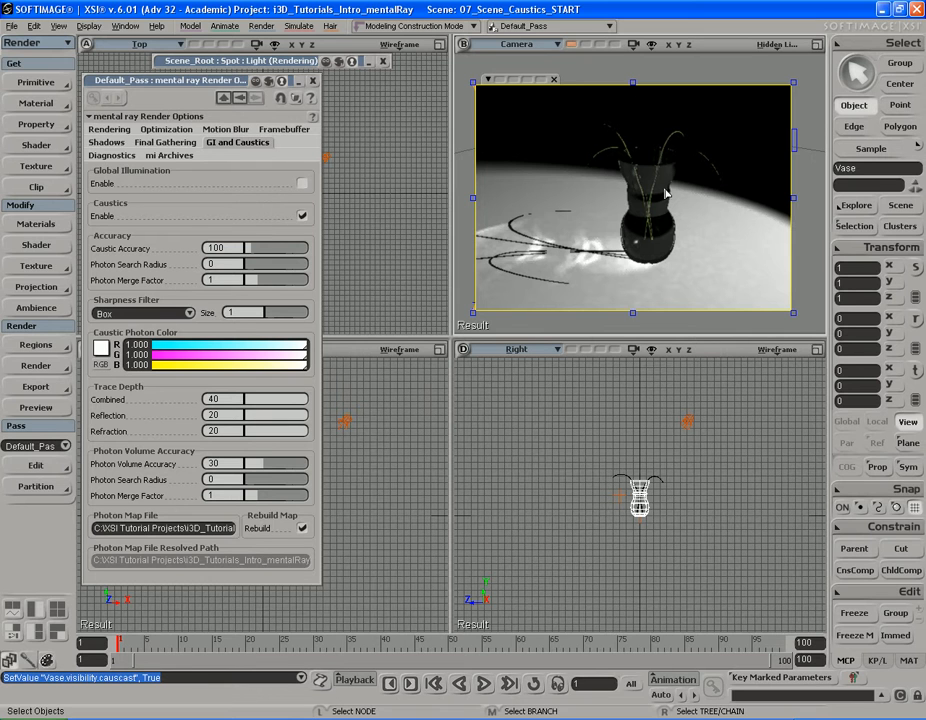
Step: View mental ray Optimization: reflection and refraction depth 2, combined depth 4
{"action": "left_click", "coordinate": [167, 129]}
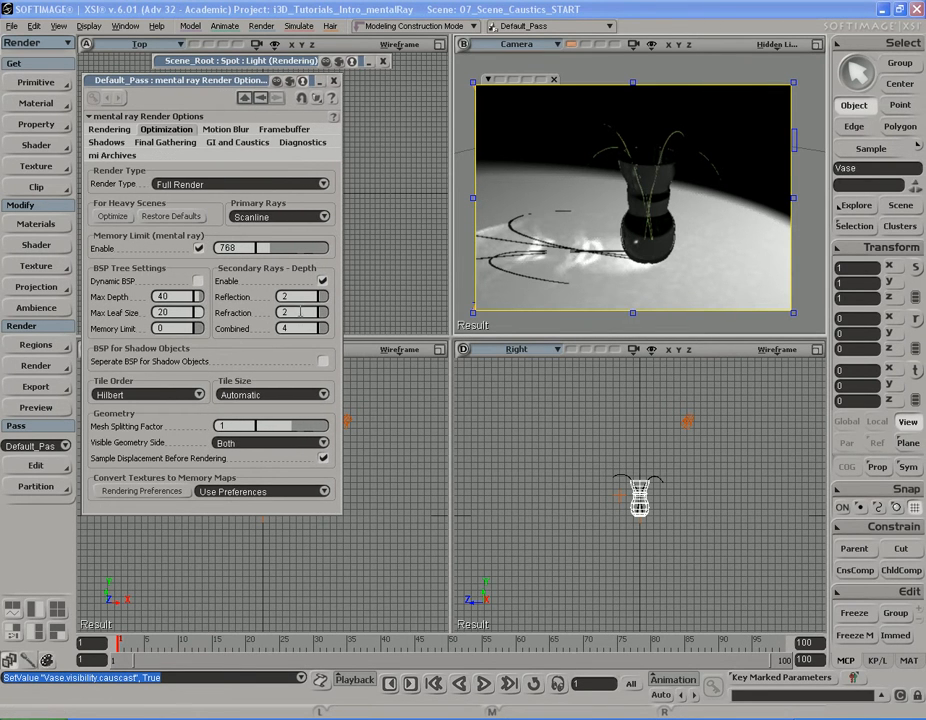
{"action": "mouse_move", "coordinate": [255, 278]}
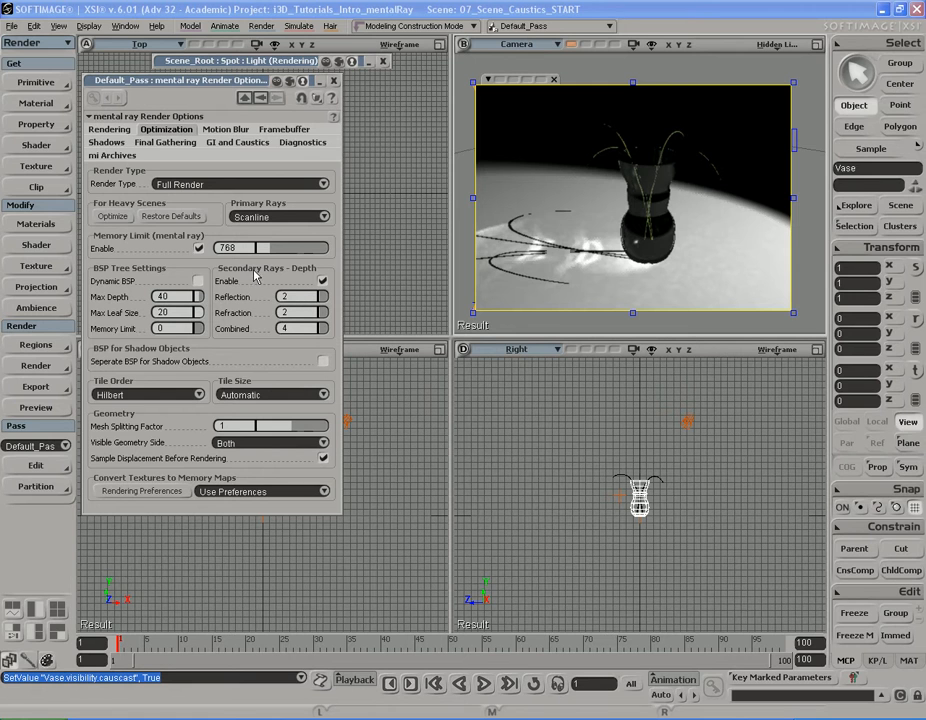
{"action": "mouse_move", "coordinate": [275, 283]}
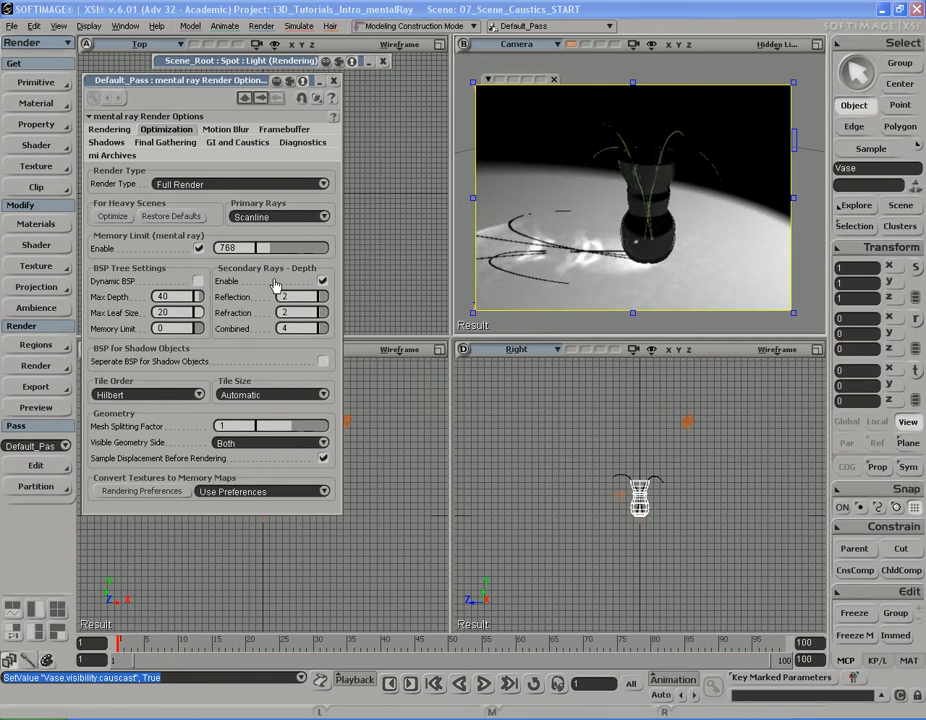
{"action": "mouse_move", "coordinate": [232, 305]}
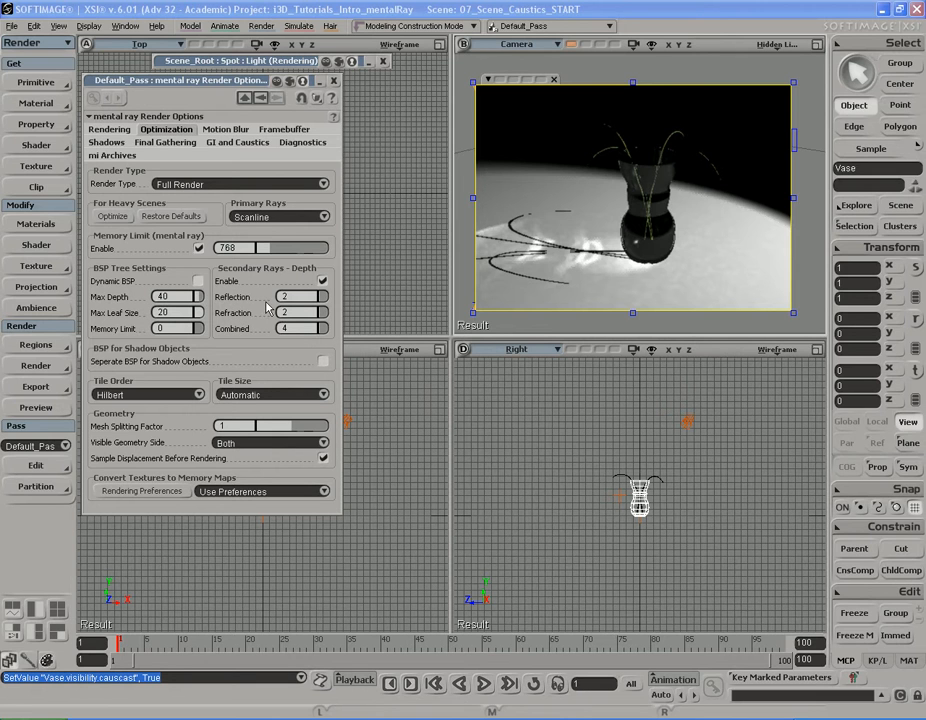
{"action": "mouse_move", "coordinate": [263, 305]}
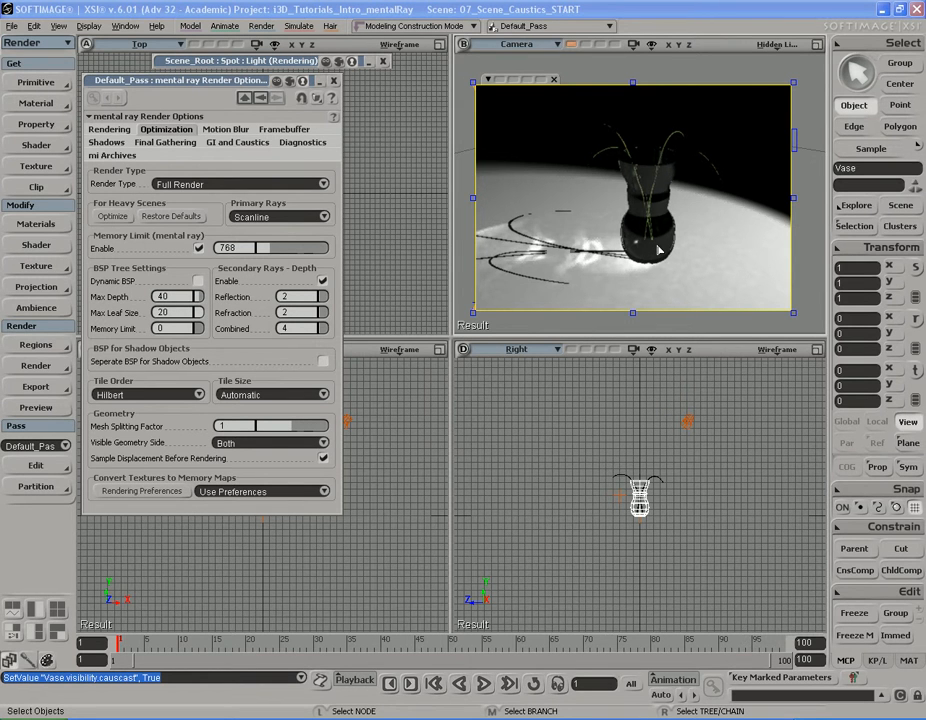
{"action": "mouse_move", "coordinate": [666, 206]}
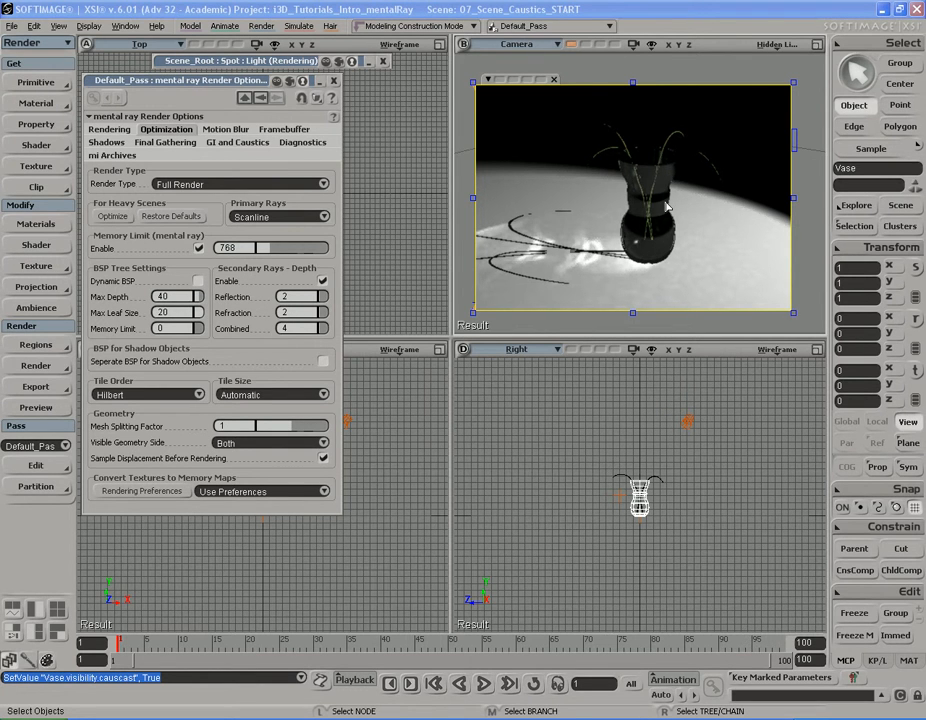
{"action": "mouse_move", "coordinate": [668, 236]}
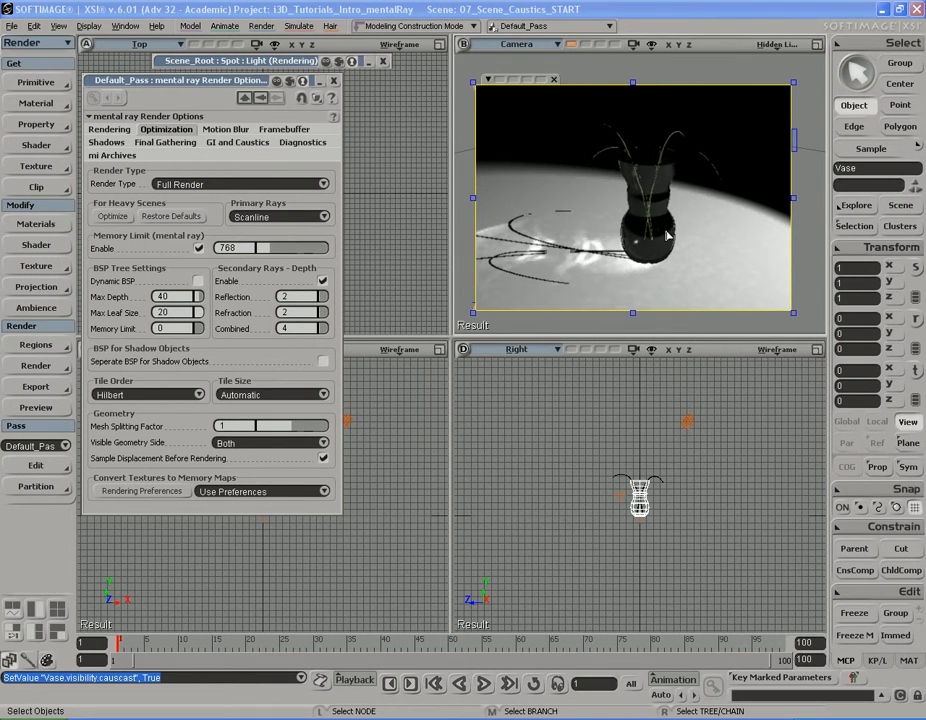
{"action": "mouse_move", "coordinate": [665, 188]}
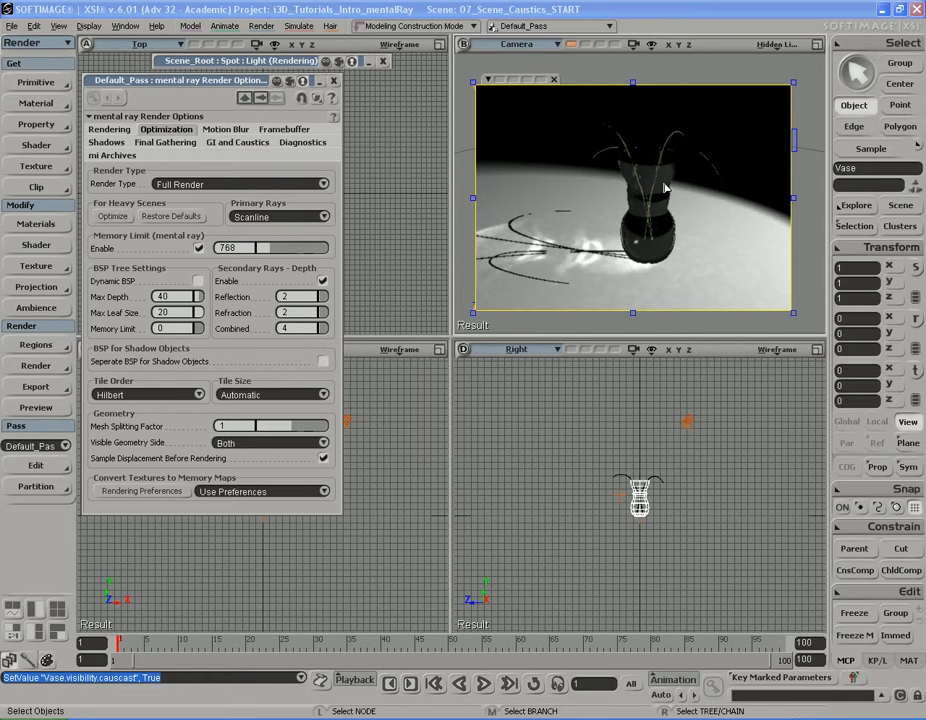
{"action": "mouse_move", "coordinate": [647, 162]}
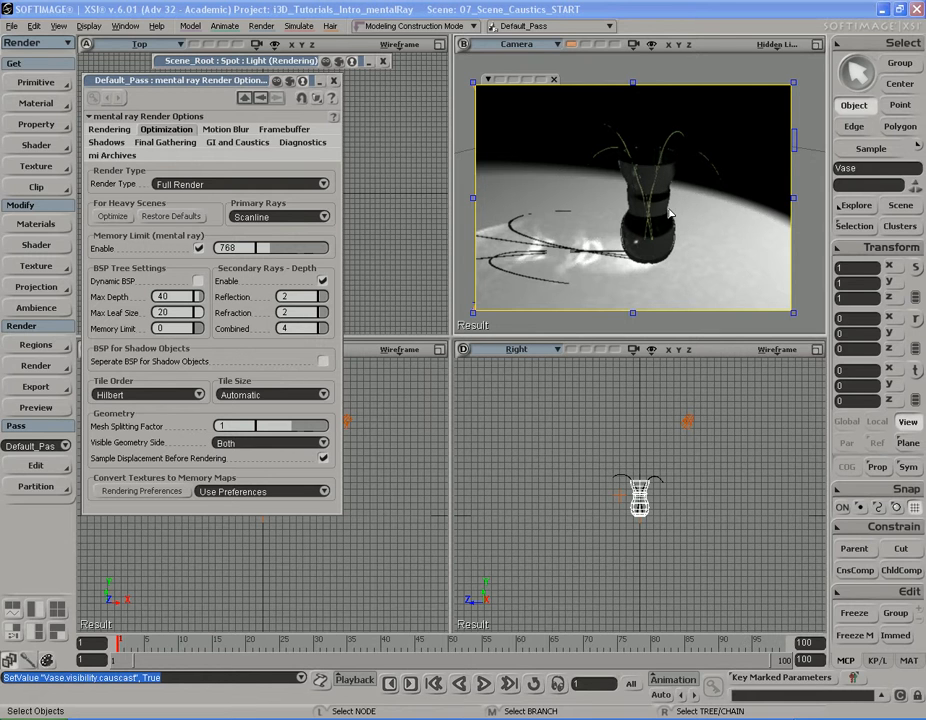
{"action": "mouse_move", "coordinate": [680, 212]}
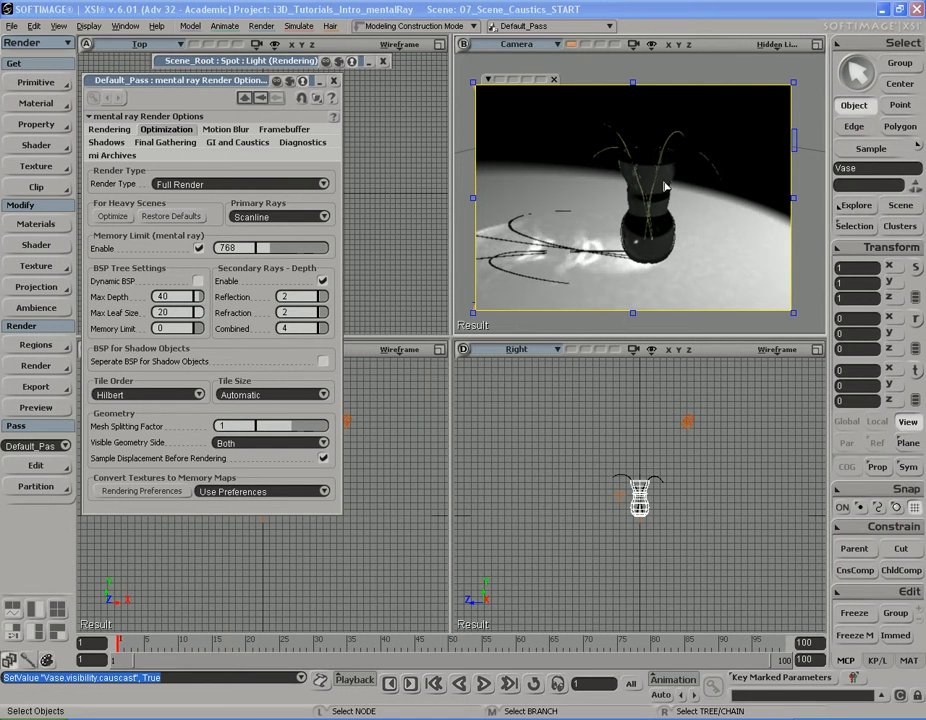
{"action": "mouse_move", "coordinate": [667, 204]}
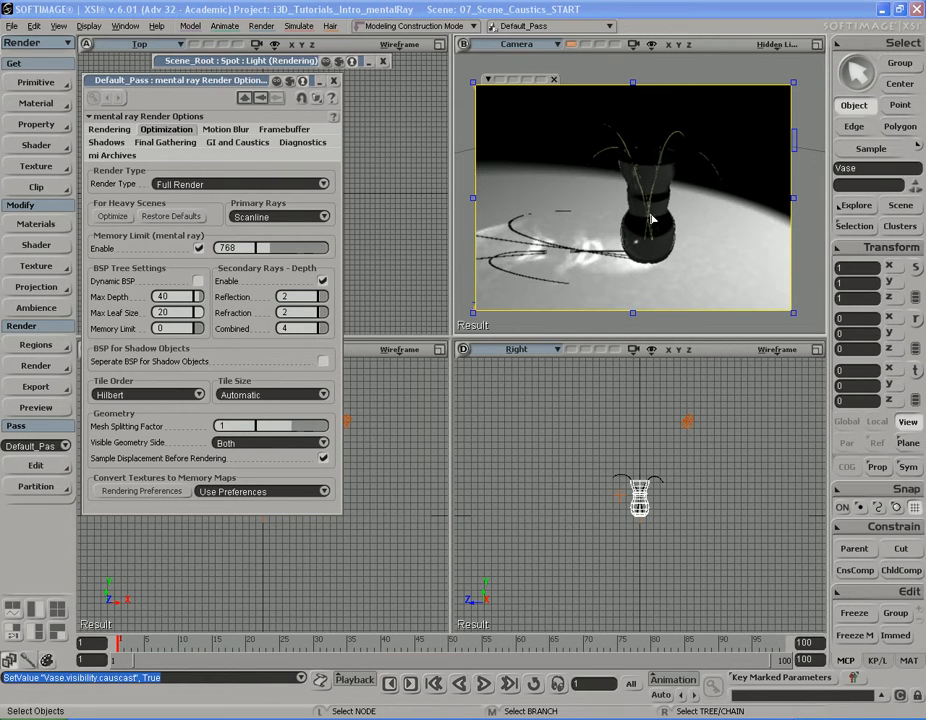
{"action": "mouse_move", "coordinate": [638, 218]}
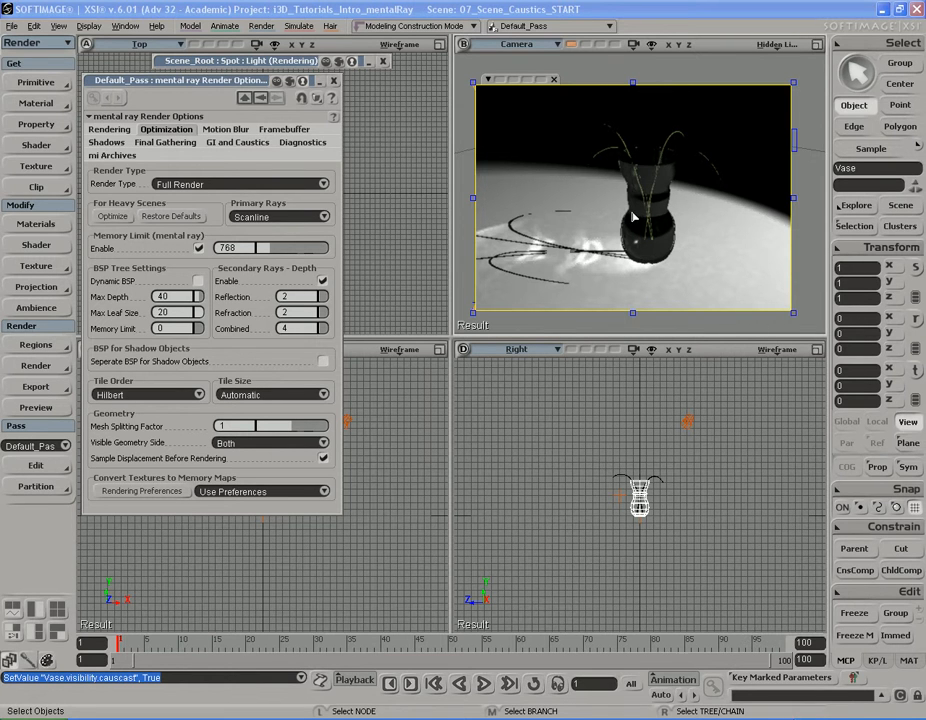
{"action": "mouse_move", "coordinate": [618, 174]}
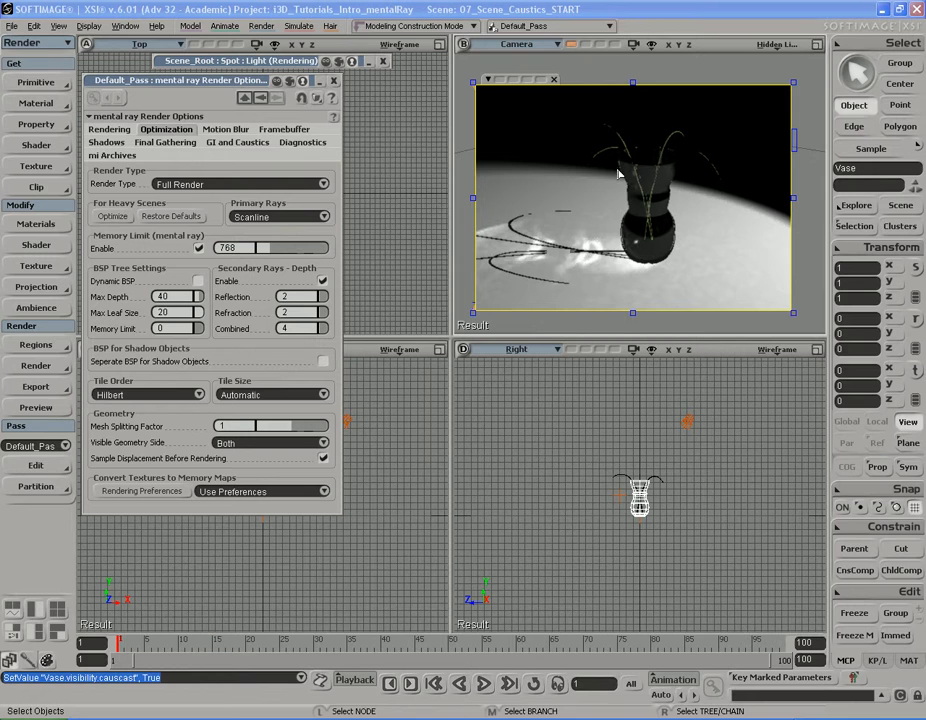
{"action": "mouse_move", "coordinate": [639, 222]}
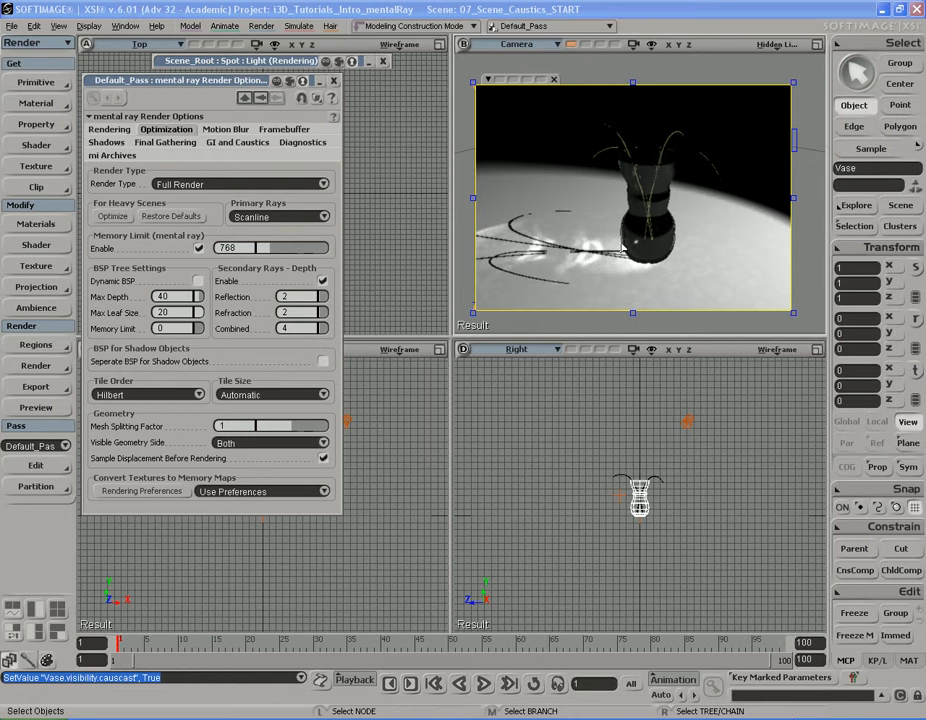
{"action": "mouse_move", "coordinate": [688, 274]}
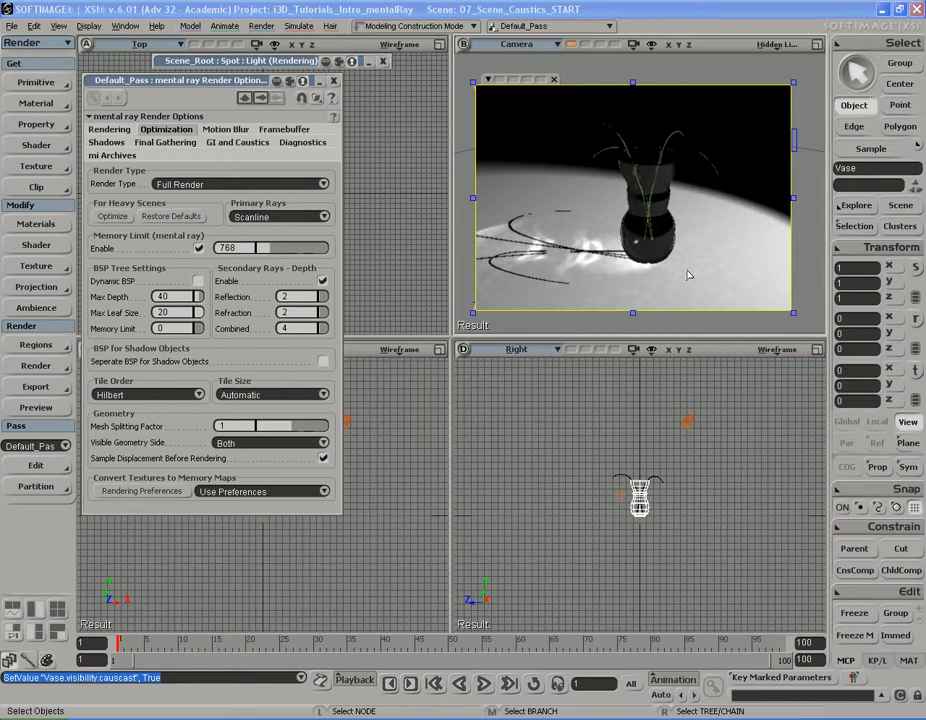
{"action": "mouse_move", "coordinate": [666, 200]}
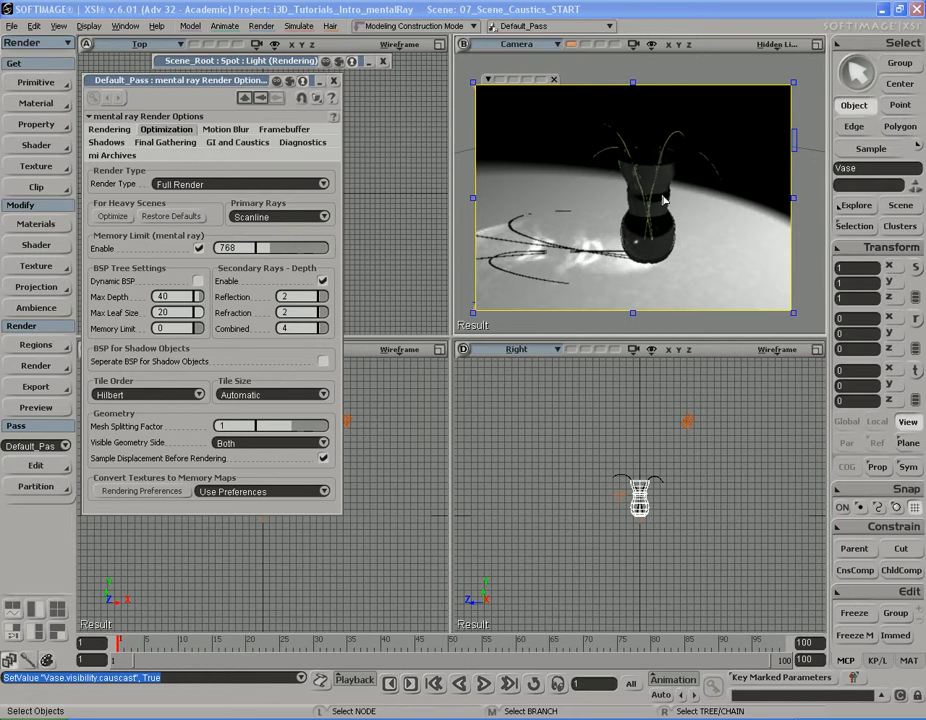
{"action": "mouse_move", "coordinate": [625, 224]}
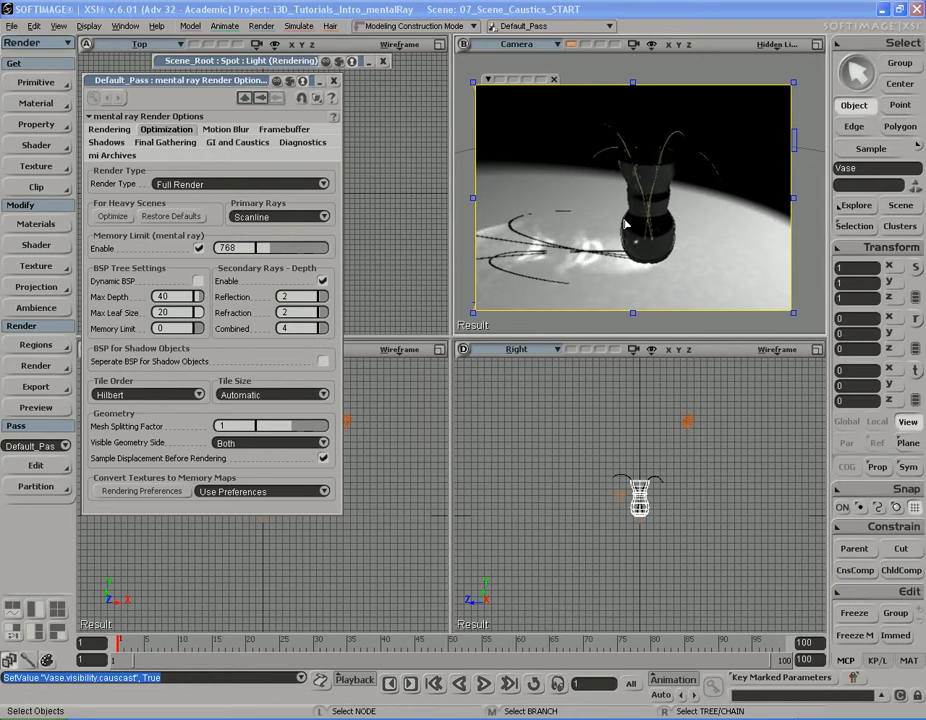
{"action": "mouse_move", "coordinate": [599, 269]}
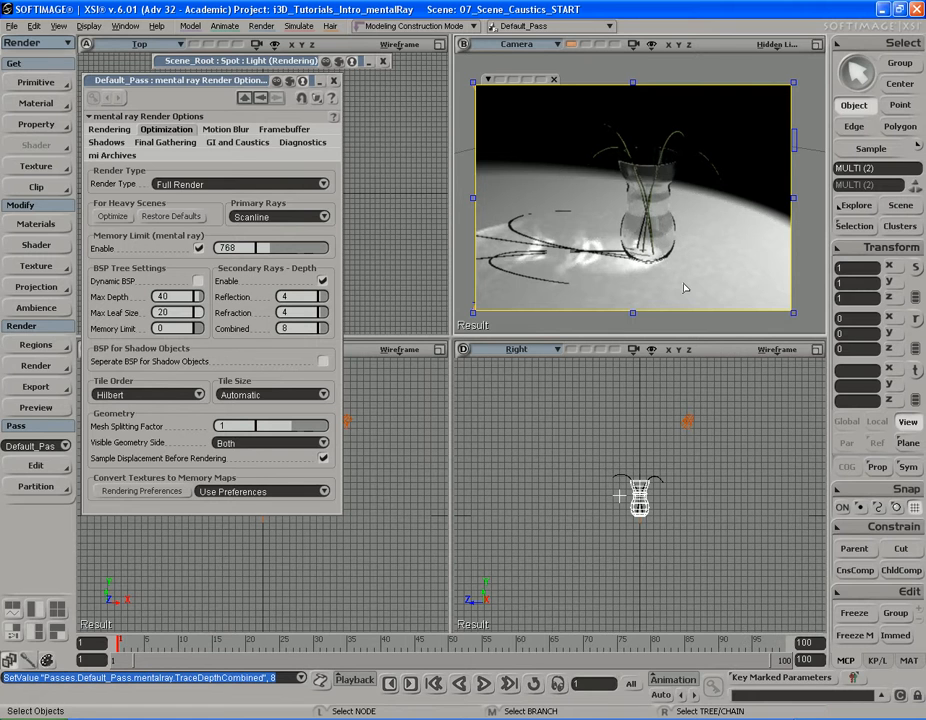
{"action": "mouse_move", "coordinate": [399, 221]}
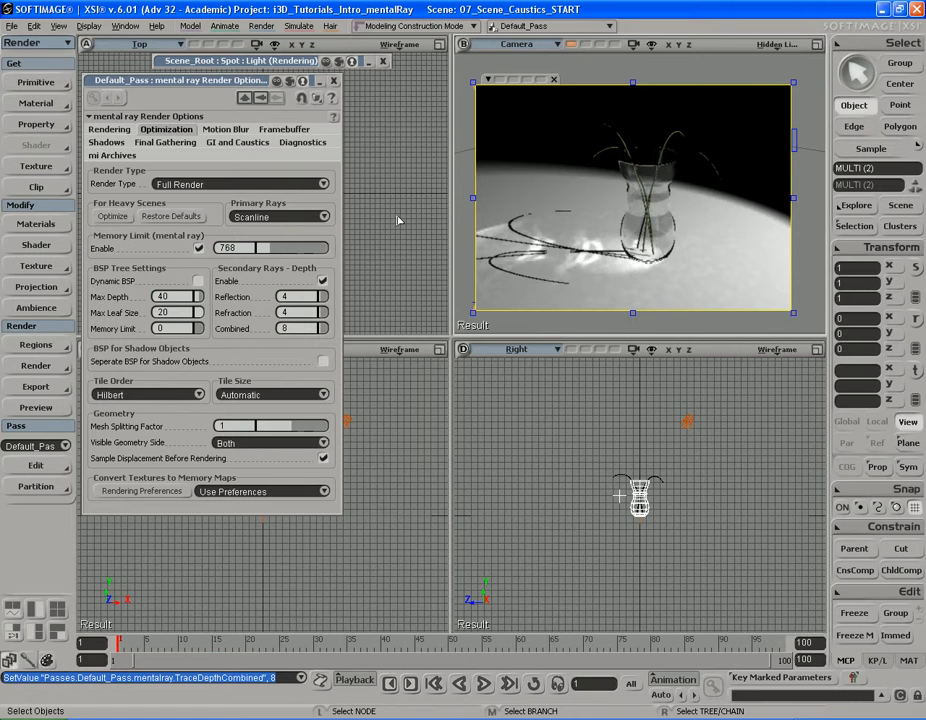
Step: Return to the GI and Caustics settings, with caustics enabled on the glass vase render
{"action": "left_click", "coordinate": [237, 142]}
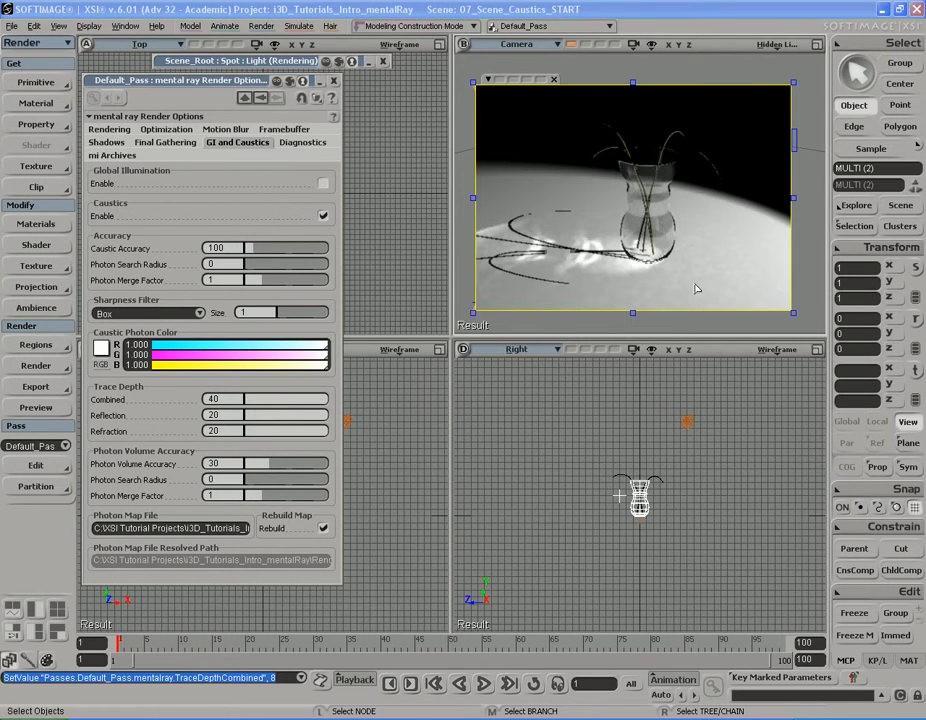
{"action": "mouse_move", "coordinate": [597, 252]}
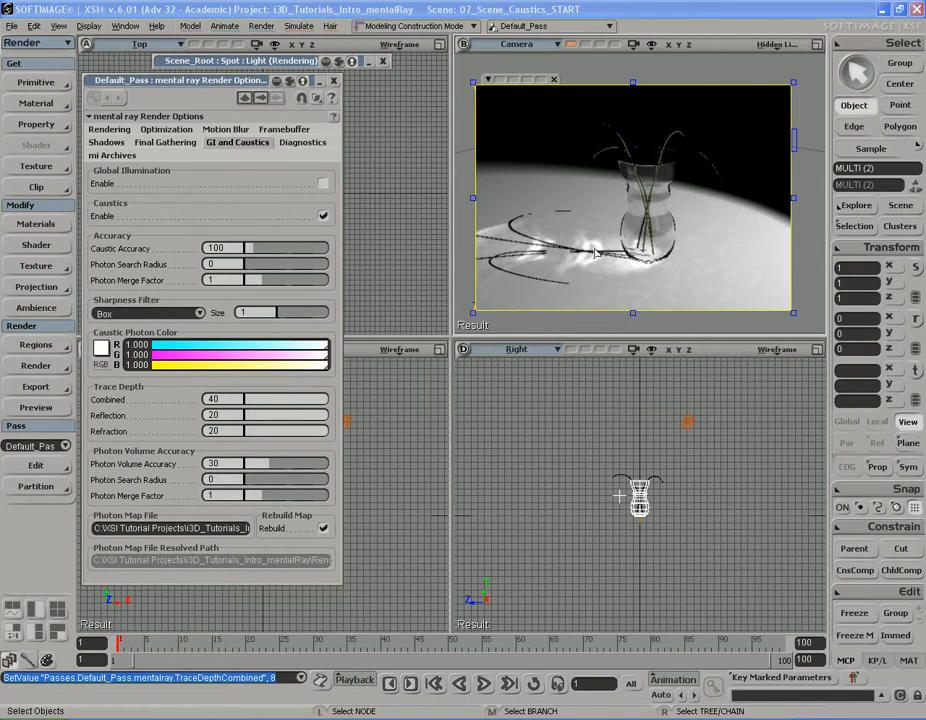
{"action": "mouse_move", "coordinate": [657, 307]}
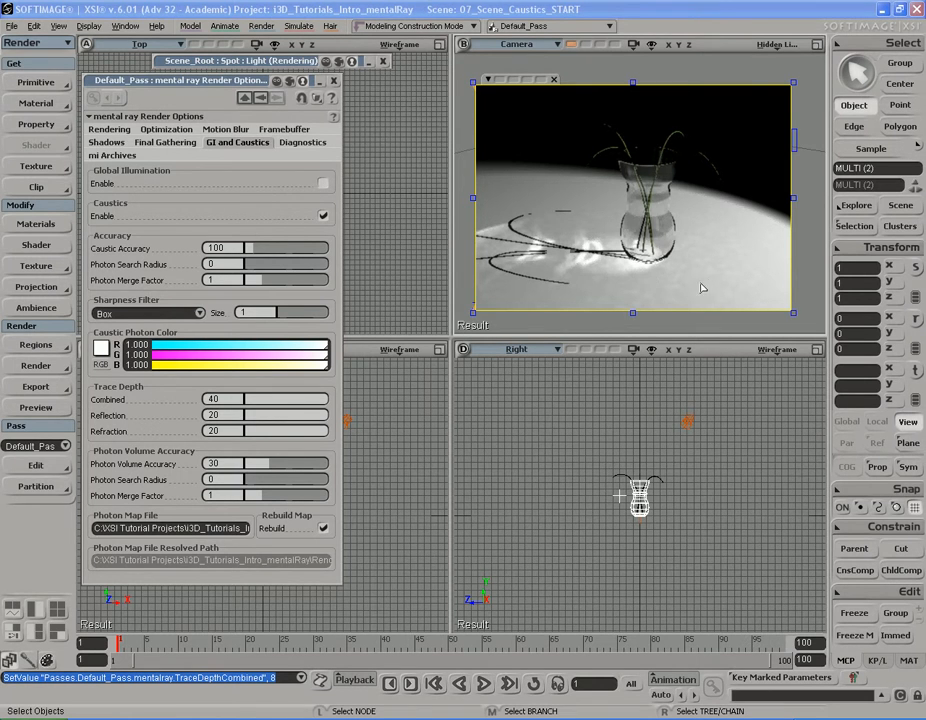
{"action": "mouse_move", "coordinate": [690, 290]}
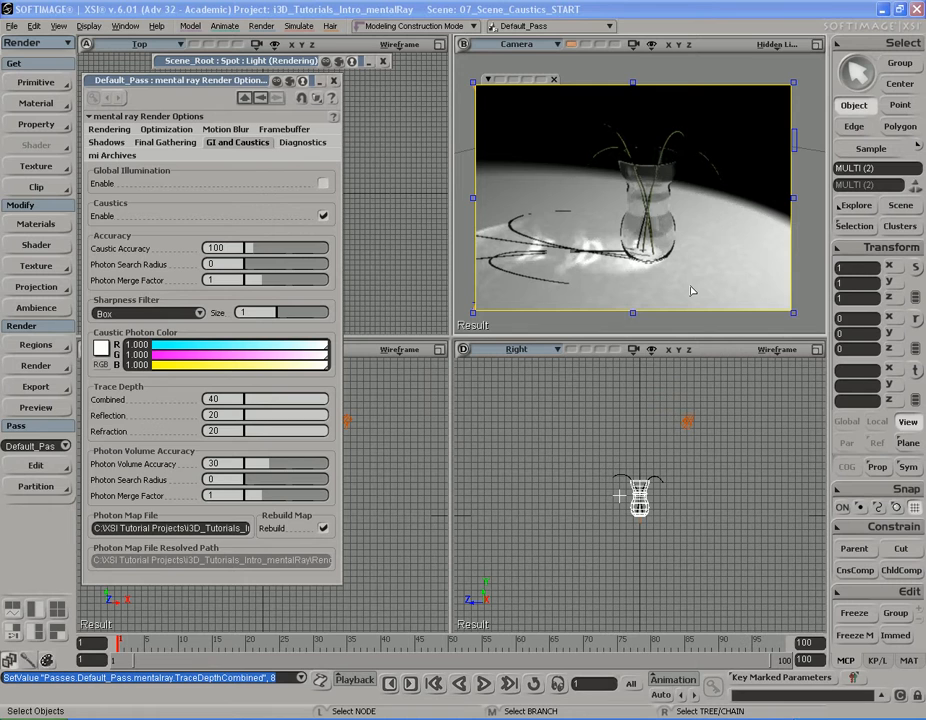
{"action": "mouse_move", "coordinate": [603, 246]}
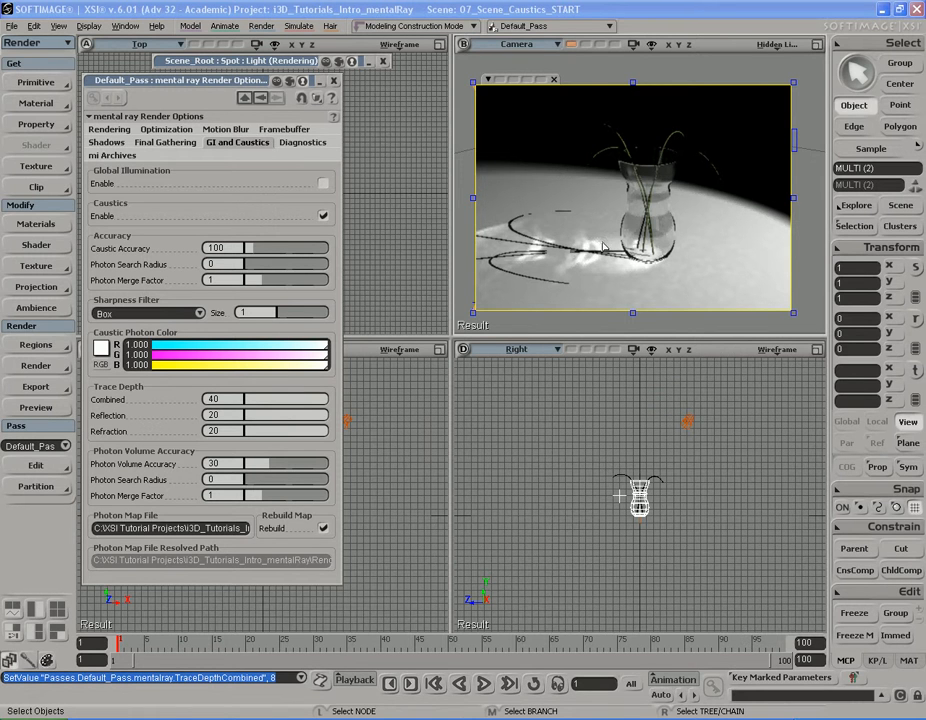
{"action": "mouse_move", "coordinate": [589, 263]}
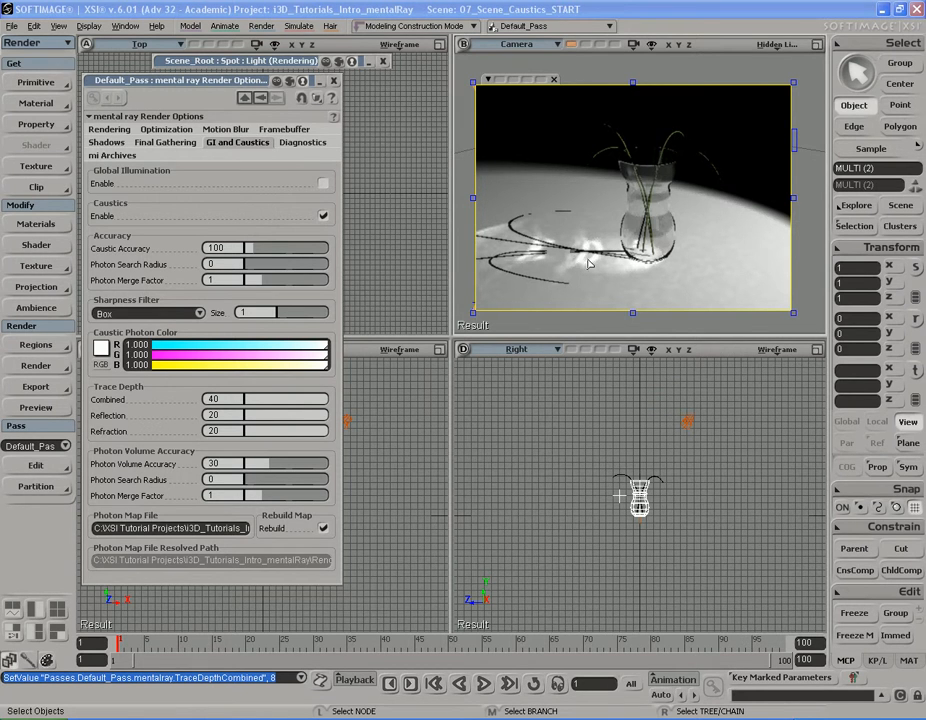
{"action": "mouse_move", "coordinate": [695, 283]}
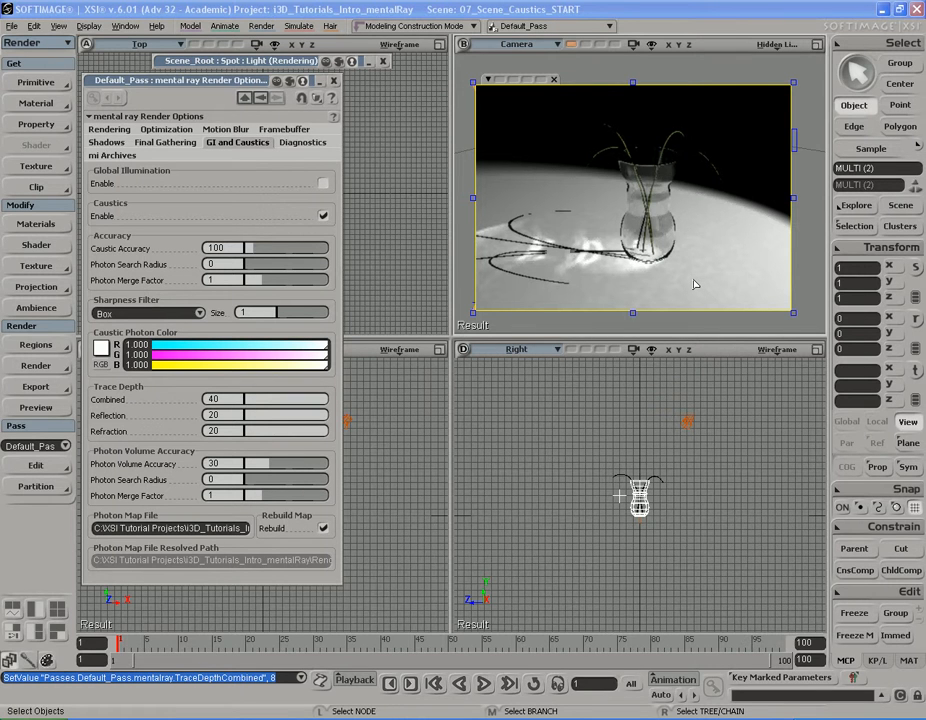